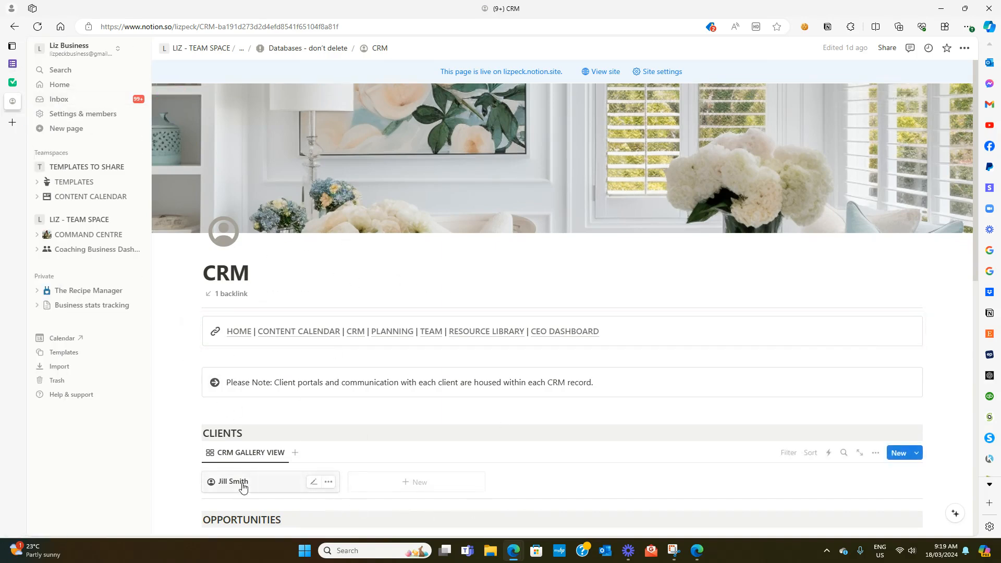
{"action": "mouse_move", "coordinate": [246, 484]}
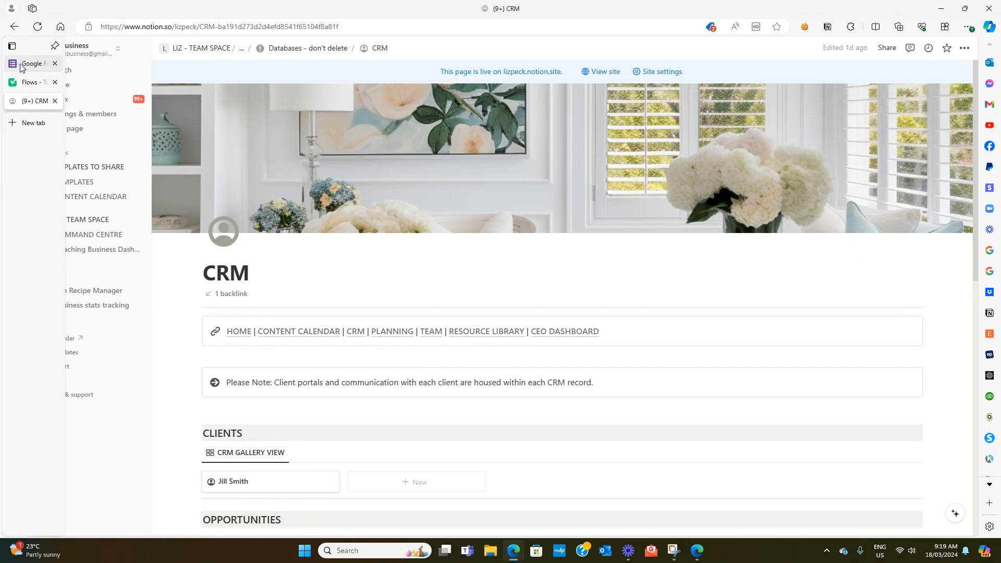
Go to the Google Forms home page with templates and the recent Enquiry form.
{"action": "left_click", "coordinate": [32, 63]}
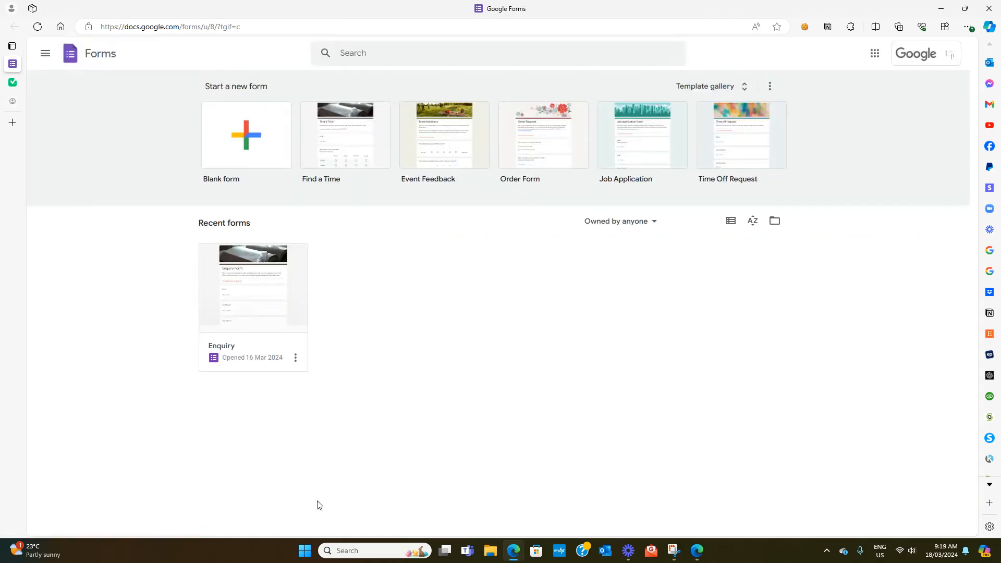
{"action": "mouse_move", "coordinate": [544, 134]}
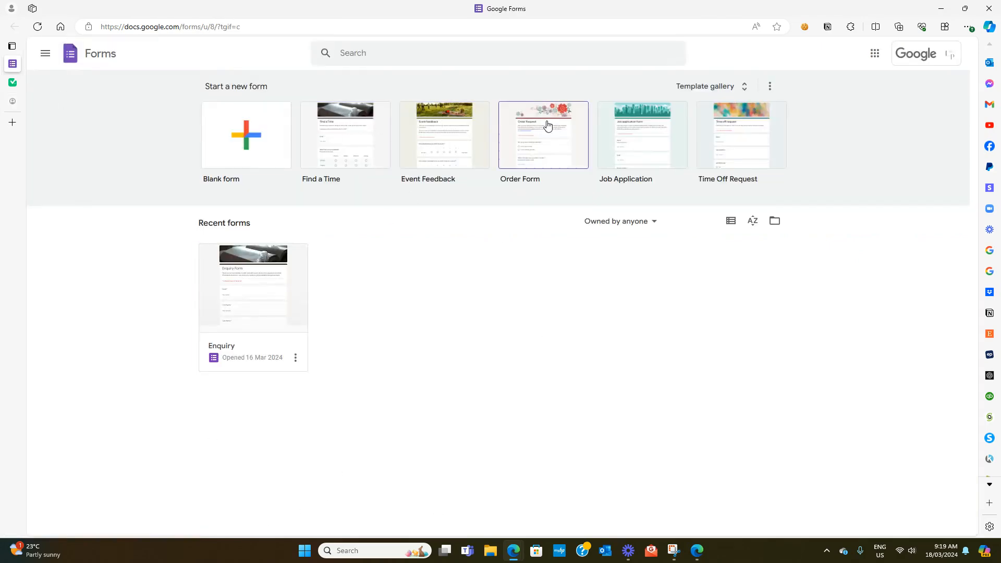
{"action": "mouse_move", "coordinate": [374, 190]}
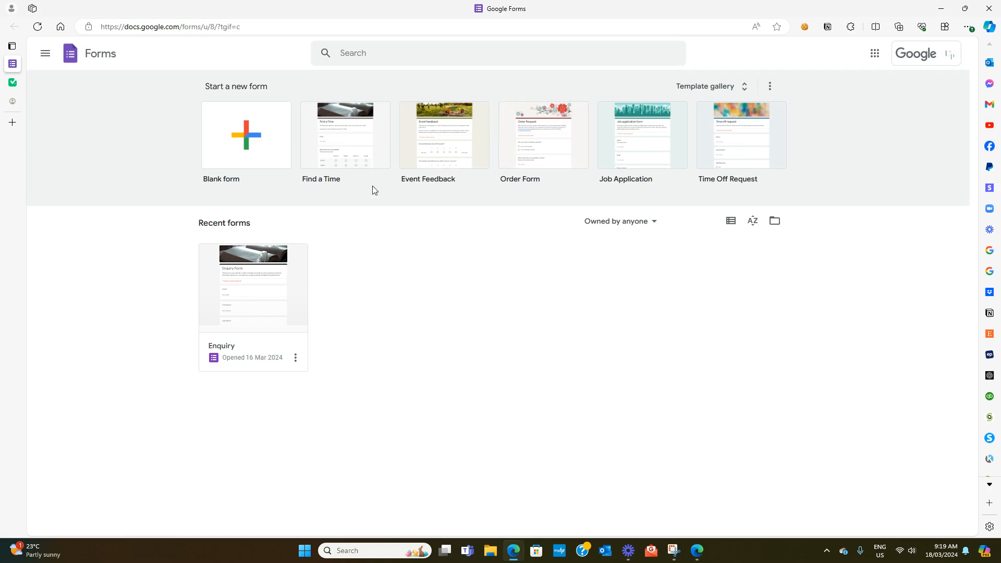
{"action": "mouse_move", "coordinate": [367, 198]}
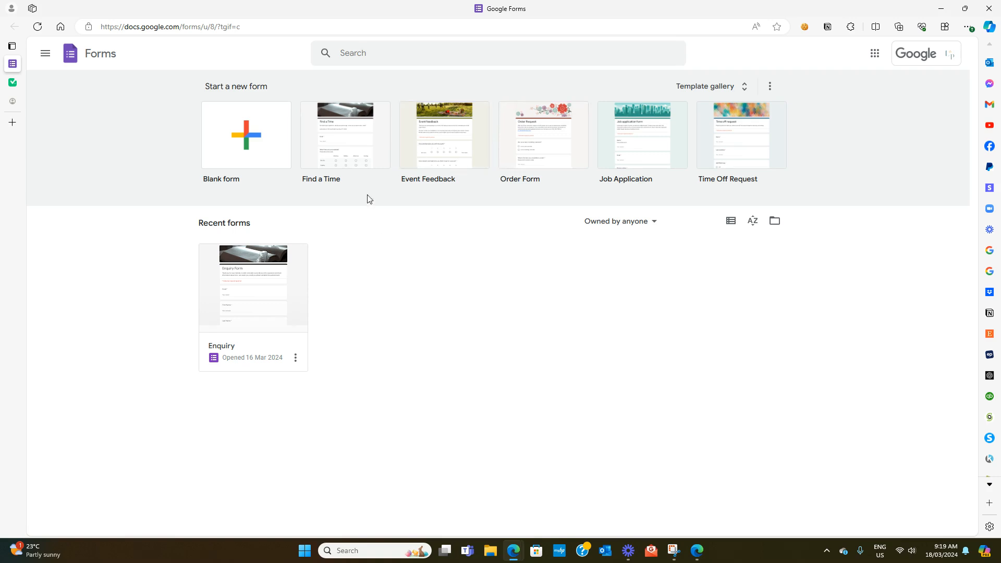
Start a blank form titled 'Enquiry Form'.
{"action": "left_click", "coordinate": [245, 135]}
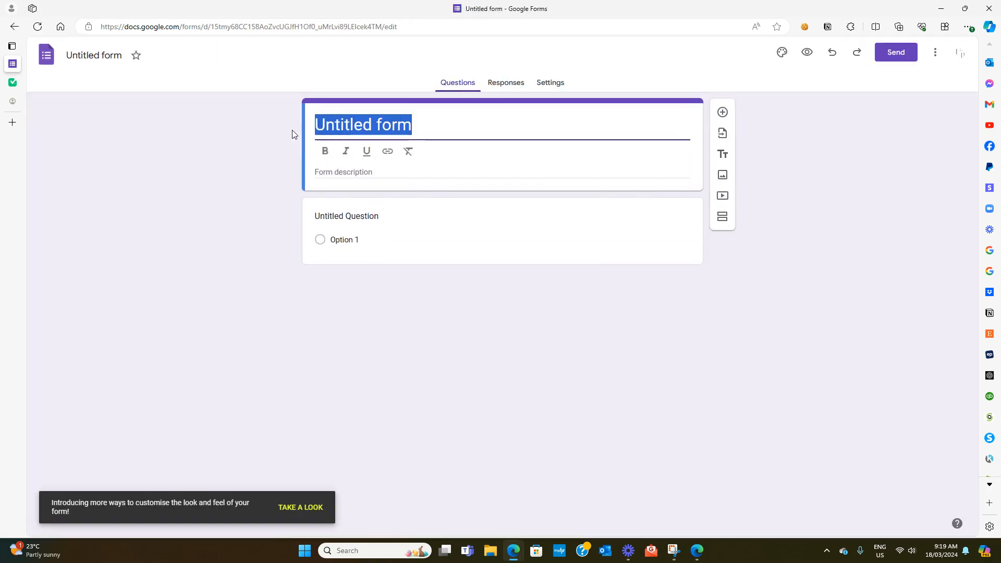
{"action": "type", "text": "Enquire about"}
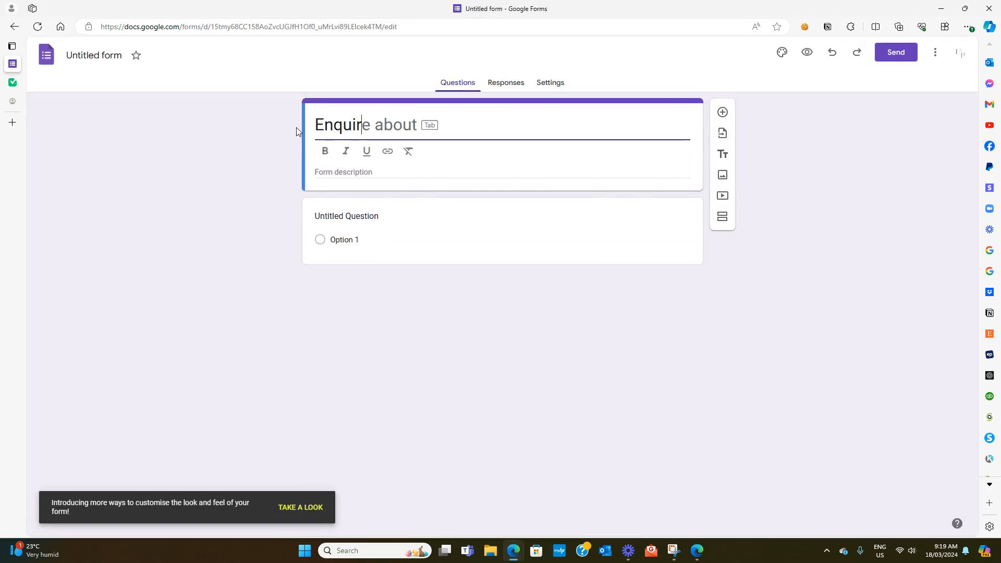
{"action": "type", "text": "Enquiry Form"}
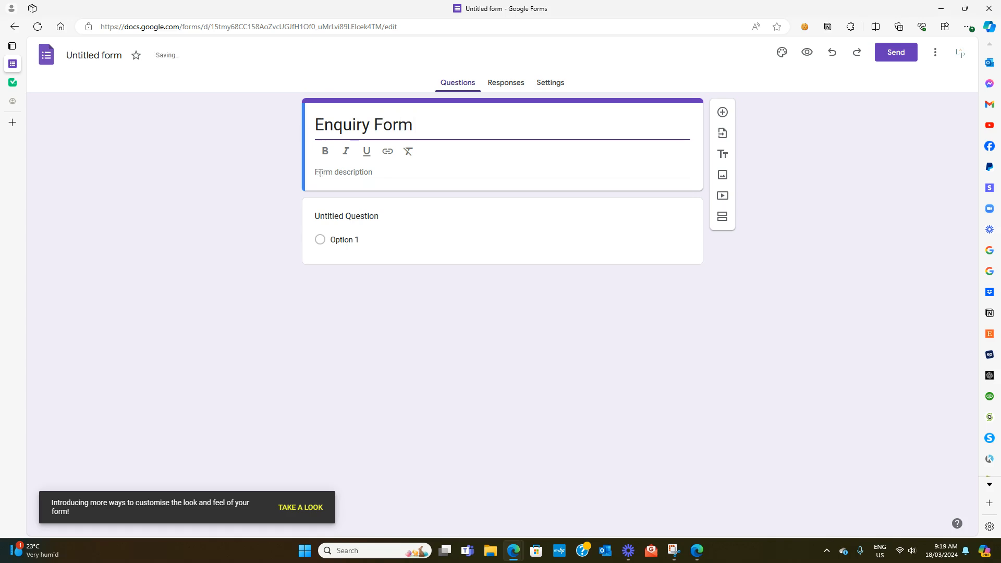
Add a description asking people to complete the form for a quotation asap.
{"action": "left_click", "coordinate": [347, 215]}
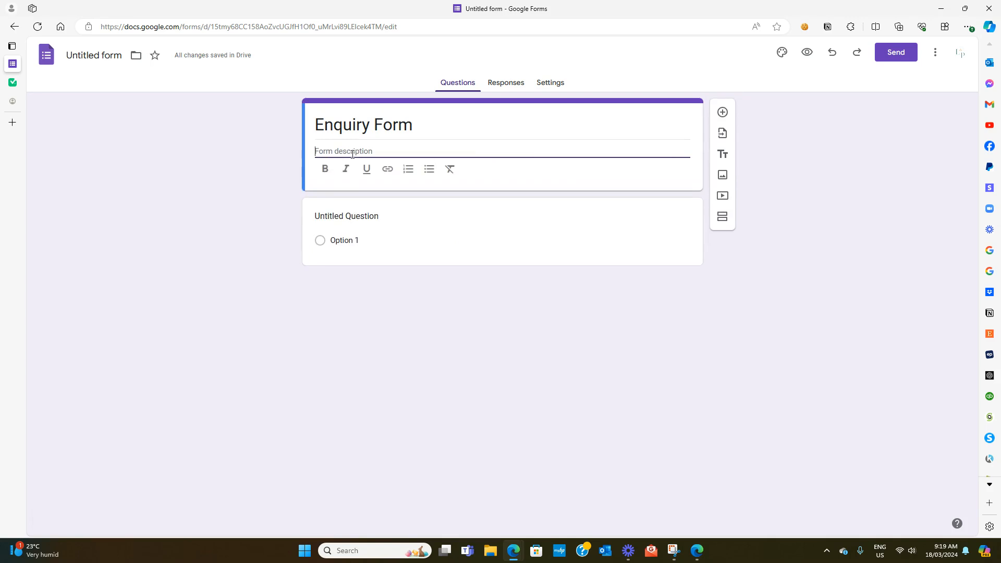
{"action": "type", "text": "Please complete the"}
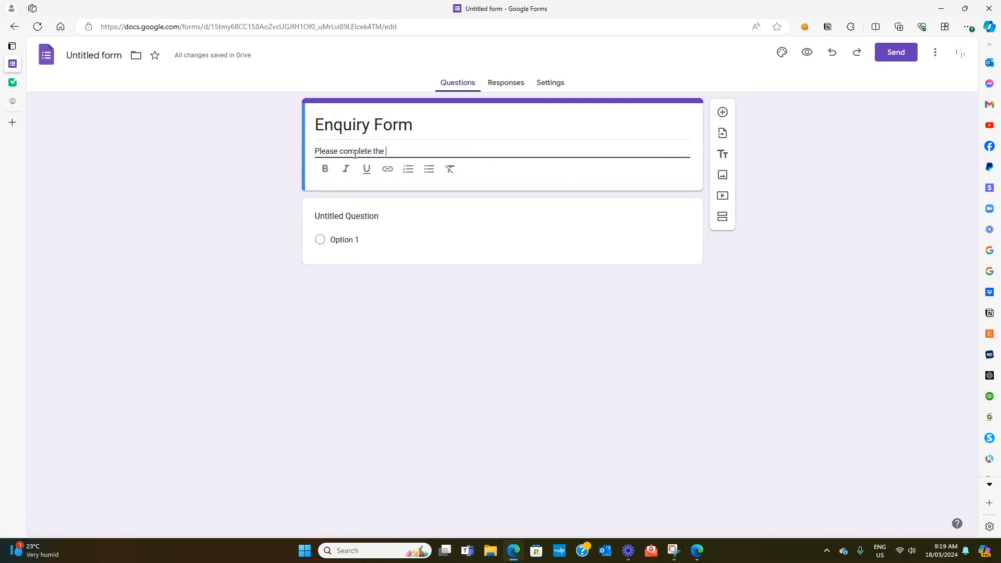
{"action": "type", "text": "following enquiry form and we will get"}
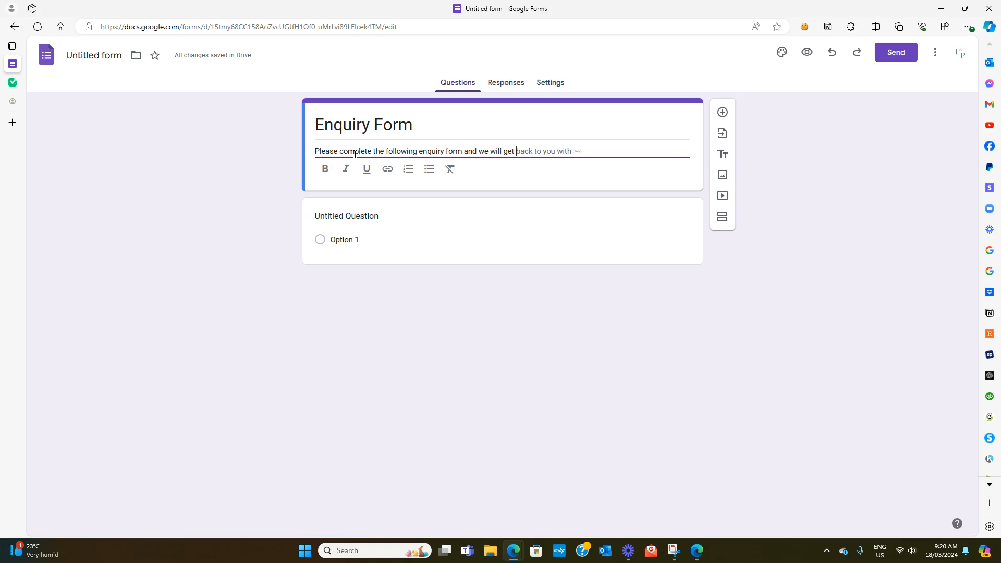
{"action": "type", "text": "ack to you with a"}
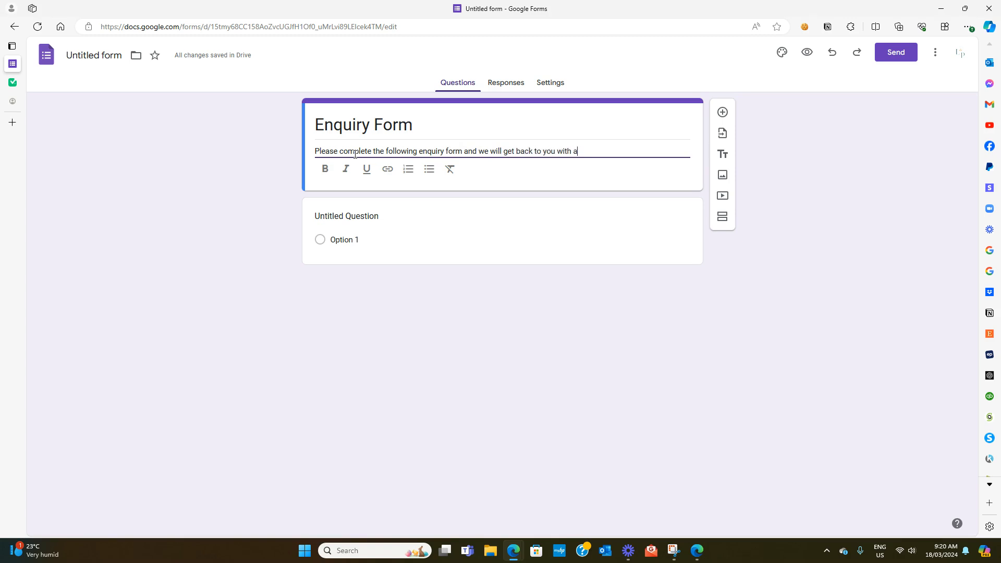
{"action": "type", "text": "quotation asa"}
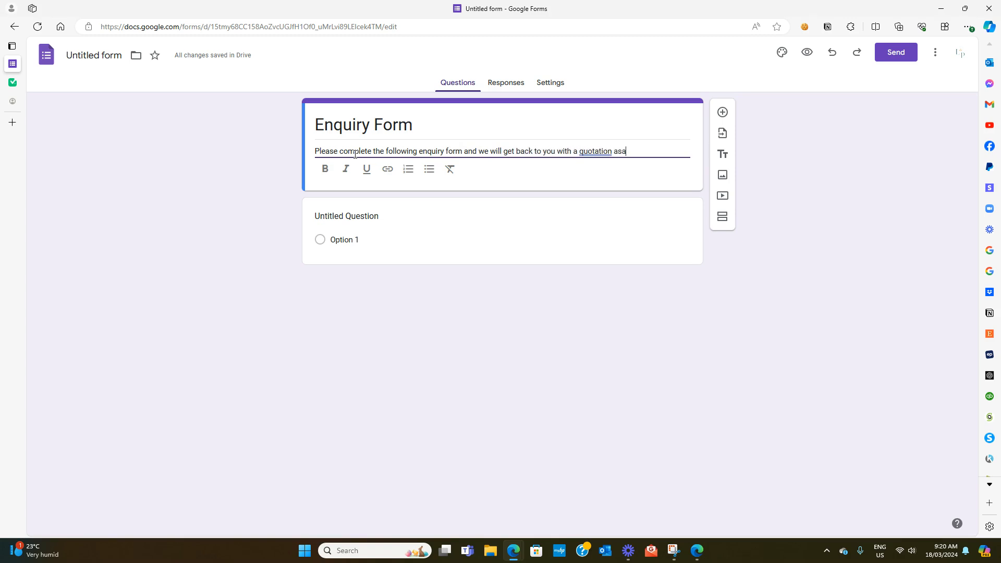
{"action": "type", "text": "p."}
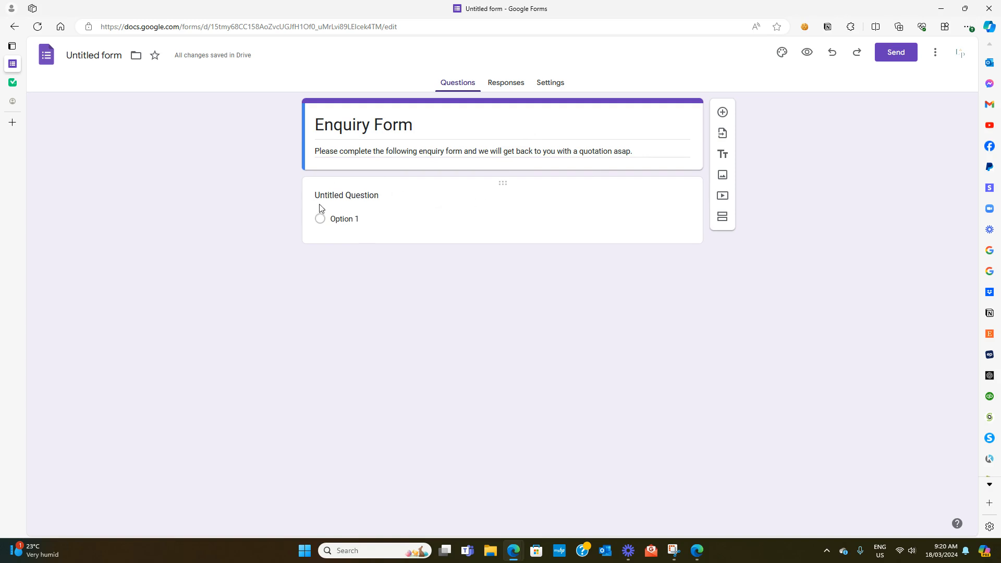
Add short-answer questions Name, Email Address and 'What is it that you need assistance with?'.
{"action": "left_click", "coordinate": [347, 195]}
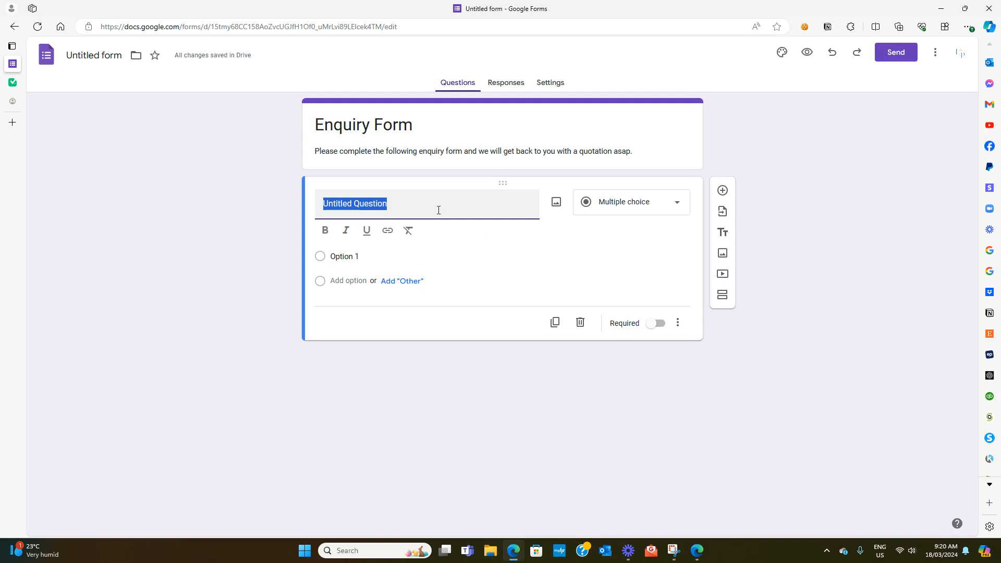
{"action": "type", "text": "Name"}
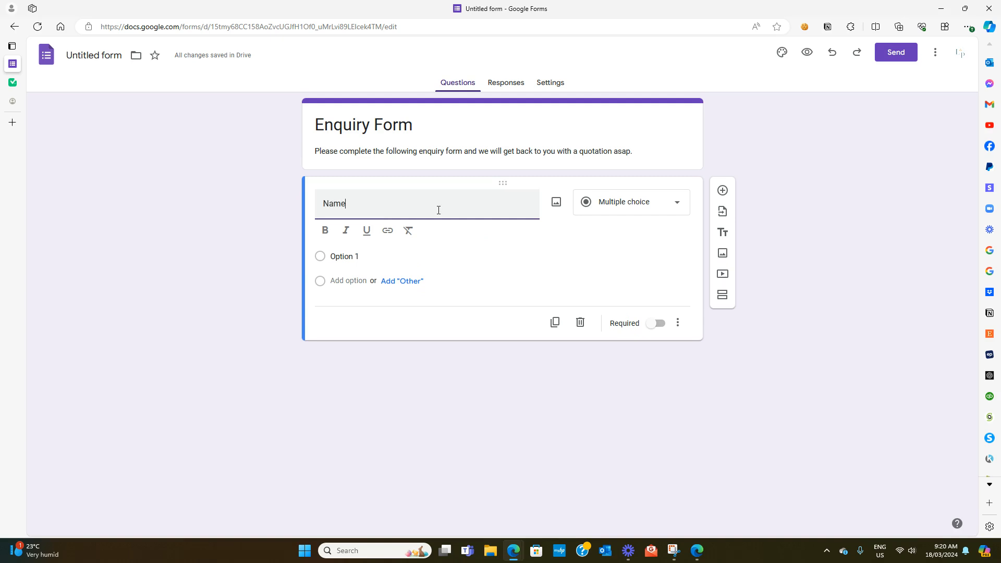
{"action": "mouse_move", "coordinate": [627, 207]}
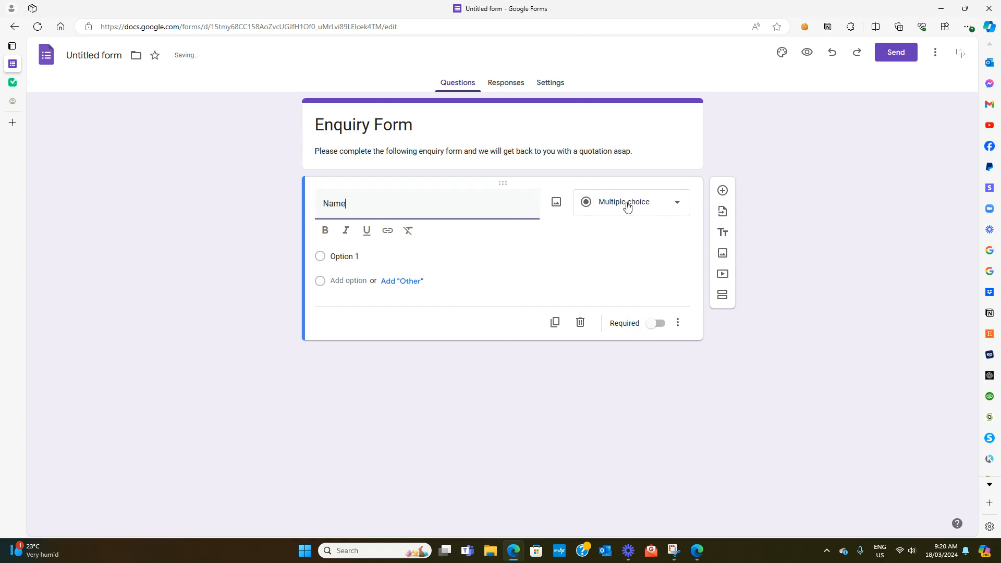
{"action": "left_click", "coordinate": [629, 201]}
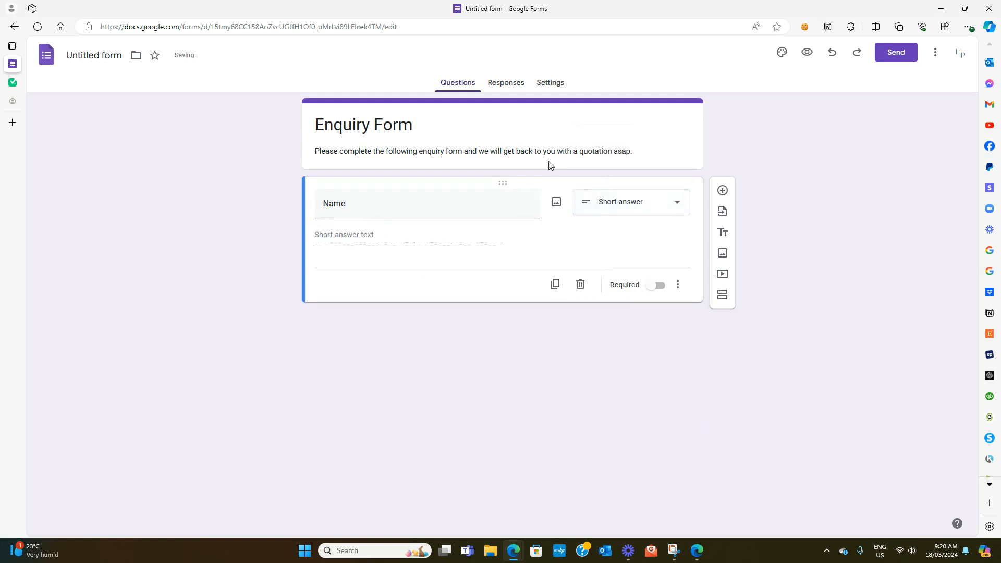
{"action": "mouse_move", "coordinate": [555, 285]}
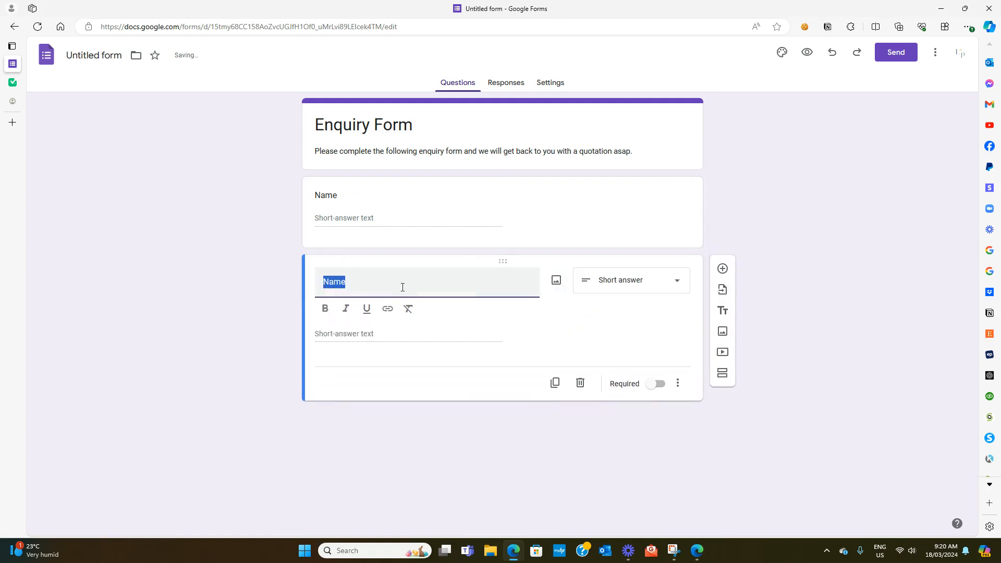
{"action": "type", "text": "Email"}
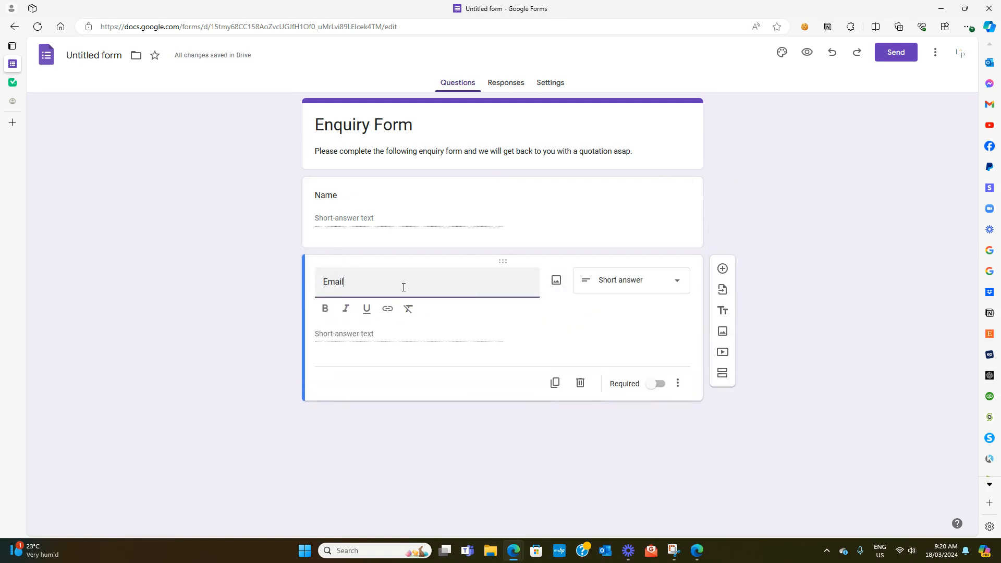
{"action": "type", "text": "Addreess"}
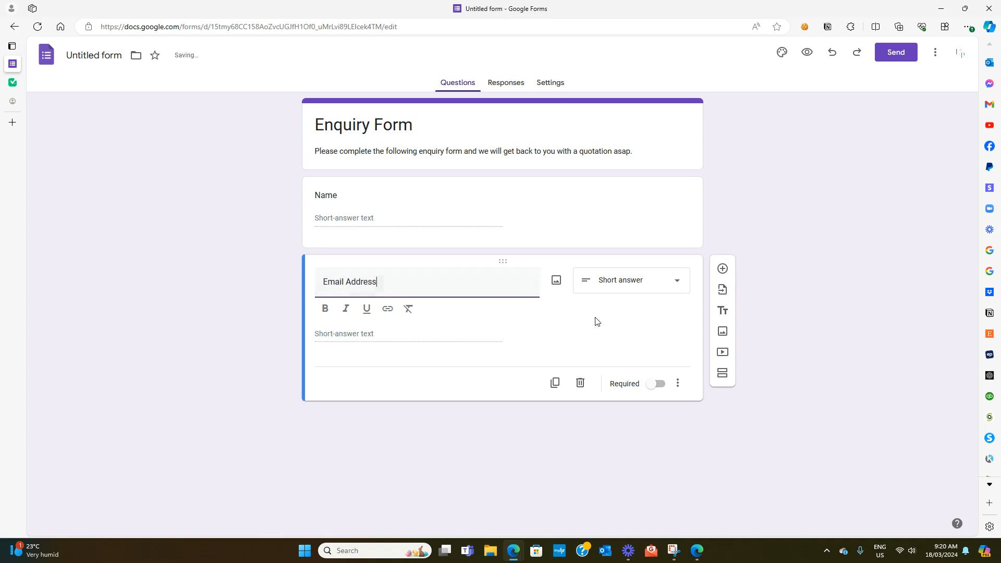
{"action": "left_click", "coordinate": [528, 322]}
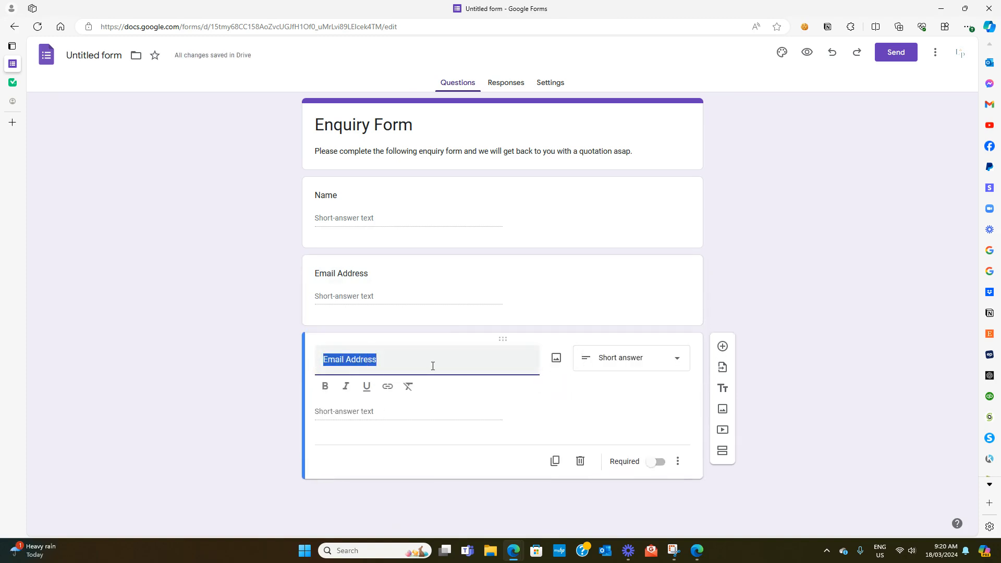
{"action": "type", "text": "What"}
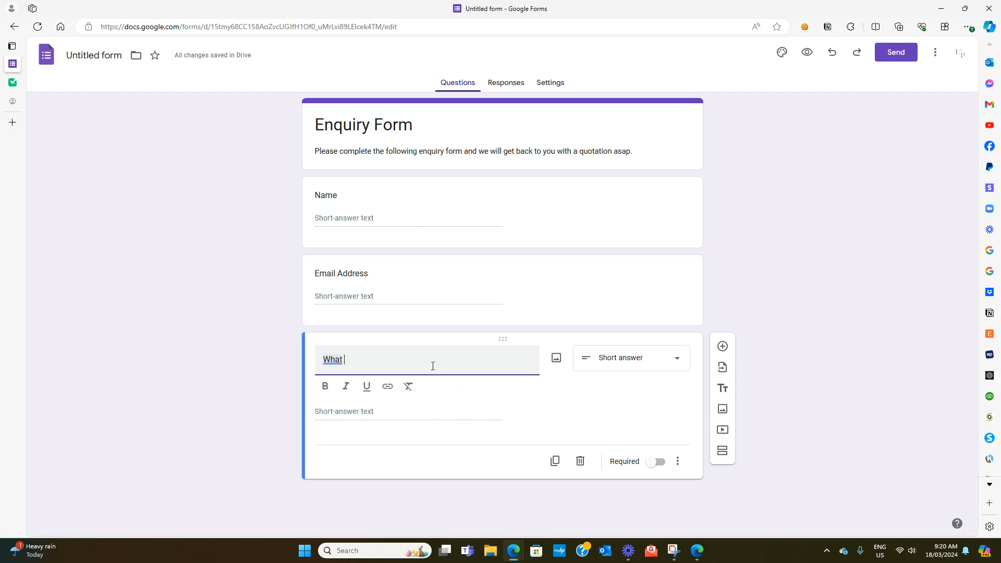
{"action": "type", "text": "is it that you need assistance with?"}
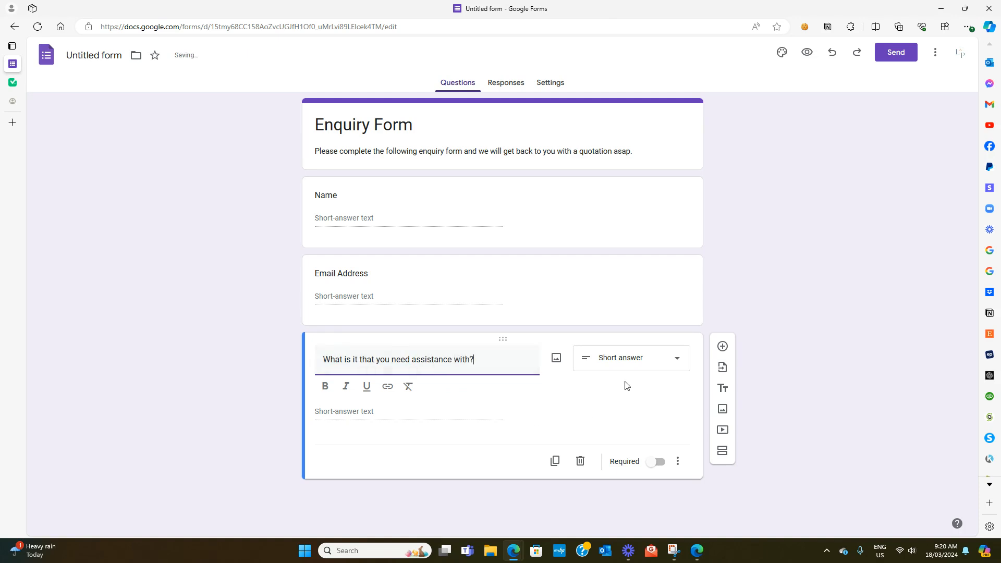
Make the assistance question a paragraph answer and add a short-answer time-frame question.
{"action": "left_click", "coordinate": [629, 358]}
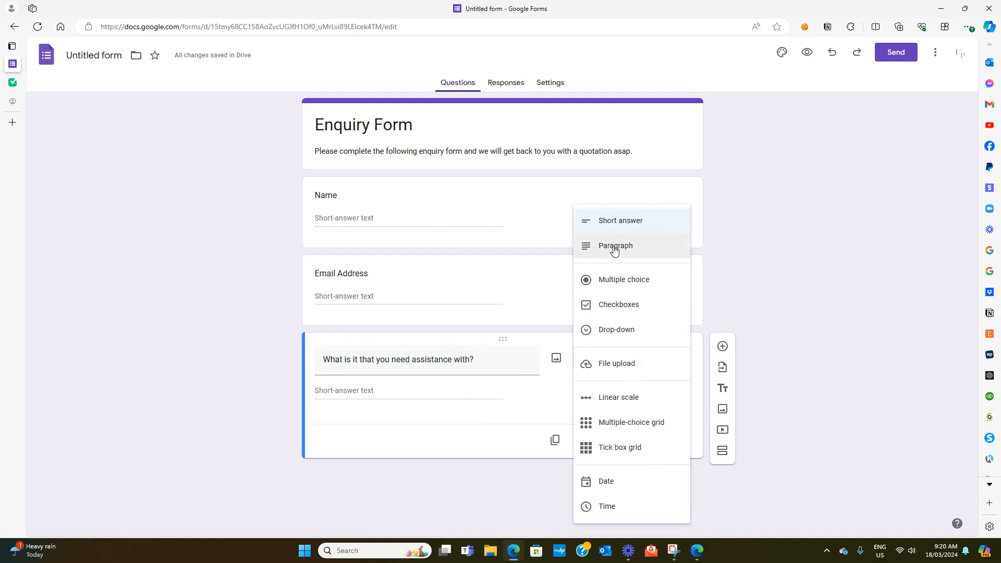
{"action": "left_click", "coordinate": [615, 245]}
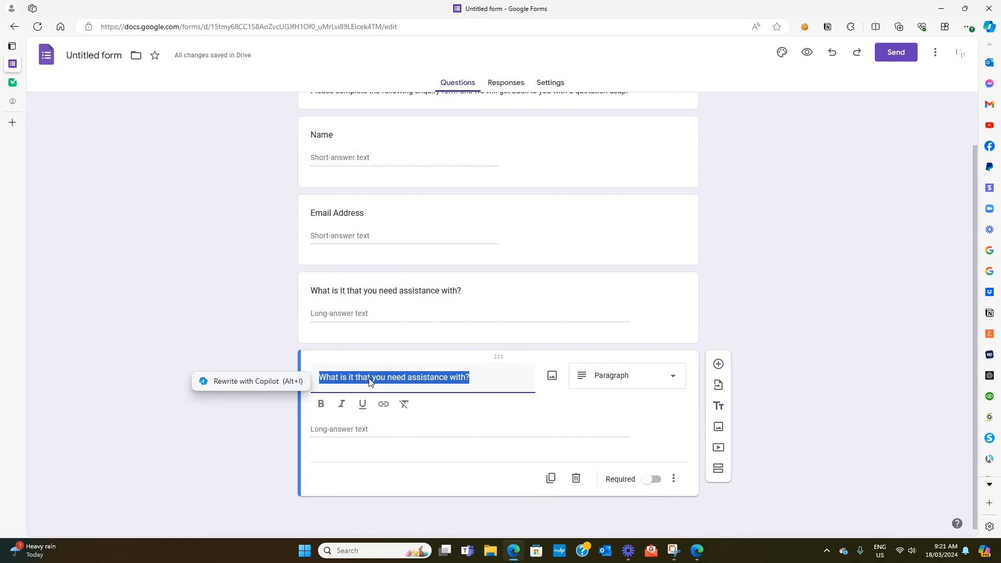
{"action": "type", "text": "What time frame do y"}
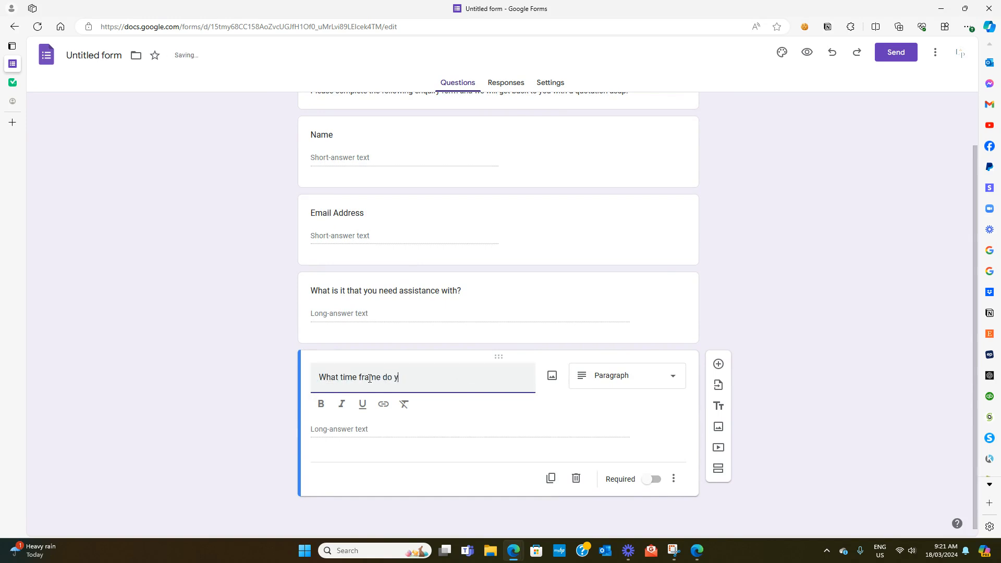
{"action": "type", "text": "ou need assi"}
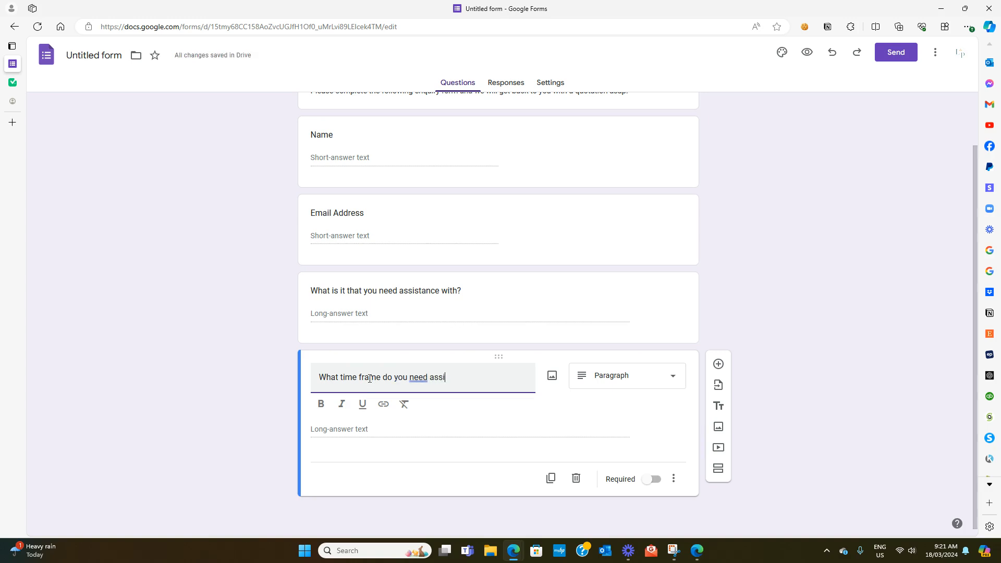
{"action": "type", "text": "stance in?"}
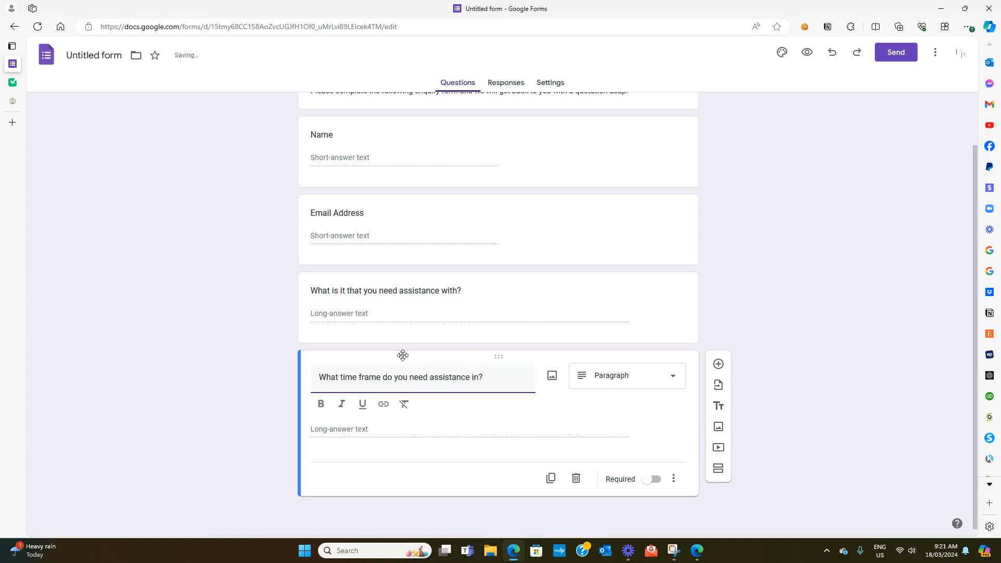
{"action": "left_click", "coordinate": [626, 376]}
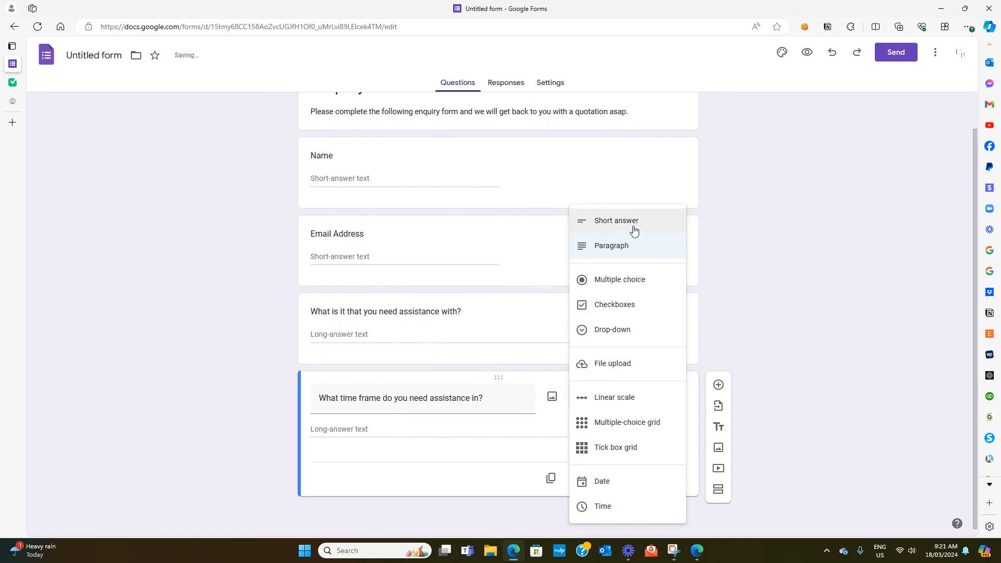
{"action": "left_click", "coordinate": [615, 220]}
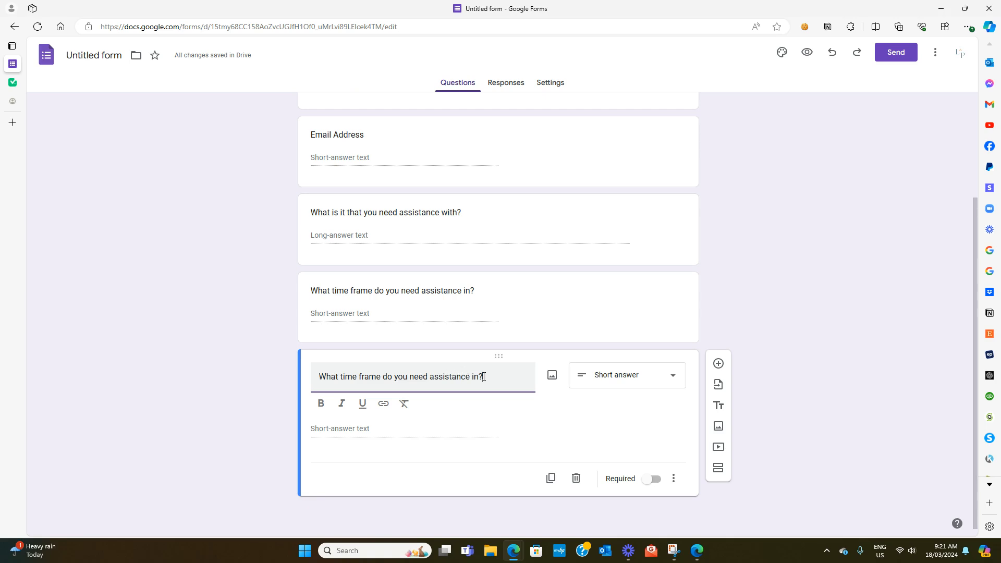
Add a question asking what the approximate budget is.
{"action": "type", "text": "What is"}
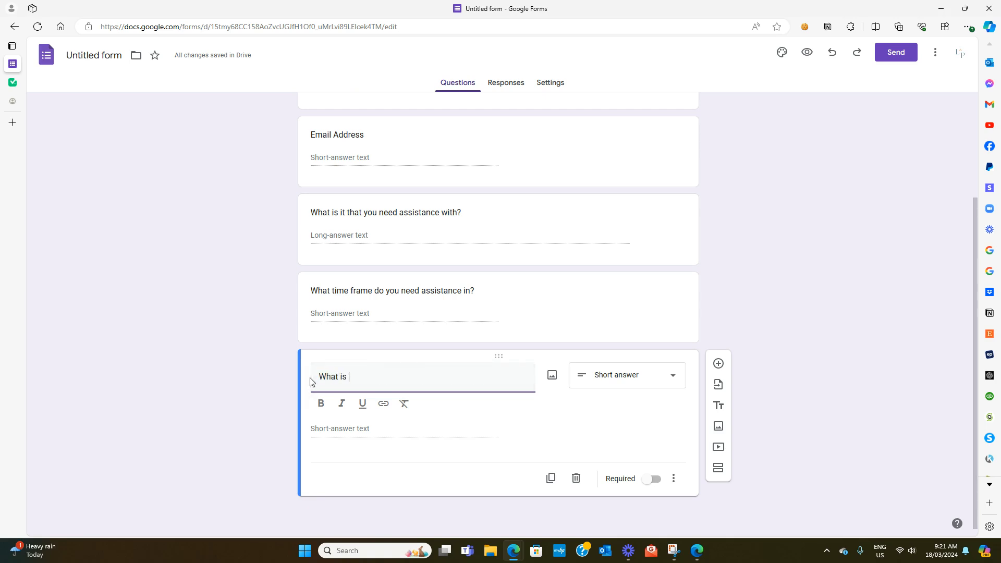
{"action": "type", "text": "your appro"}
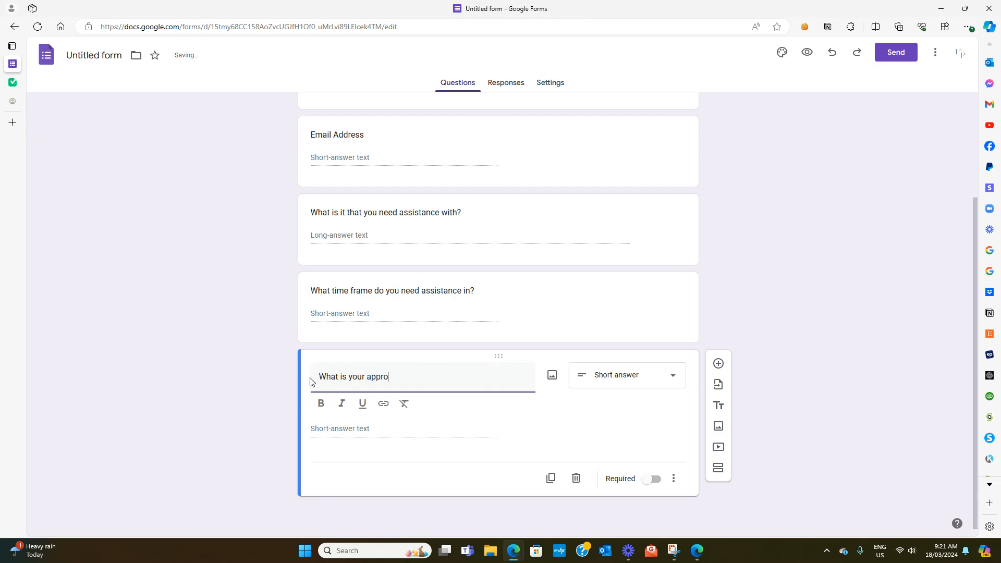
{"action": "type", "text": "ximate"}
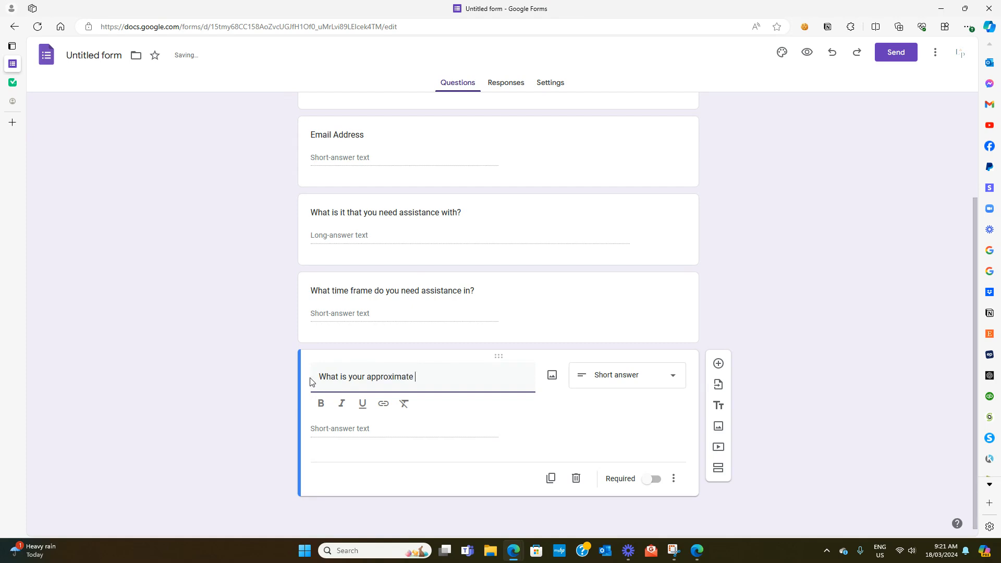
{"action": "type", "text": "budget for this?"}
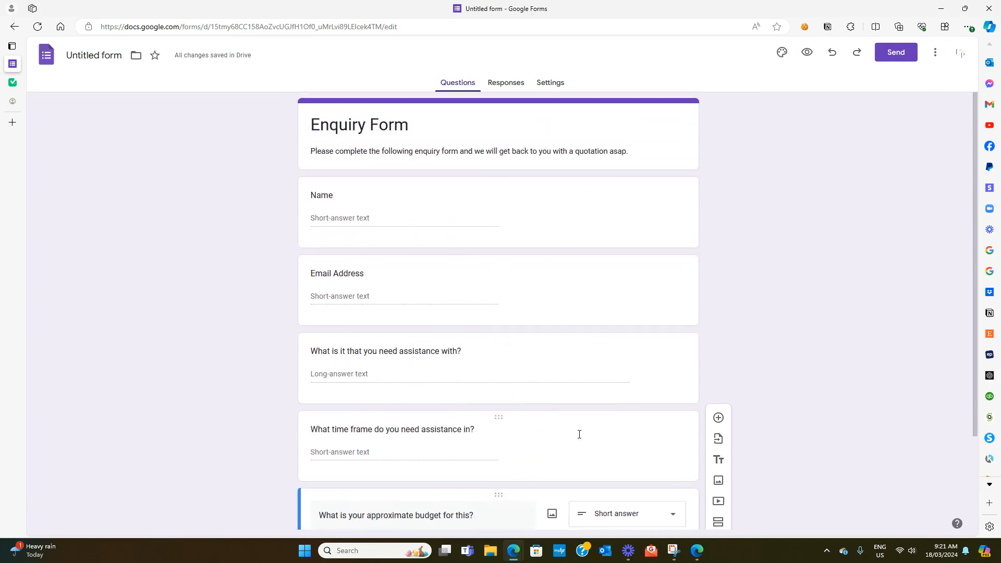
{"action": "mouse_move", "coordinate": [782, 52]}
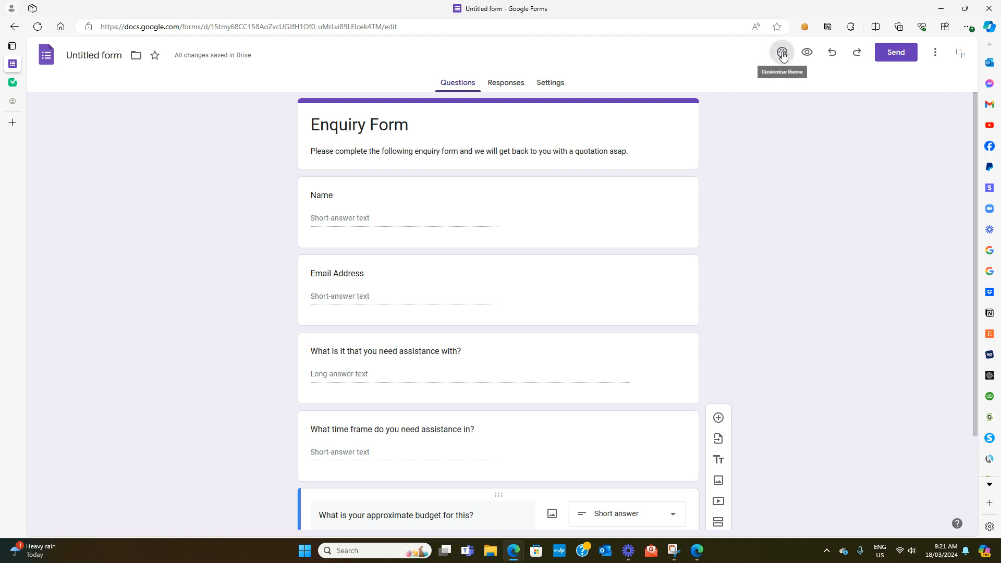
Change the form's theme colour to blue grey and bring up header image options.
{"action": "left_click", "coordinate": [782, 52]}
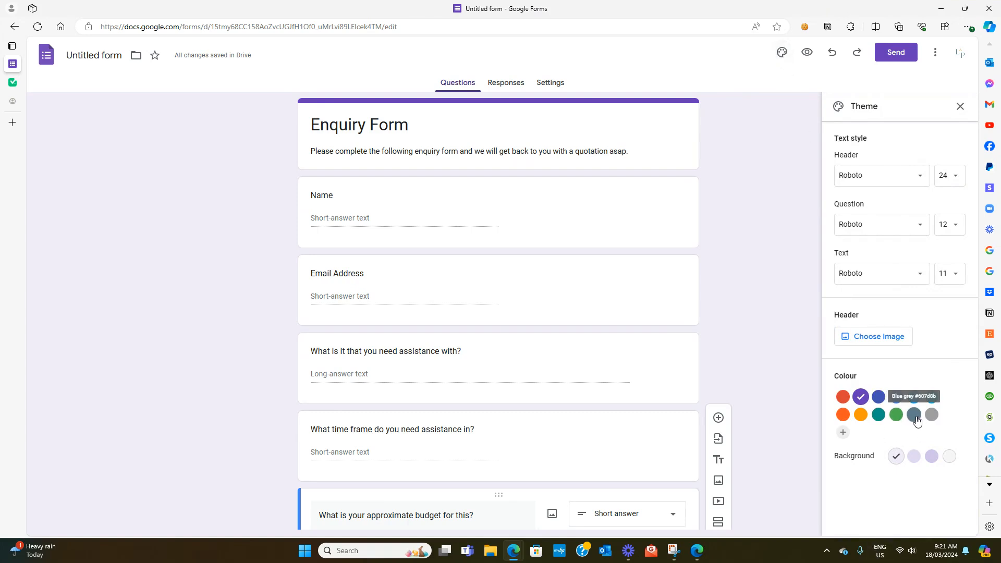
{"action": "left_click", "coordinate": [932, 414]}
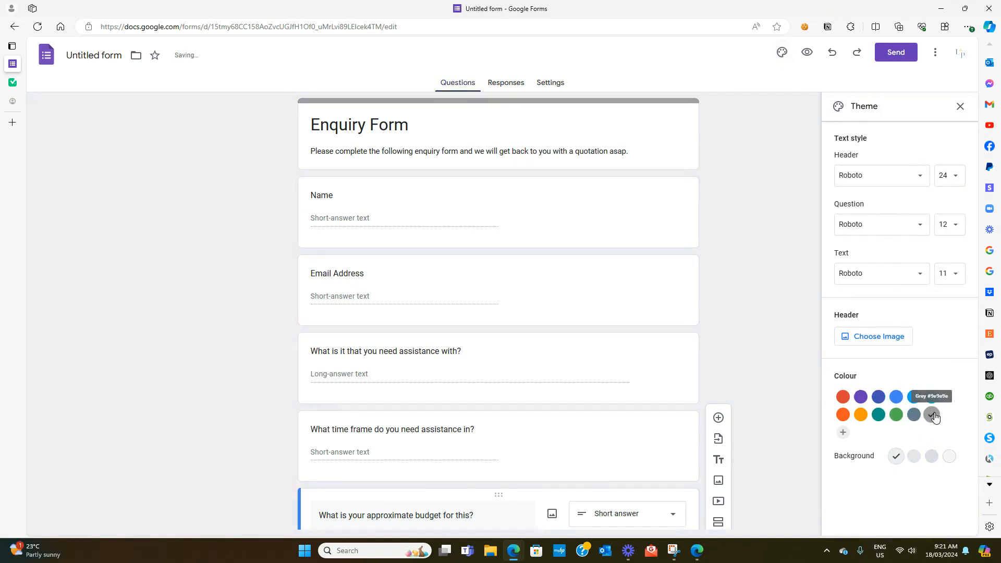
{"action": "left_click", "coordinate": [914, 414]}
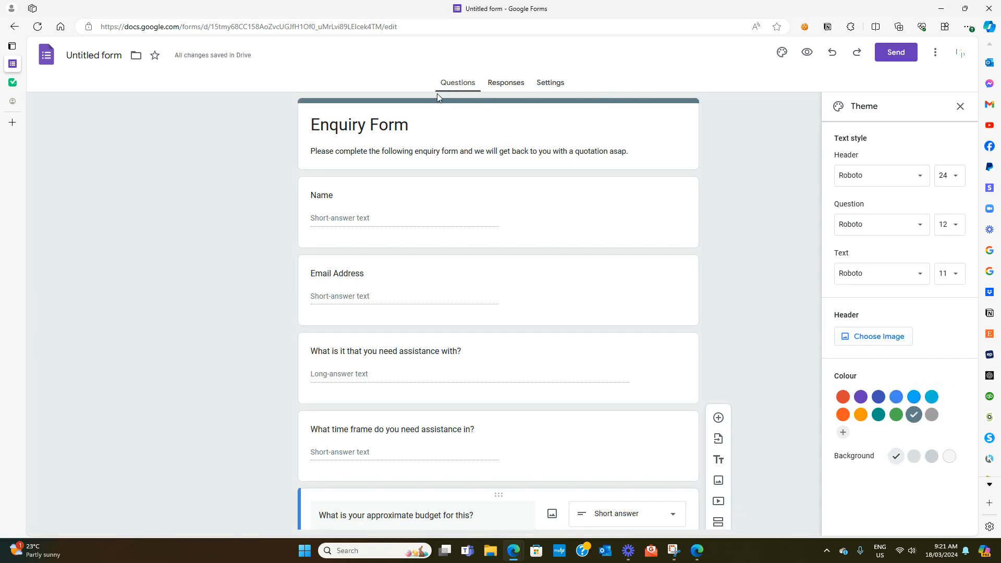
{"action": "left_click", "coordinate": [879, 337]}
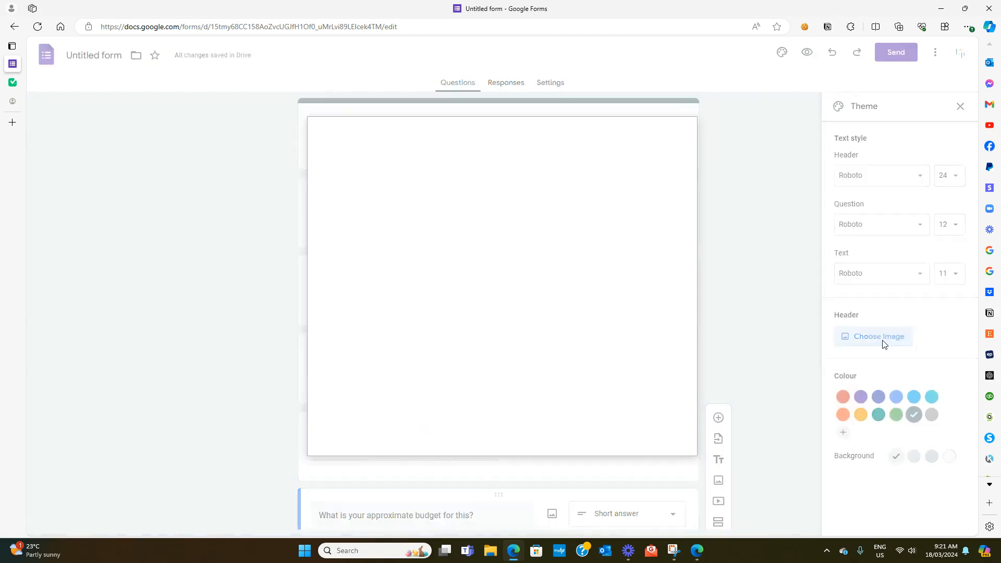
{"action": "left_click", "coordinate": [877, 336]}
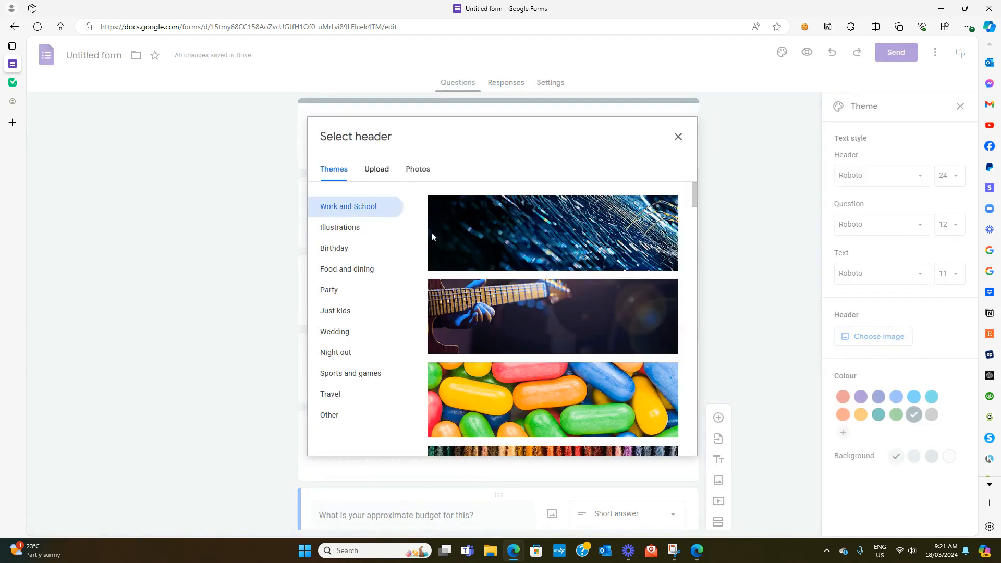
{"action": "scroll", "scroll_direction": "down", "scroll_amount": 3}
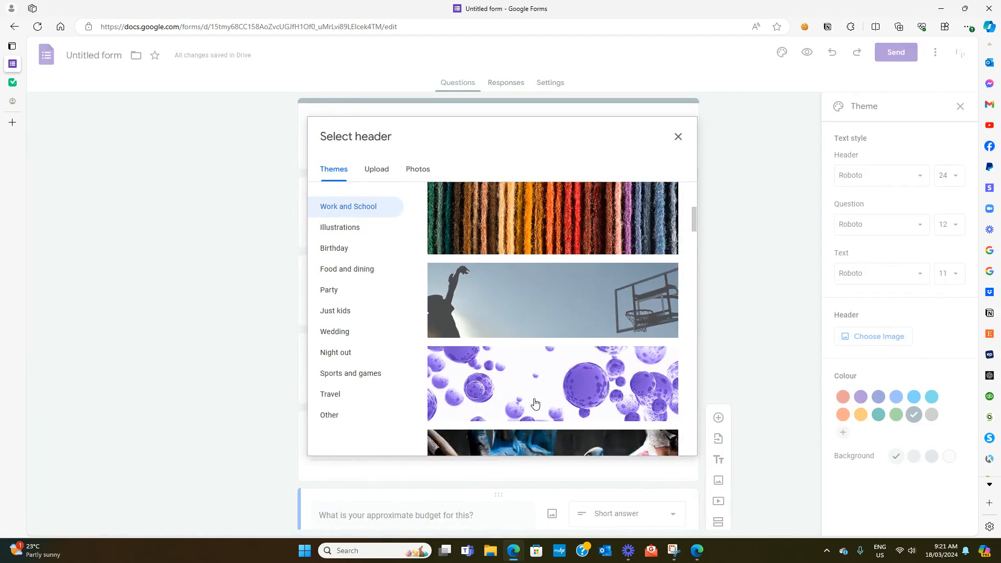
{"action": "scroll", "scroll_direction": "down", "scroll_amount": 3}
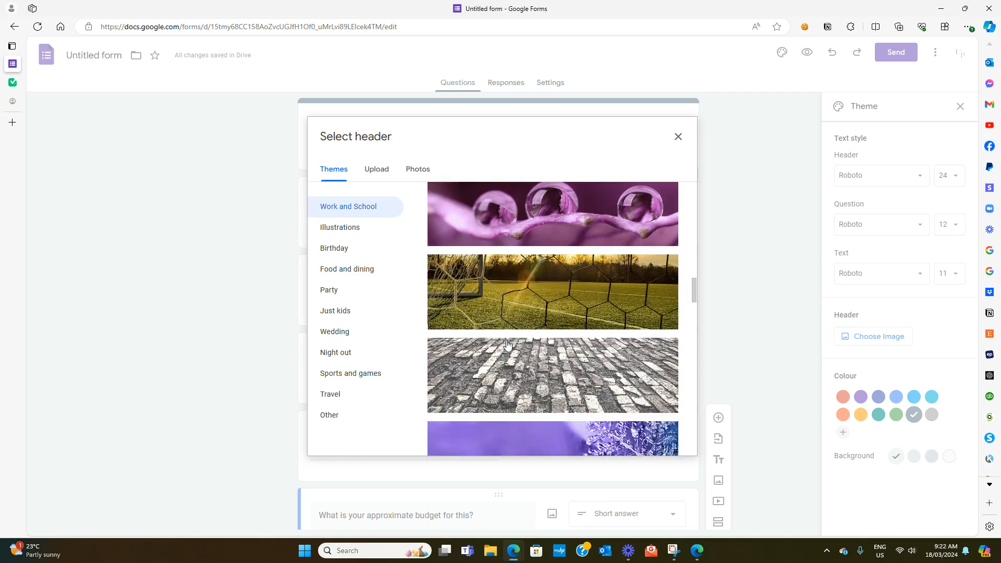
{"action": "scroll", "scroll_direction": "down", "scroll_amount": 3}
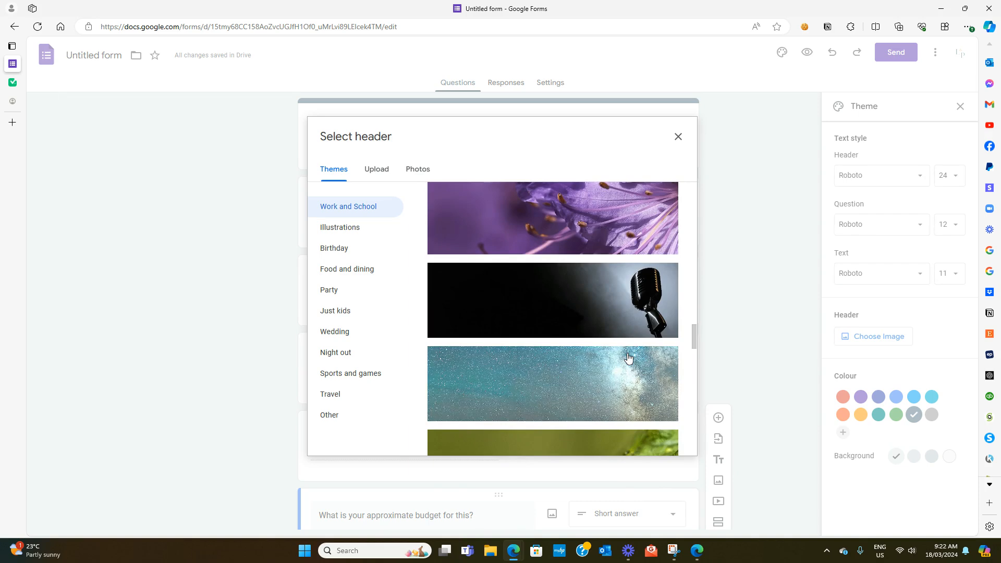
{"action": "scroll", "scroll_direction": "down", "scroll_amount": 3}
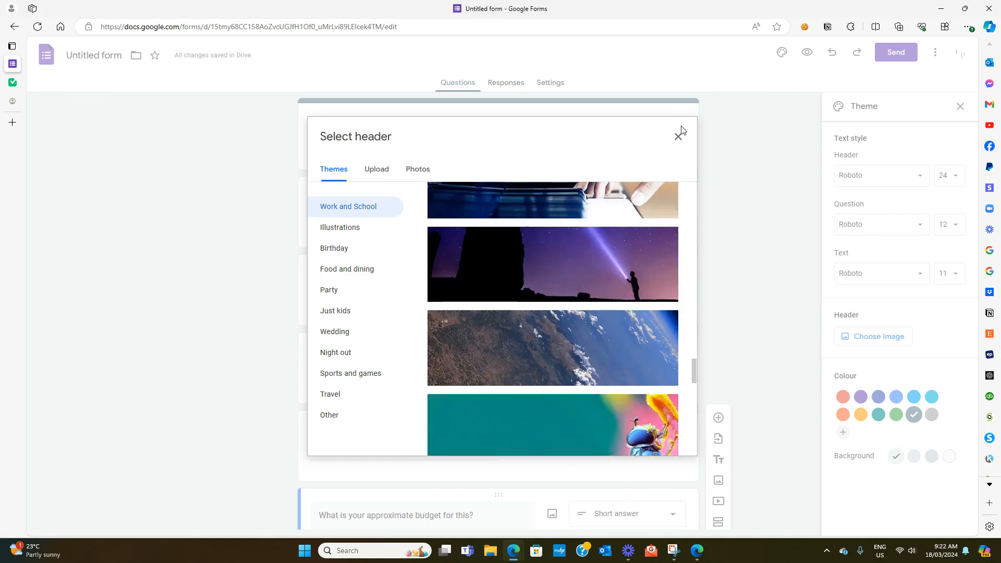
Close the theme panels and copy the form's shortened share link.
{"action": "left_click", "coordinate": [677, 136]}
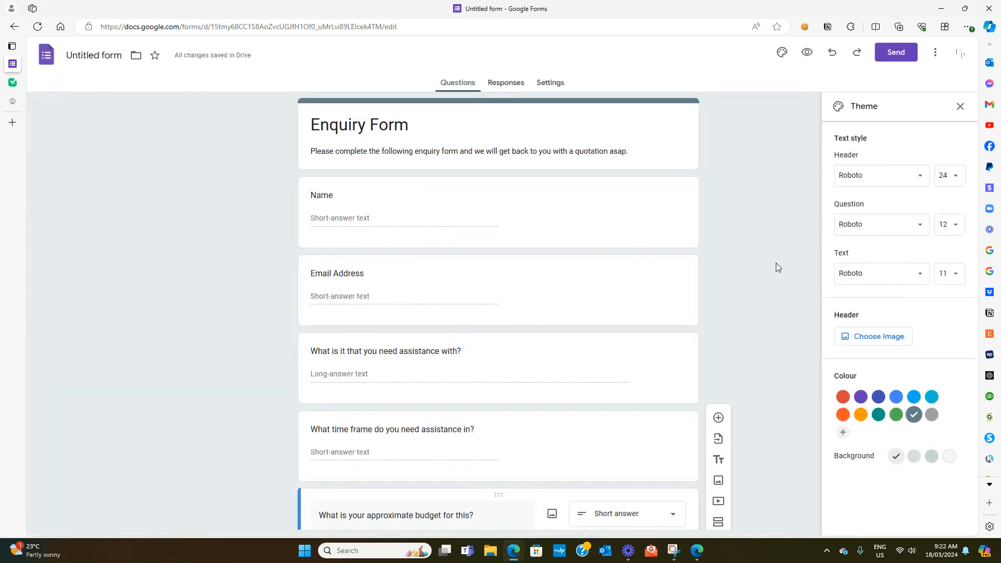
{"action": "left_click", "coordinate": [960, 106]}
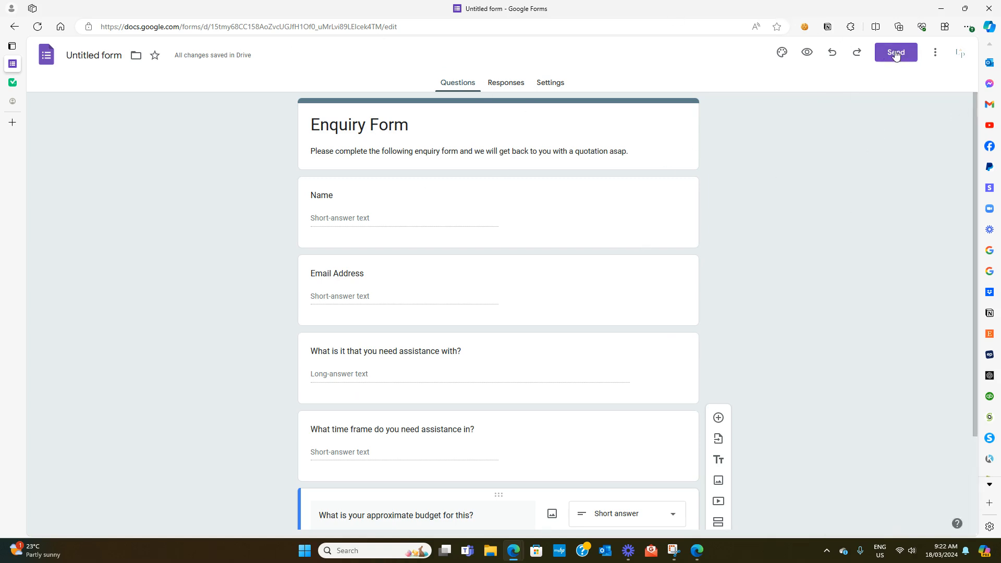
{"action": "left_click", "coordinate": [895, 52]}
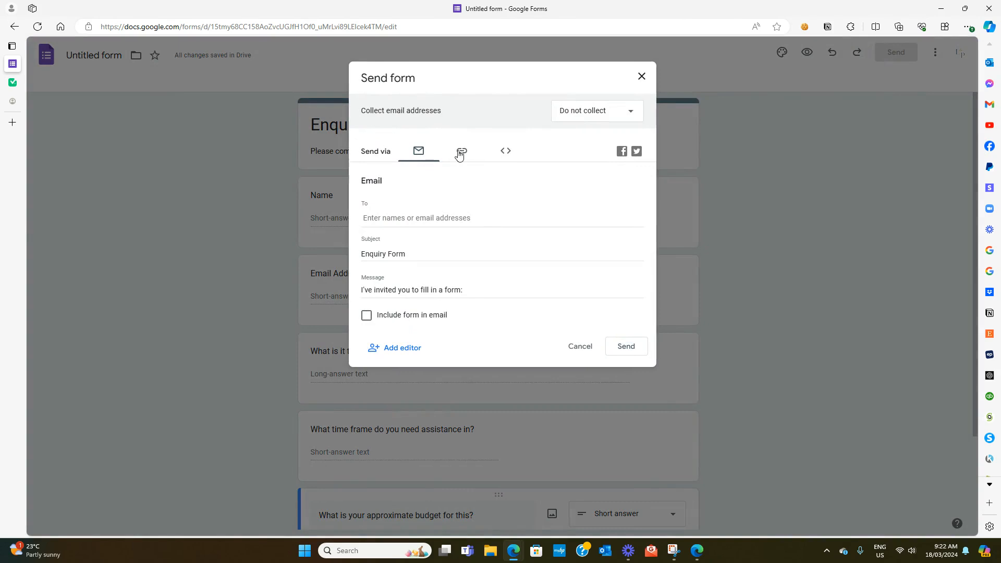
{"action": "left_click", "coordinate": [462, 150]}
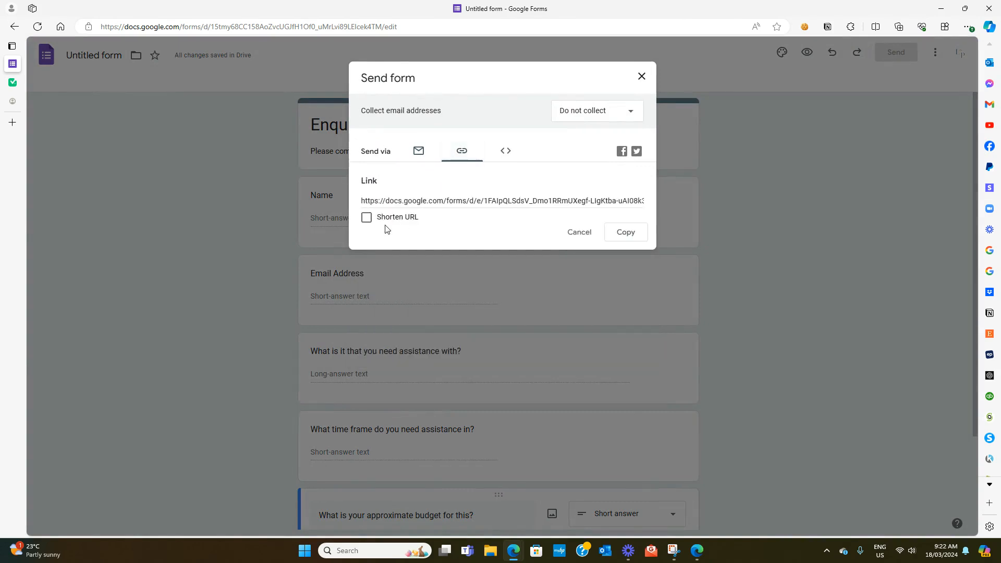
{"action": "left_click", "coordinate": [367, 217]}
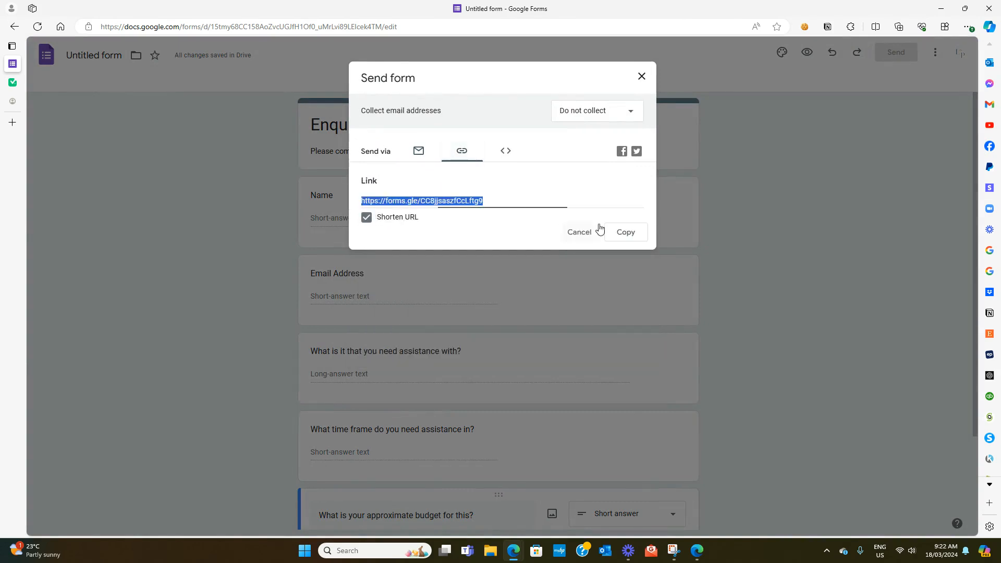
{"action": "left_click", "coordinate": [625, 232]}
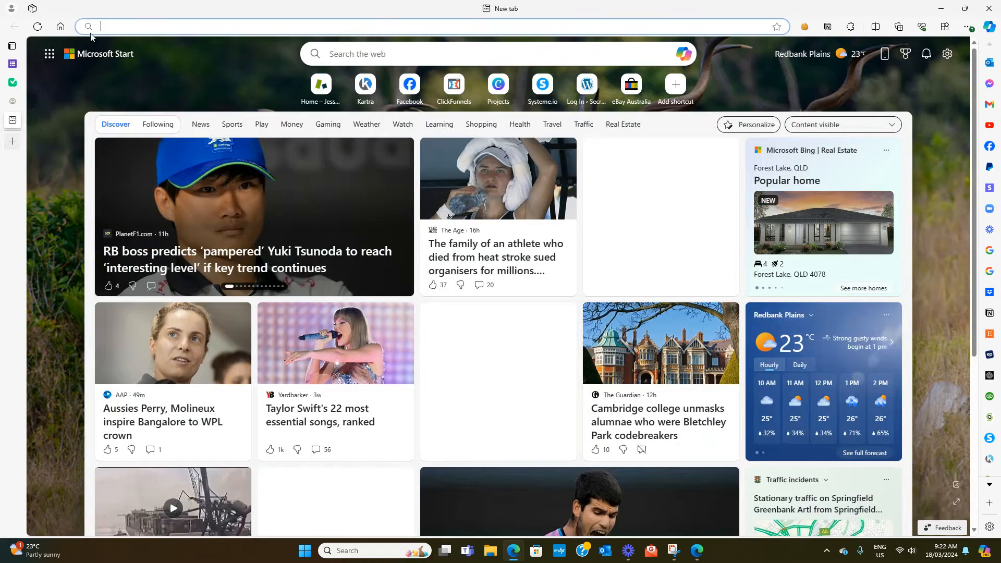
Open the live form at forms.gle/CC8jjsaszfCcLftg9 and rename the form 'Enquiry Form test'.
{"action": "type", "text": "https://forms.gle/CC8jjsaszfCcLftg9"}
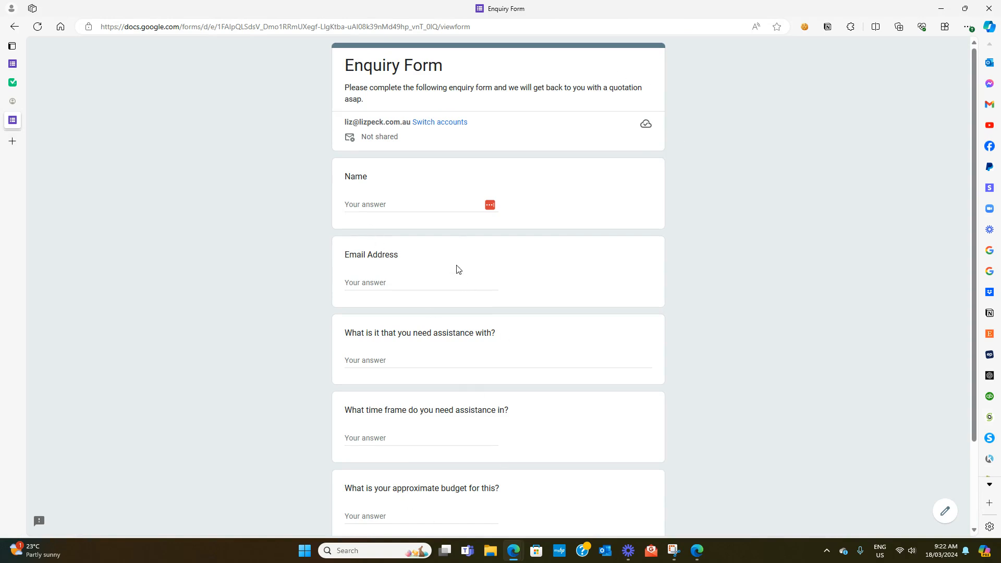
{"action": "scroll", "scroll_direction": "down", "scroll_amount": 3}
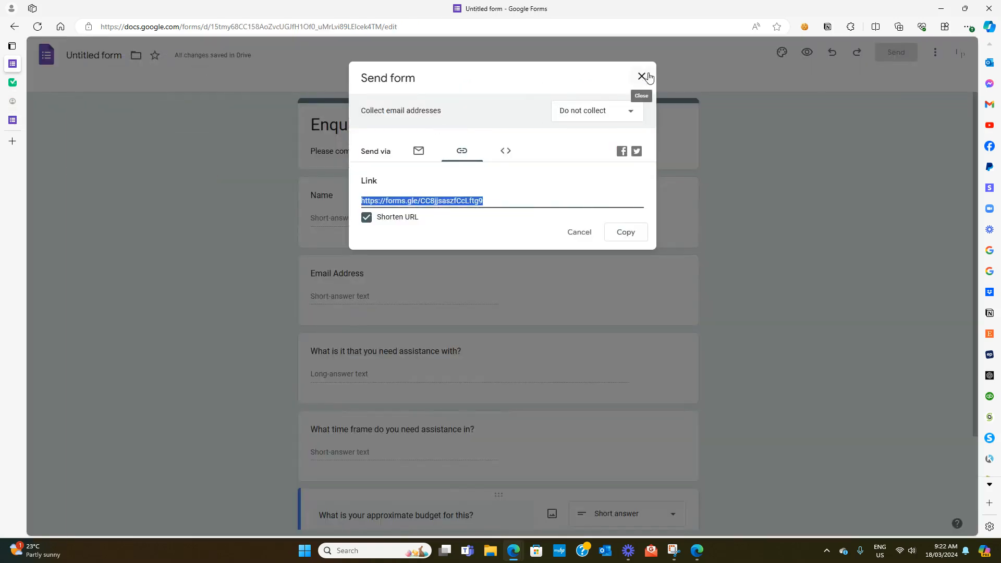
{"action": "left_click", "coordinate": [643, 76]}
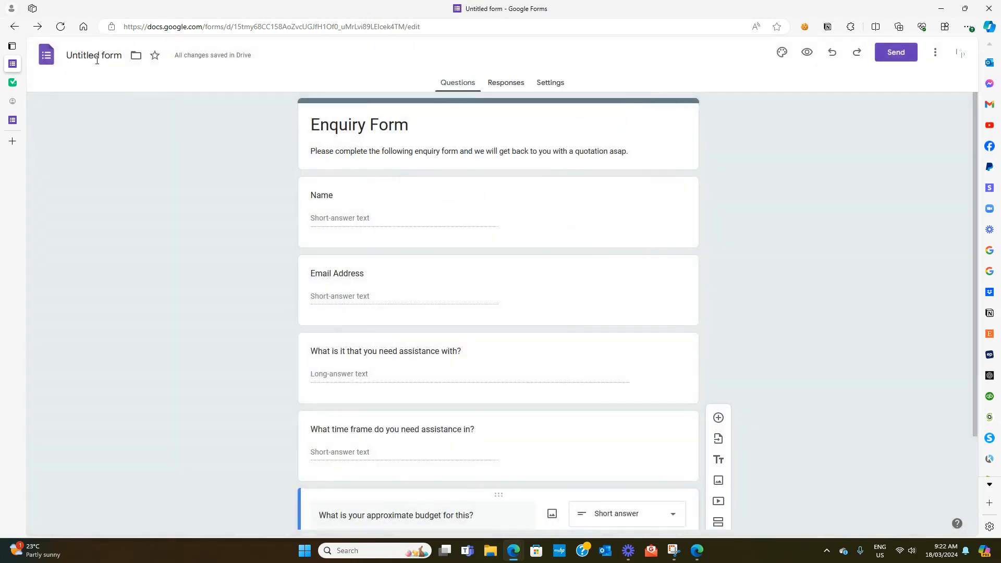
{"action": "type", "text": "Enquiry Form test"}
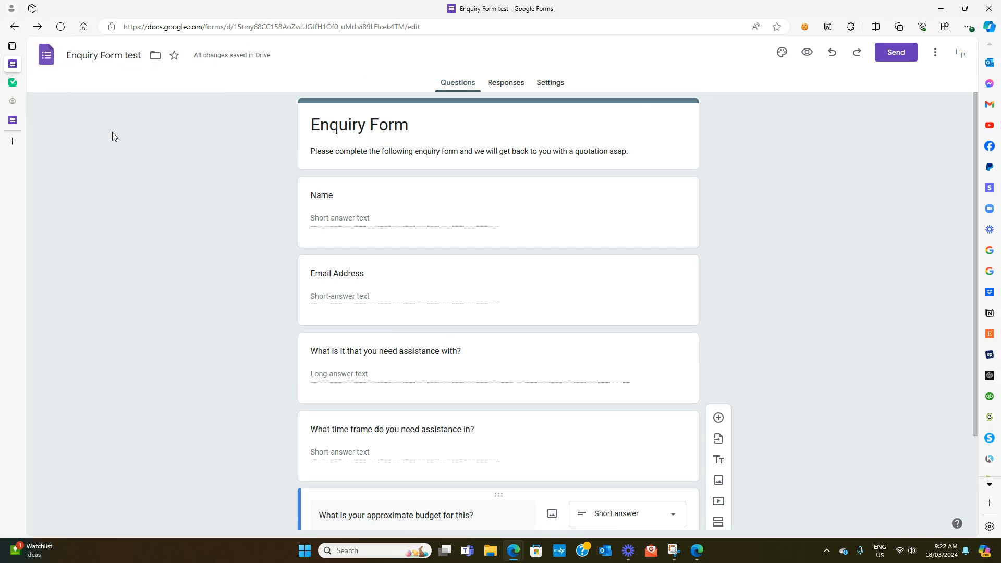
From the Taskmagic Flows page, create a new flow started from scratch.
{"action": "left_click", "coordinate": [12, 45]}
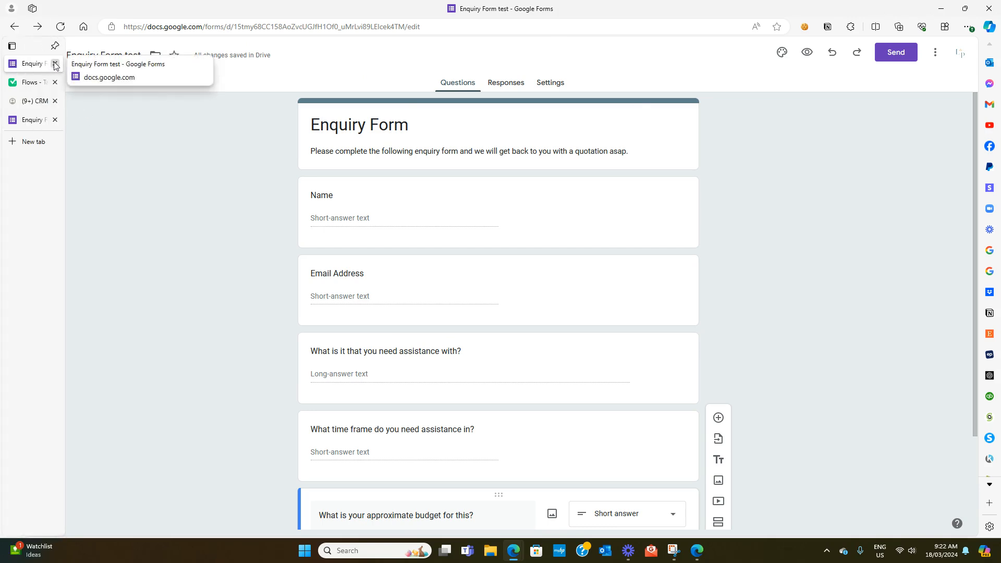
{"action": "left_click", "coordinate": [28, 82]}
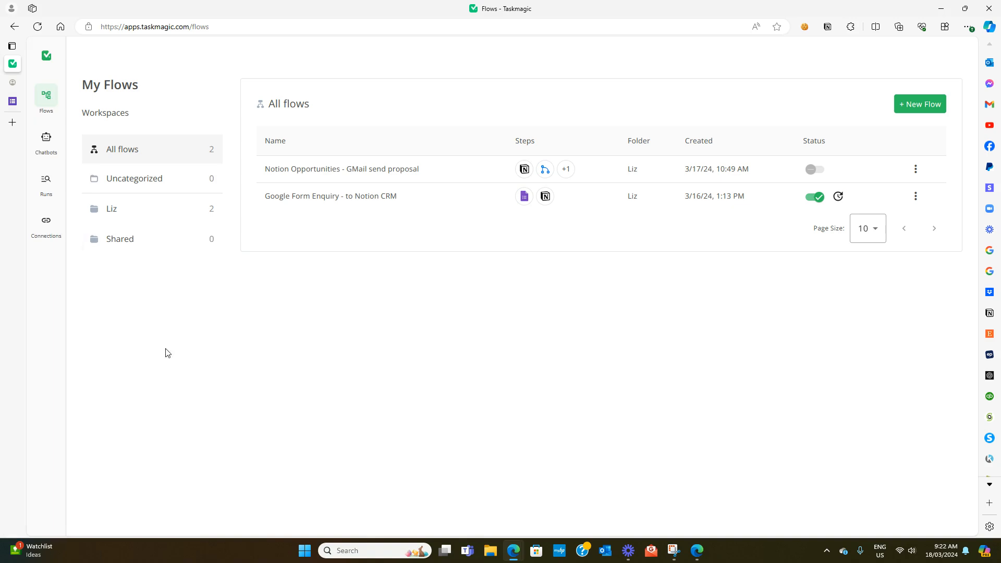
{"action": "mouse_move", "coordinate": [668, 214]}
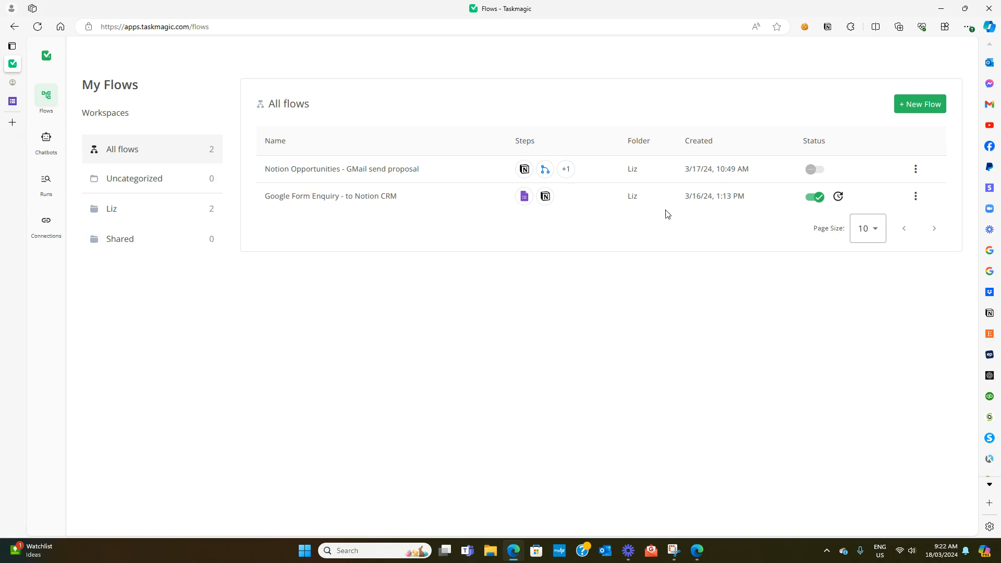
{"action": "mouse_move", "coordinate": [227, 83]}
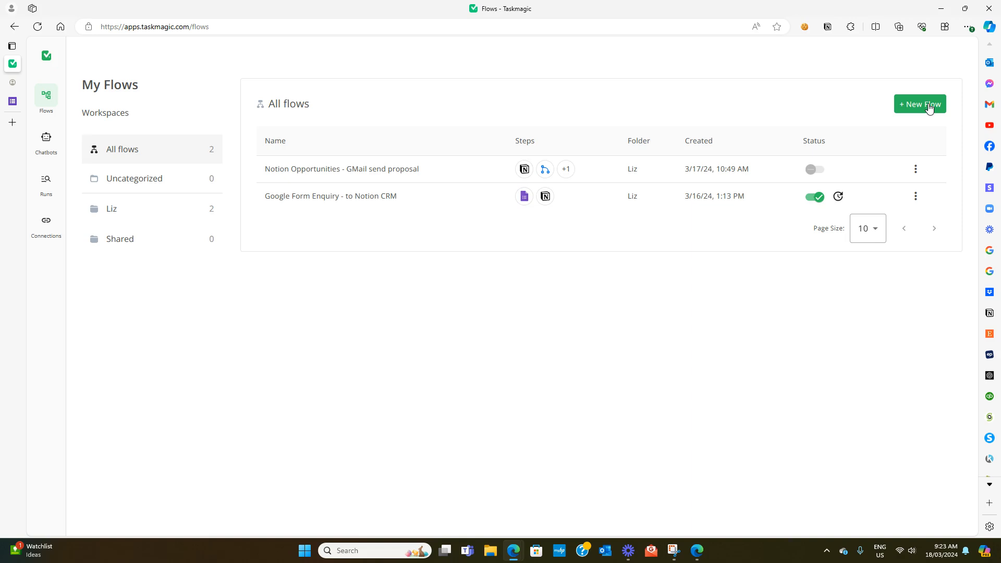
{"action": "left_click", "coordinate": [920, 104]}
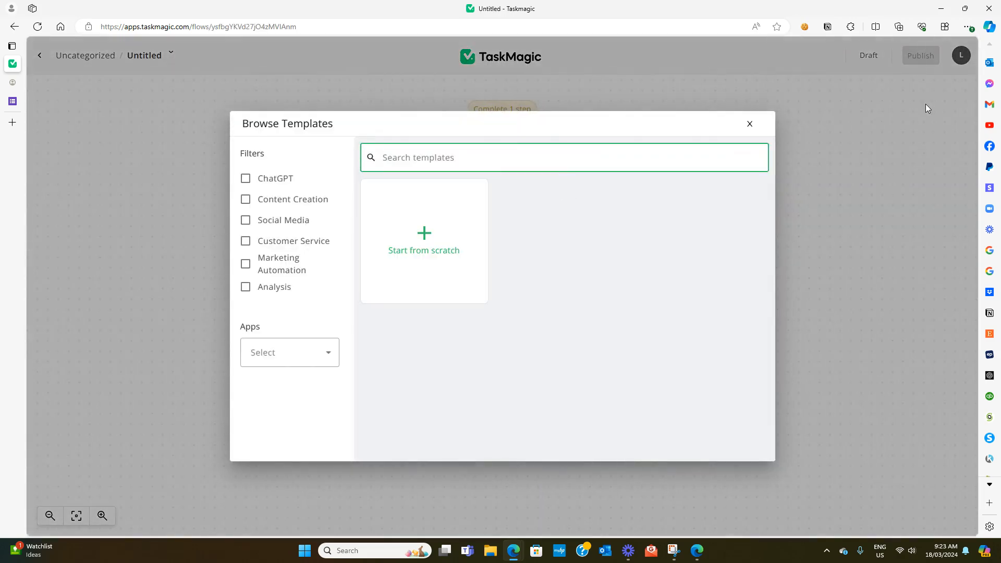
{"action": "left_click", "coordinate": [424, 241]}
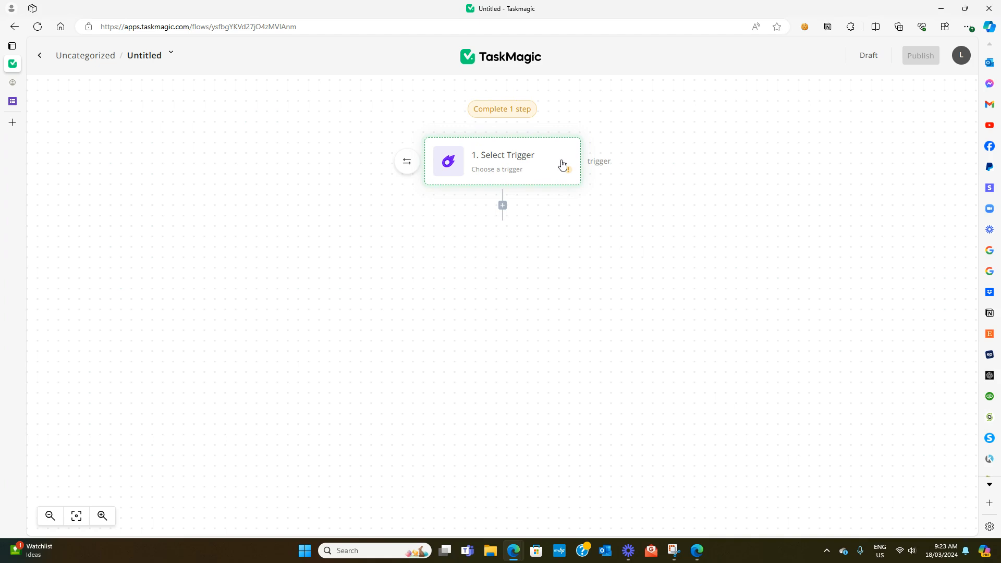
{"action": "mouse_move", "coordinate": [350, 167]}
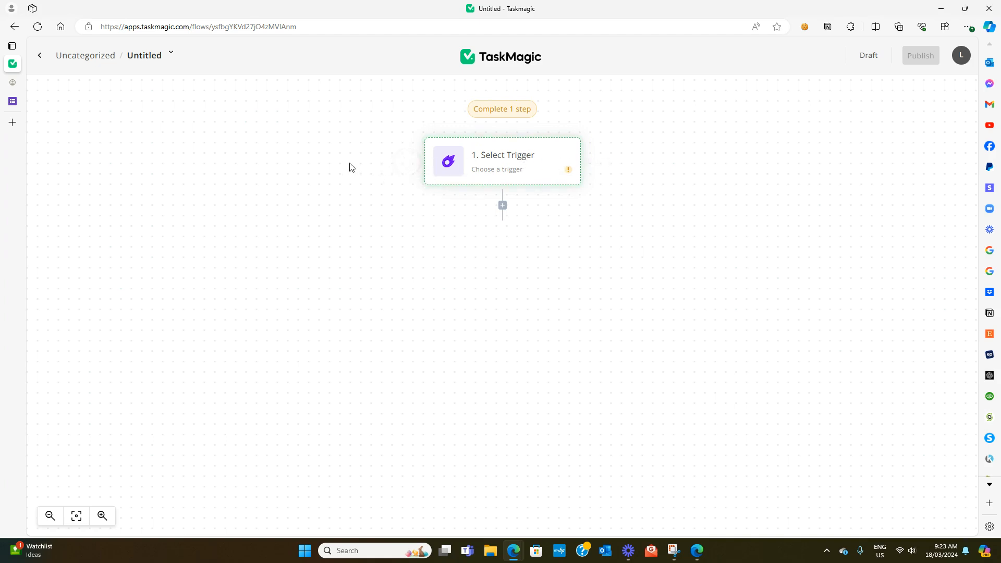
Set the flow trigger to Google Forms New Response.
{"action": "left_click", "coordinate": [502, 160]}
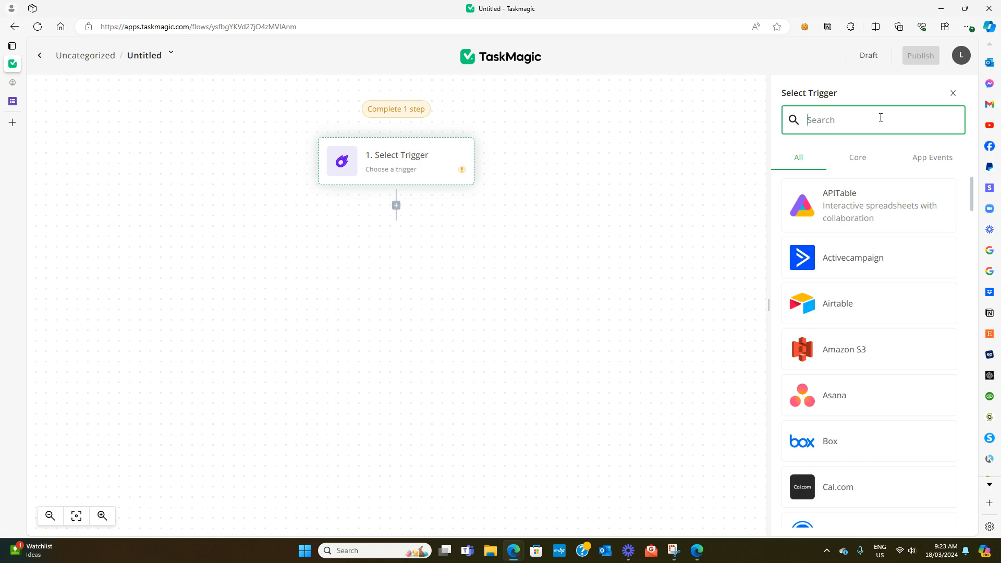
{"action": "type", "text": "google"}
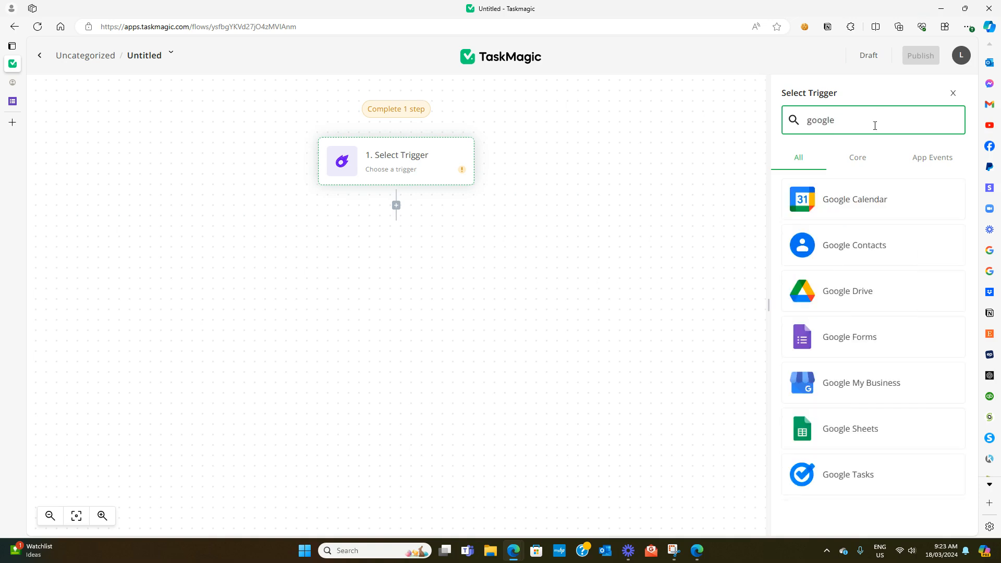
{"action": "left_click", "coordinate": [851, 336]}
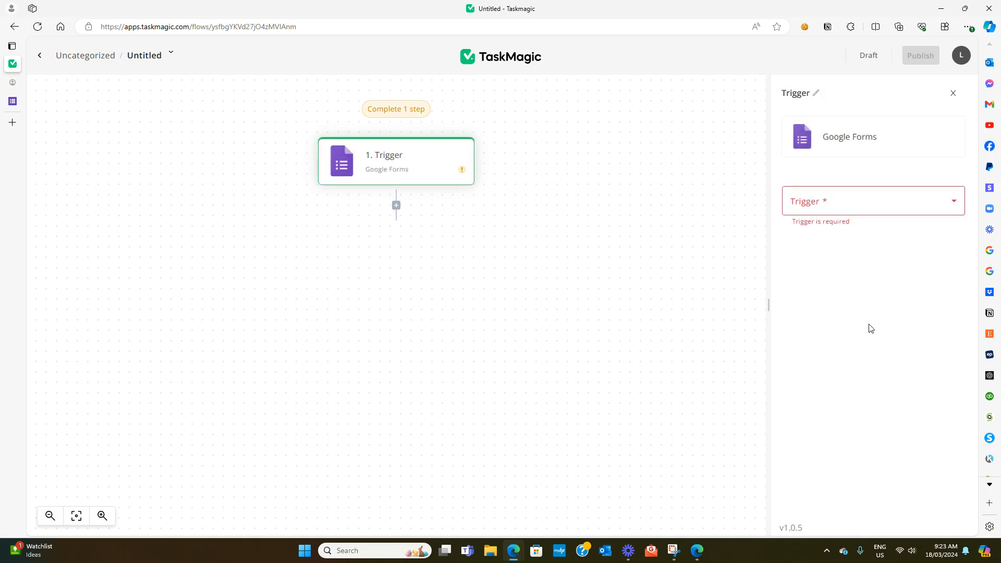
{"action": "left_click", "coordinate": [871, 201]}
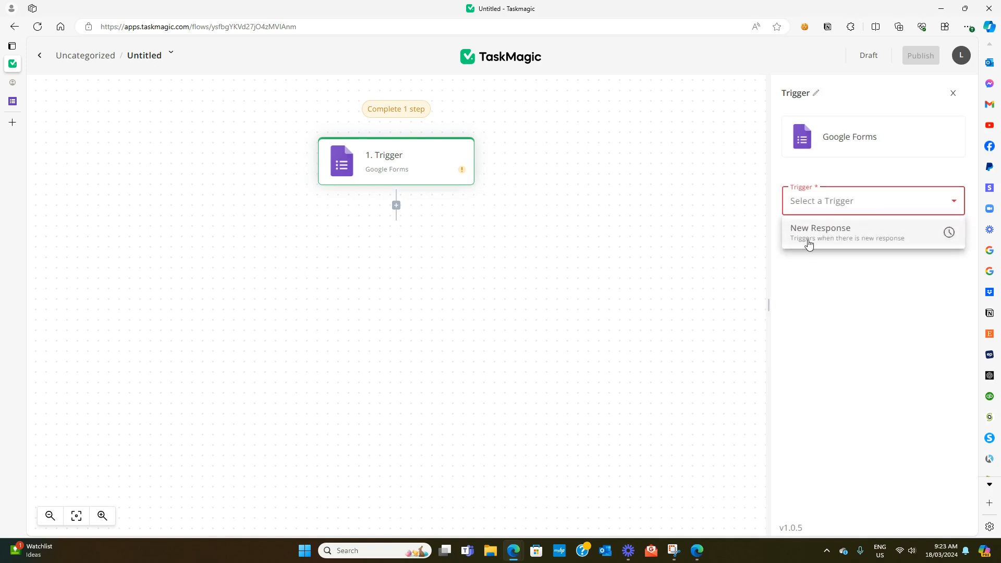
{"action": "mouse_move", "coordinate": [824, 207]}
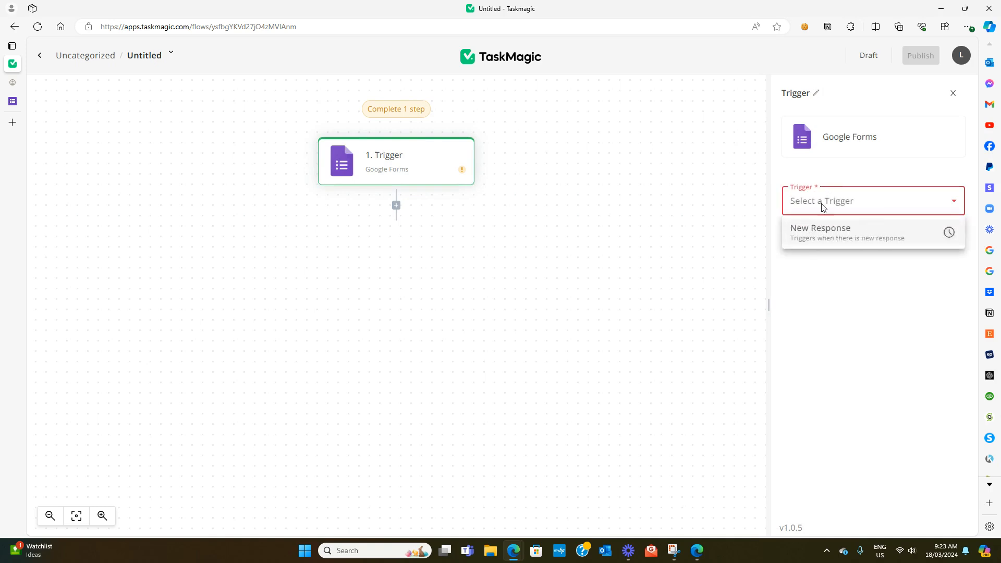
{"action": "left_click", "coordinate": [820, 231]}
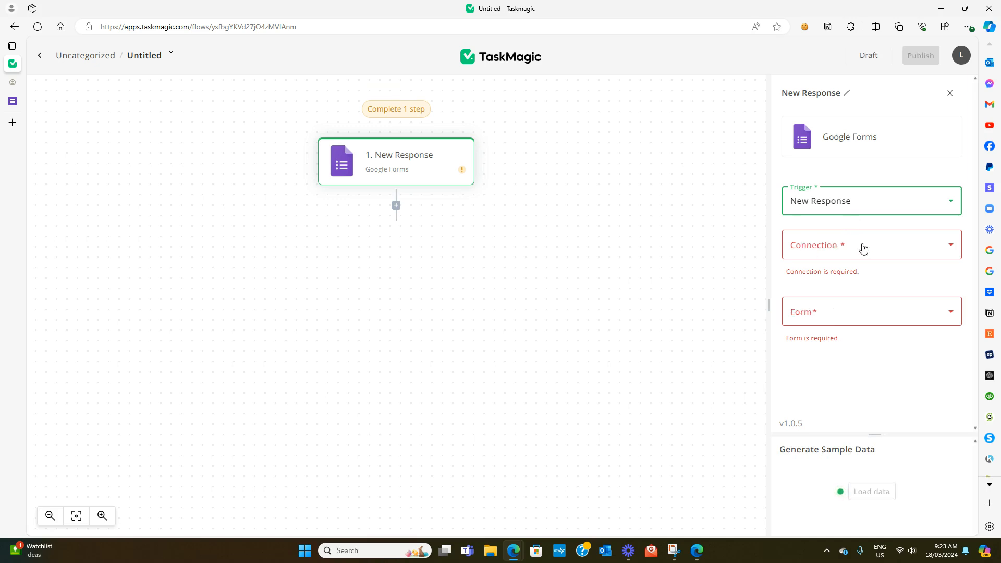
Connect the trigger via google-forms to the Enquiry Form test form and load sample data.
{"action": "left_click", "coordinate": [870, 245]}
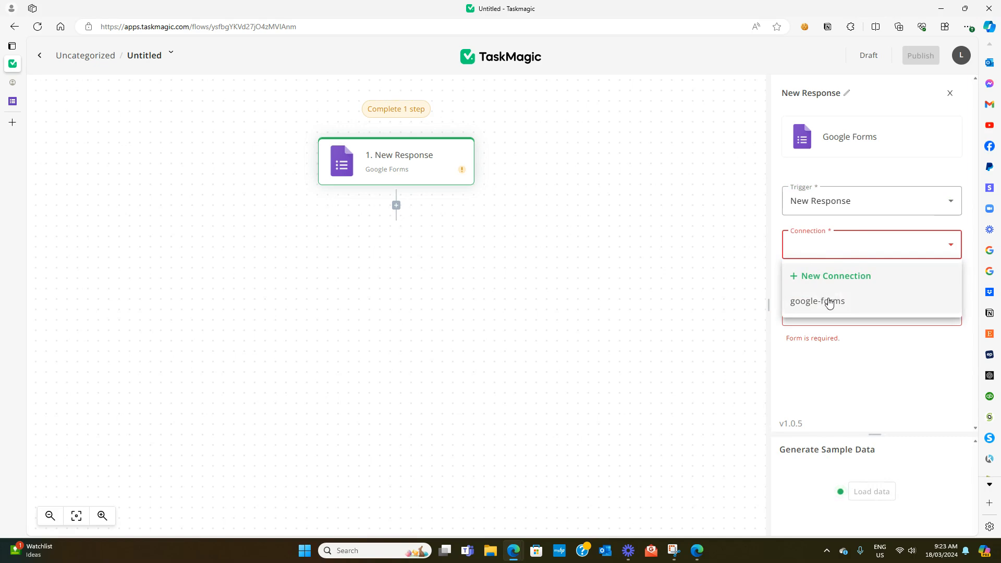
{"action": "left_click", "coordinate": [817, 301]}
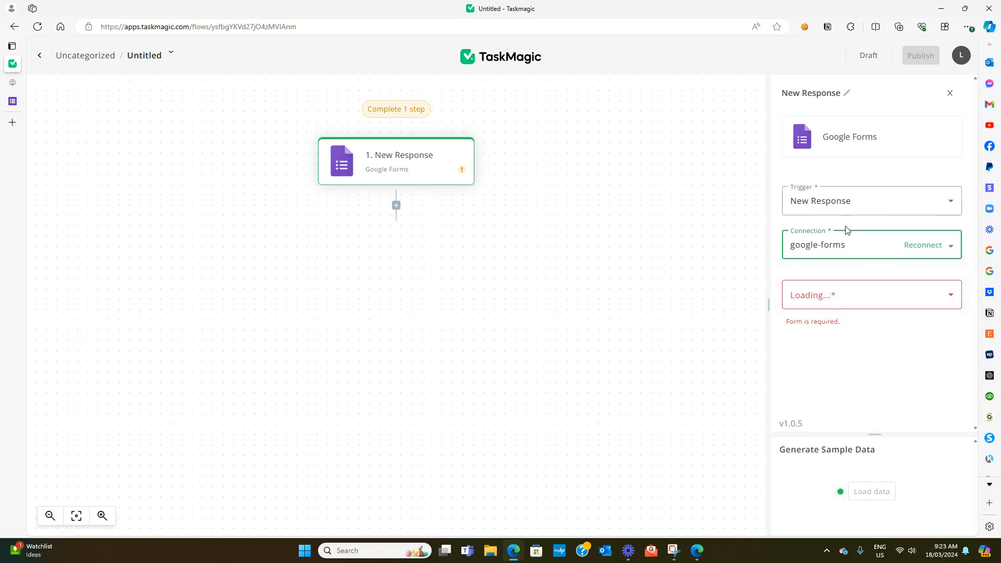
{"action": "left_click", "coordinate": [868, 294]}
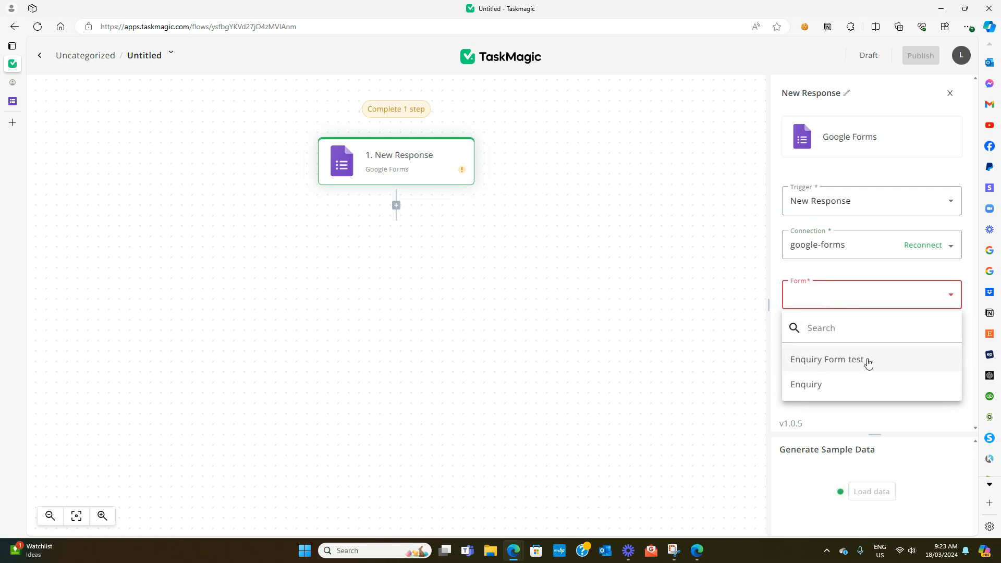
{"action": "left_click", "coordinate": [826, 359]}
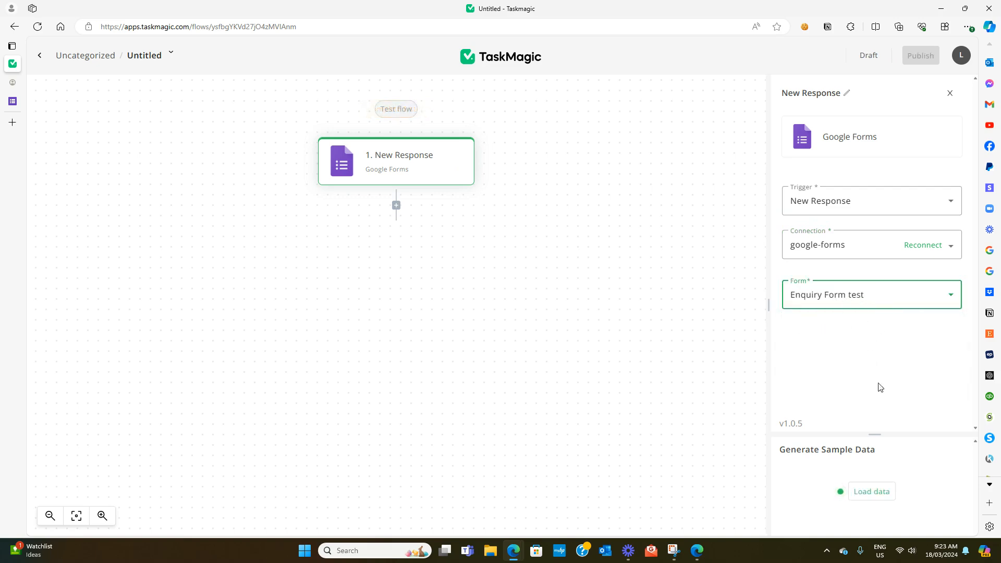
{"action": "left_click", "coordinate": [871, 491]}
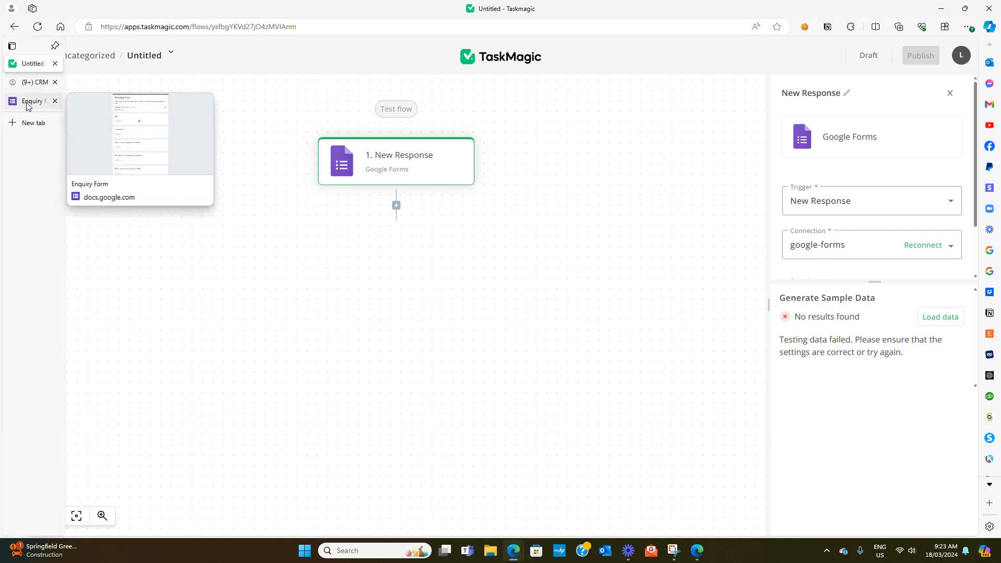
In the live form, answer with name Sue Smith, a saved email address and the assistance needed.
{"action": "left_click", "coordinate": [32, 100]}
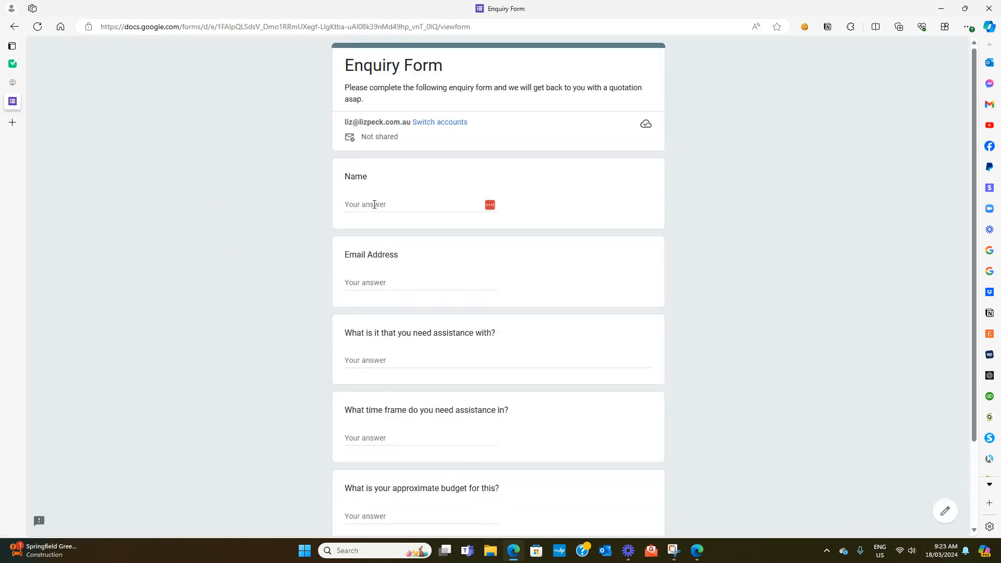
{"action": "type", "text": "s"}
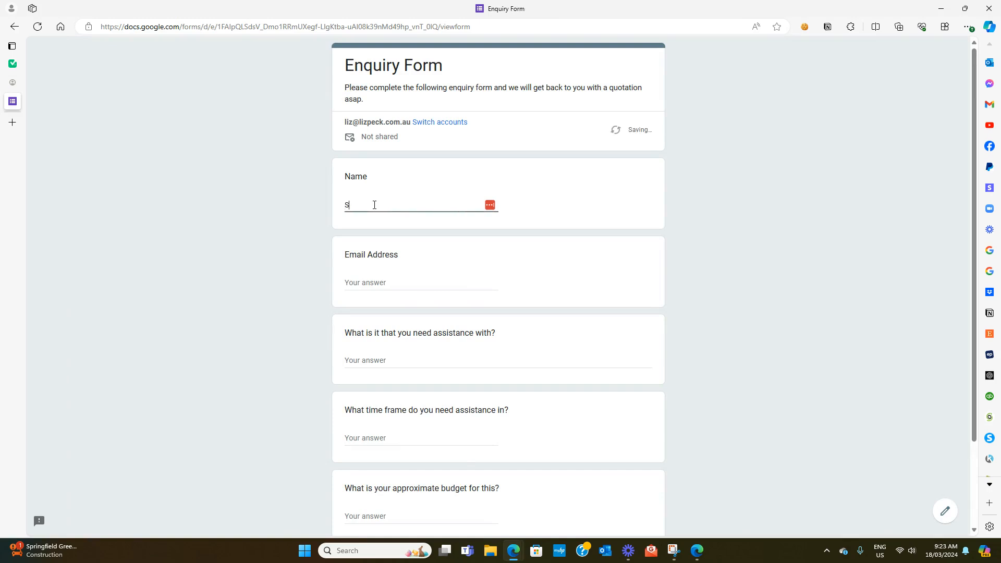
{"action": "type", "text": "ue Smith"}
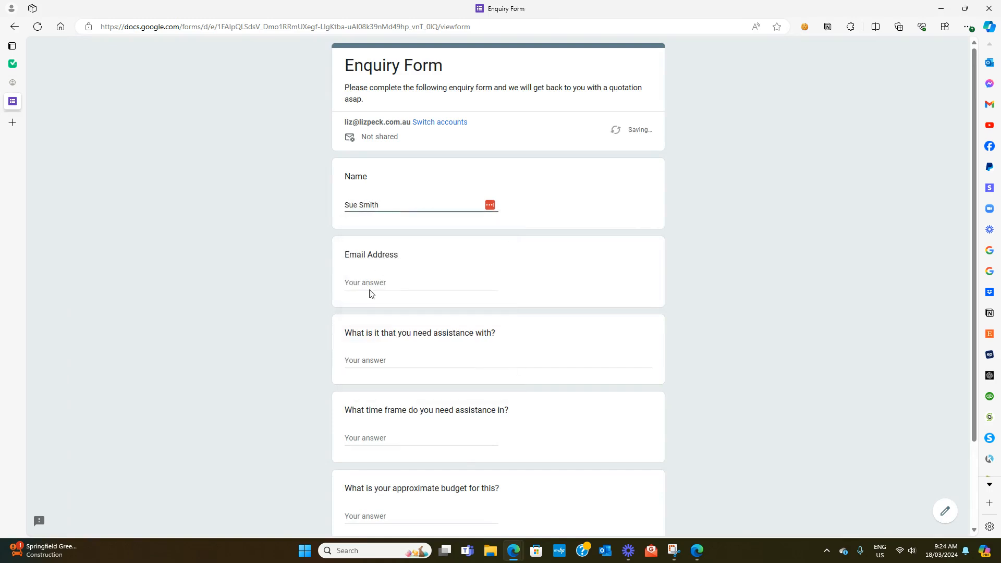
{"action": "left_click", "coordinate": [421, 282]}
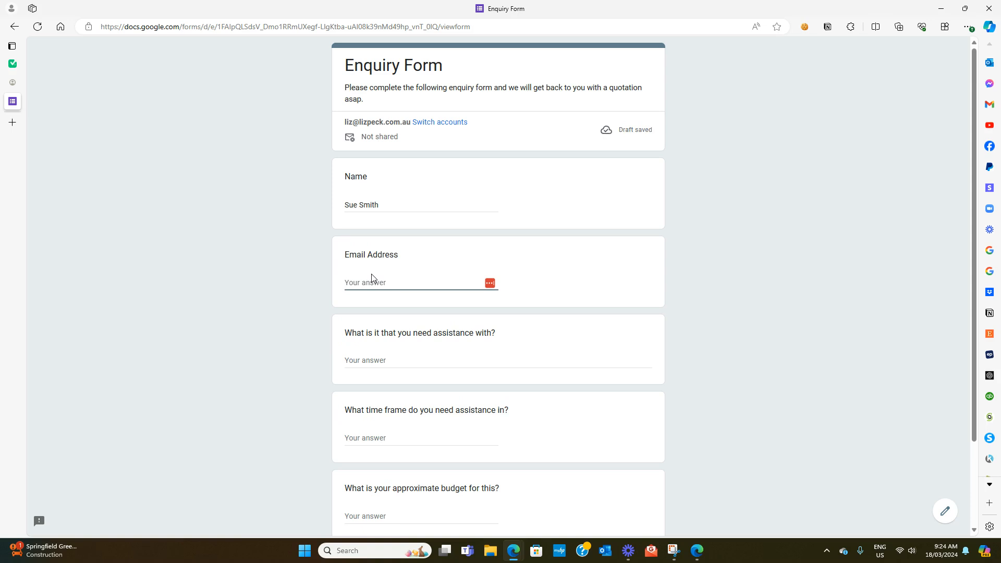
{"action": "type", "text": "hello"}
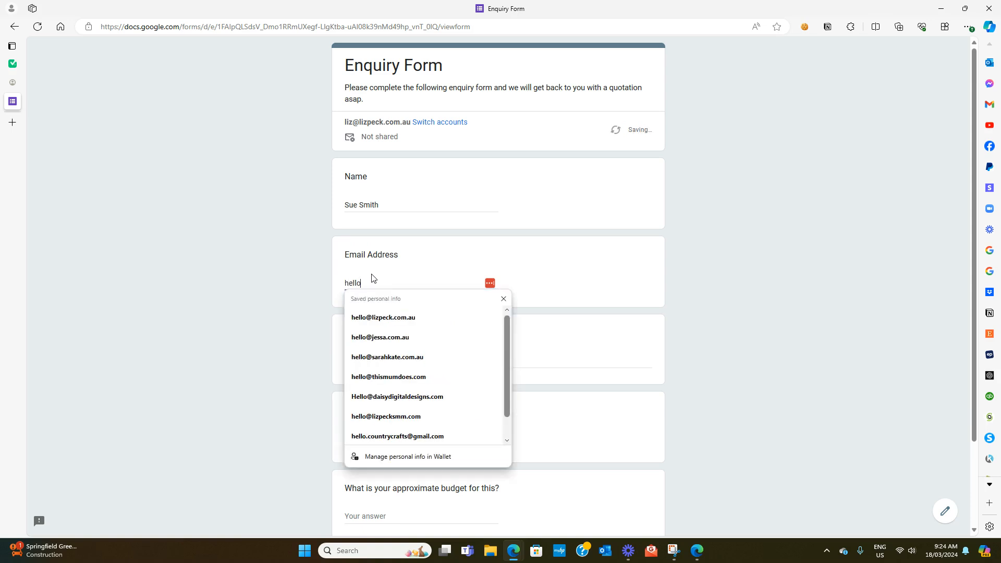
{"action": "left_click", "coordinate": [384, 318]}
{"action": "type", "text": "E"}
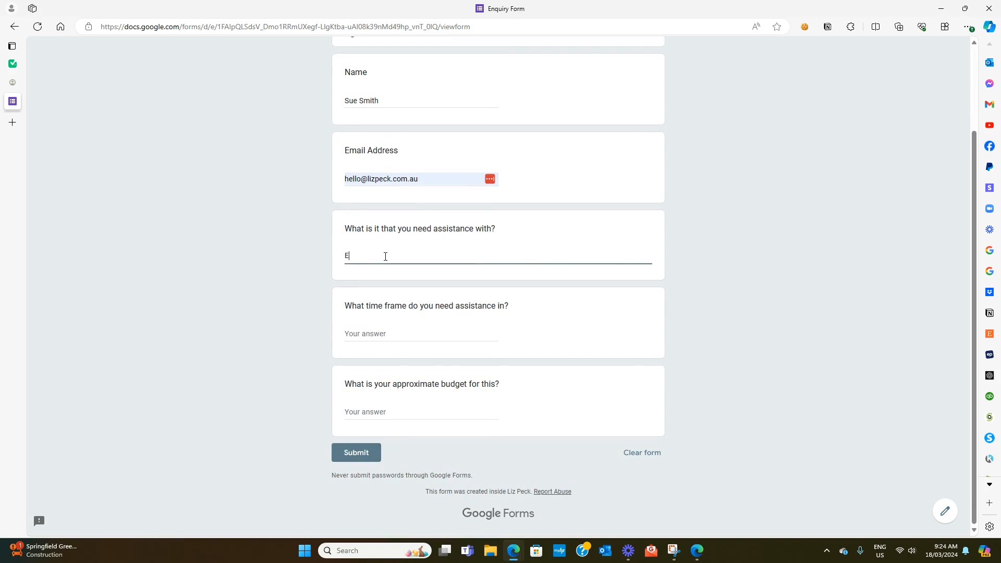
{"action": "type", "text": "verything"}
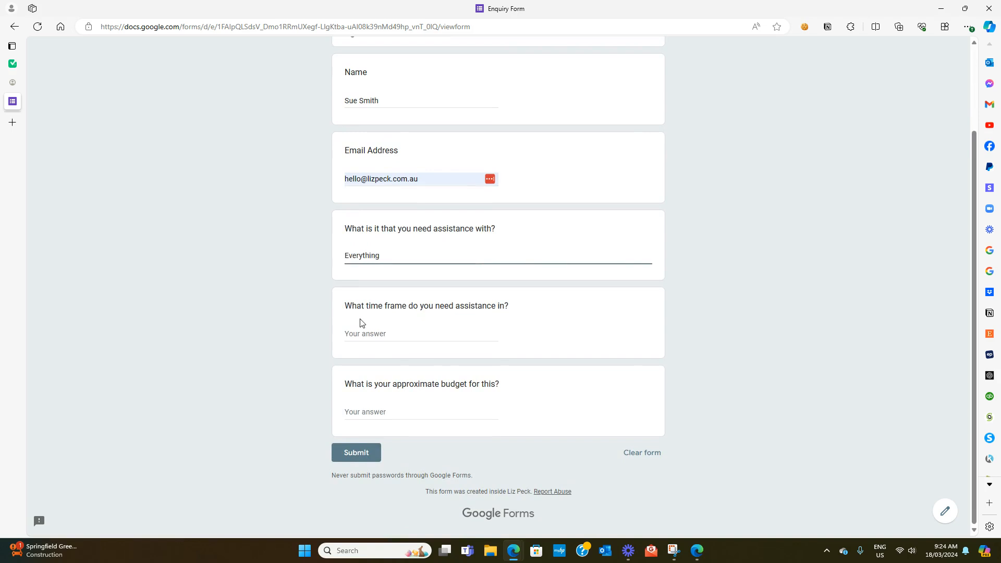
Answer the time frame 'by the end of March' and budget $2000, then submit.
{"action": "left_click", "coordinate": [421, 333]}
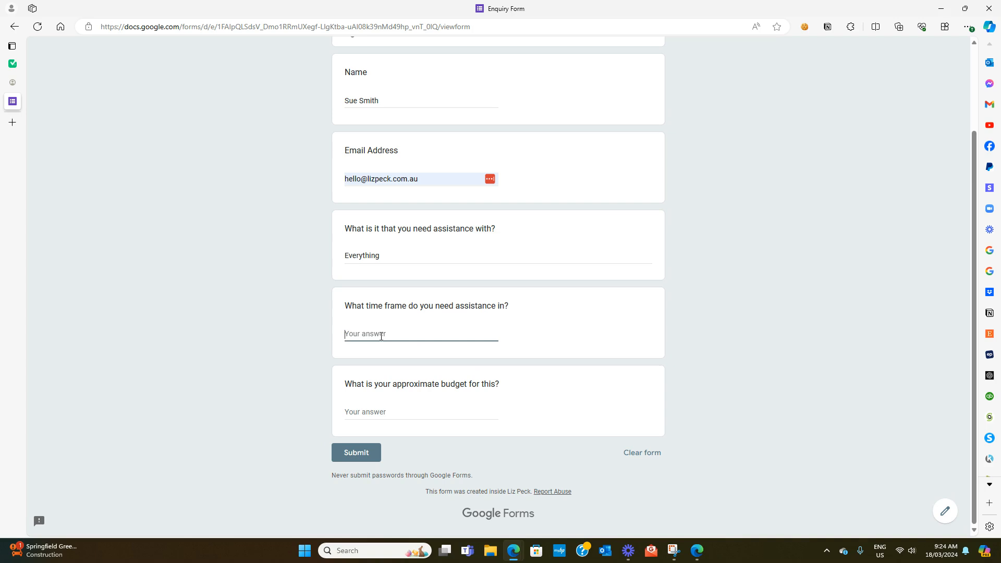
{"action": "type", "text": "by the e"}
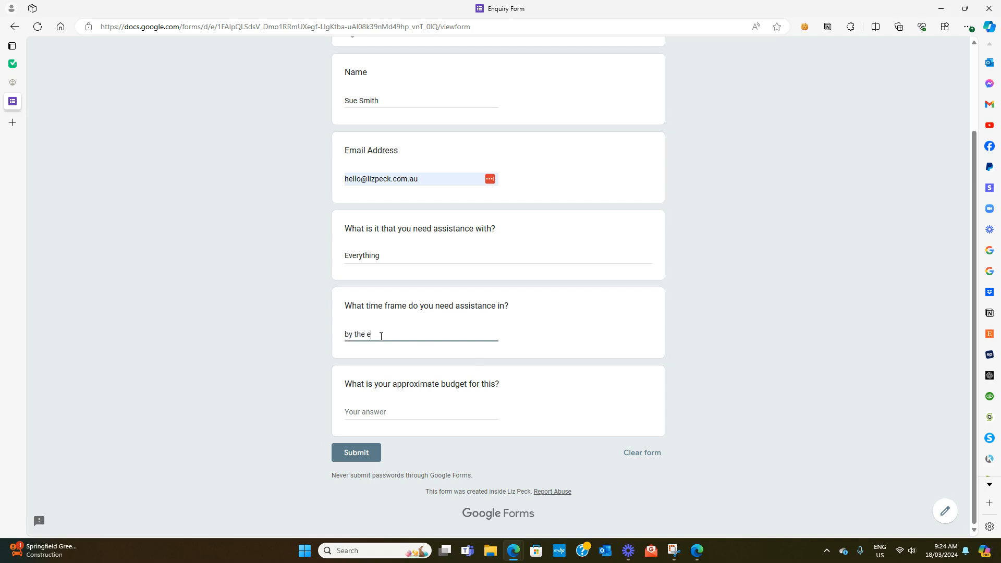
{"action": "type", "text": "nd of March"}
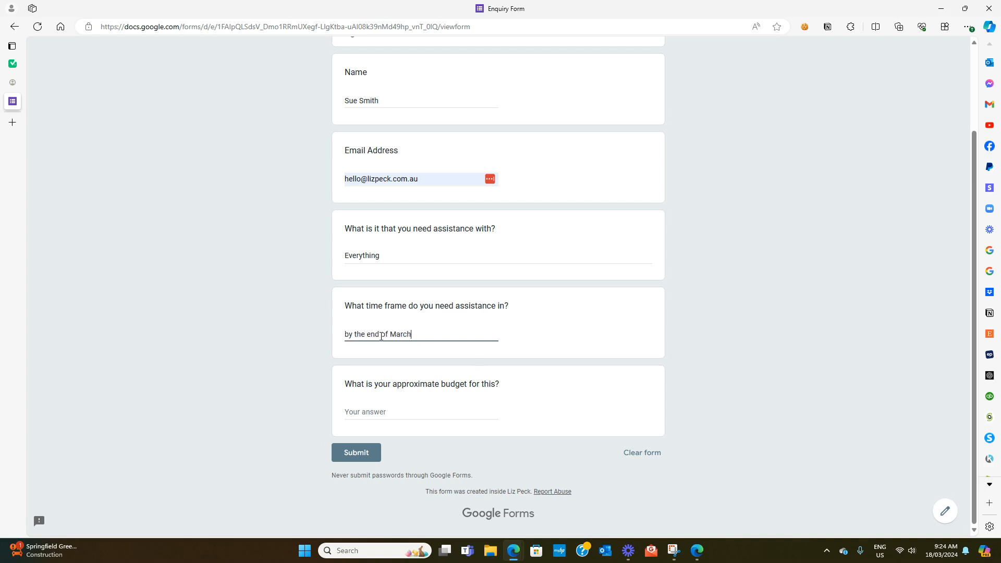
{"action": "left_click", "coordinate": [421, 412]}
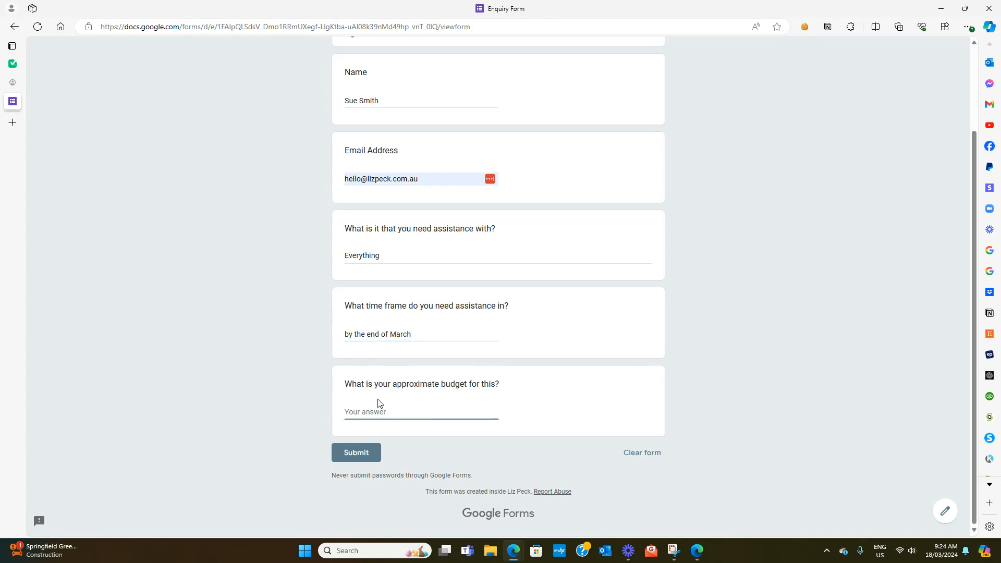
{"action": "type", "text": "$2000"}
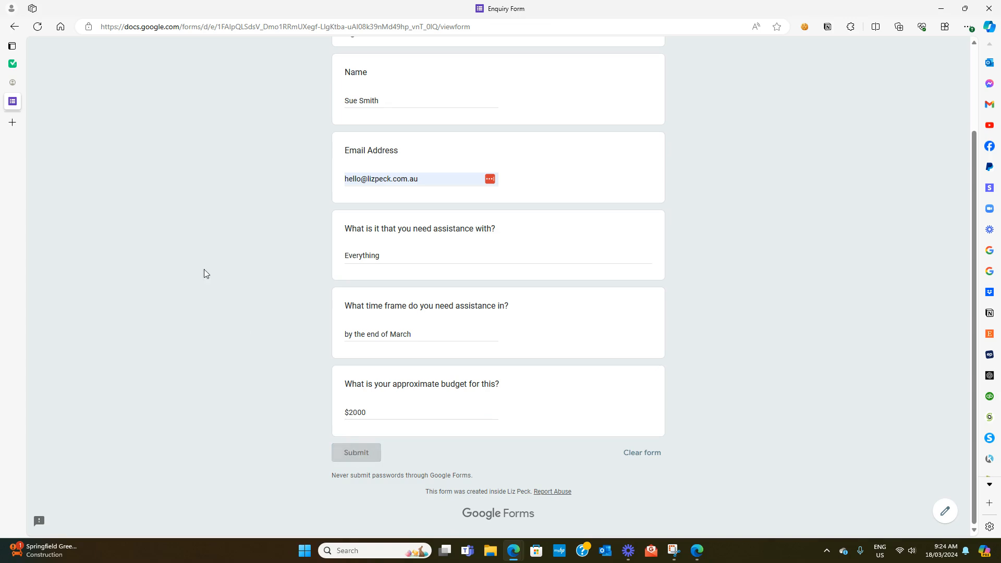
{"action": "left_click", "coordinate": [355, 452]}
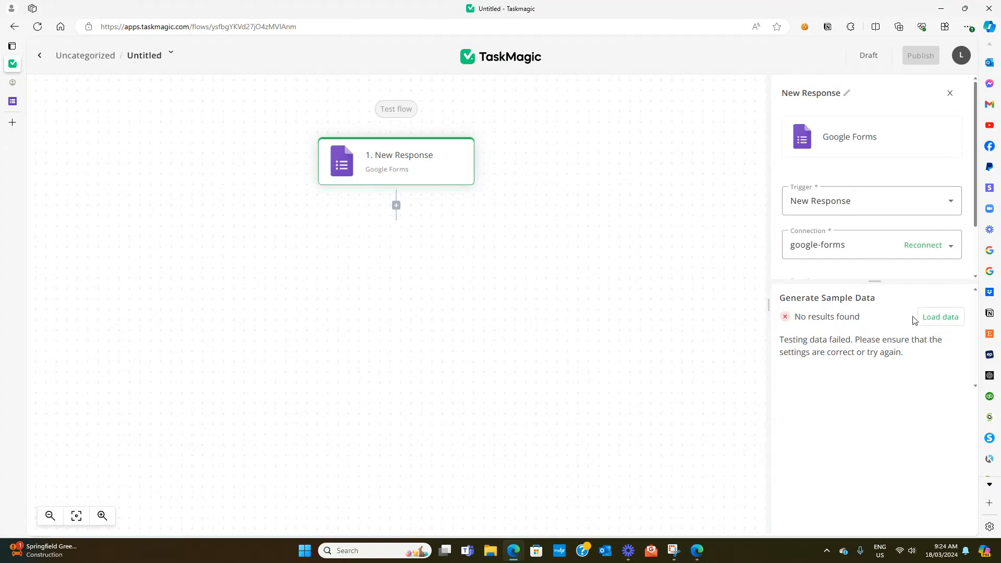
Load the submitted test response as the trigger's sample data.
{"action": "left_click", "coordinate": [940, 317]}
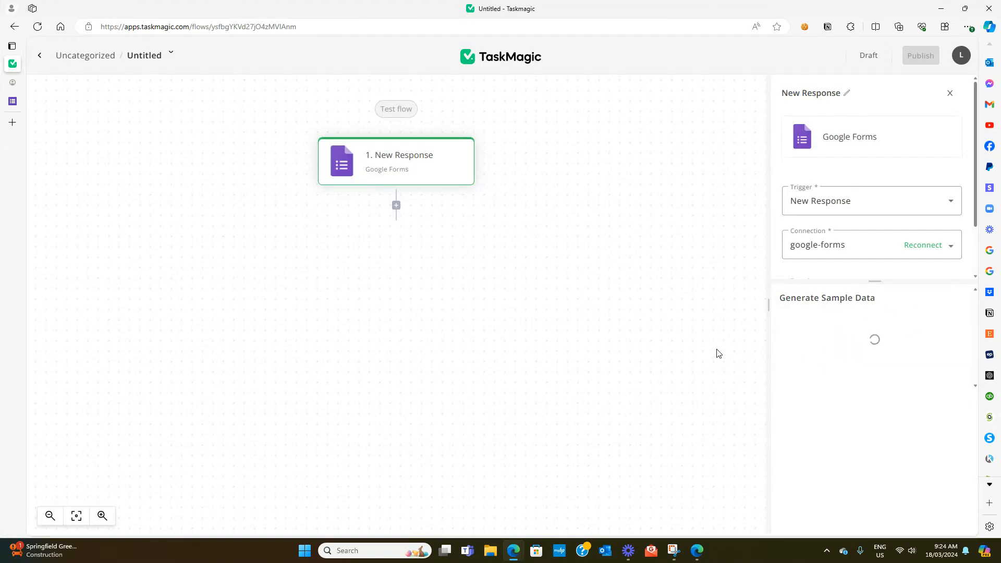
{"action": "left_click", "coordinate": [396, 109]}
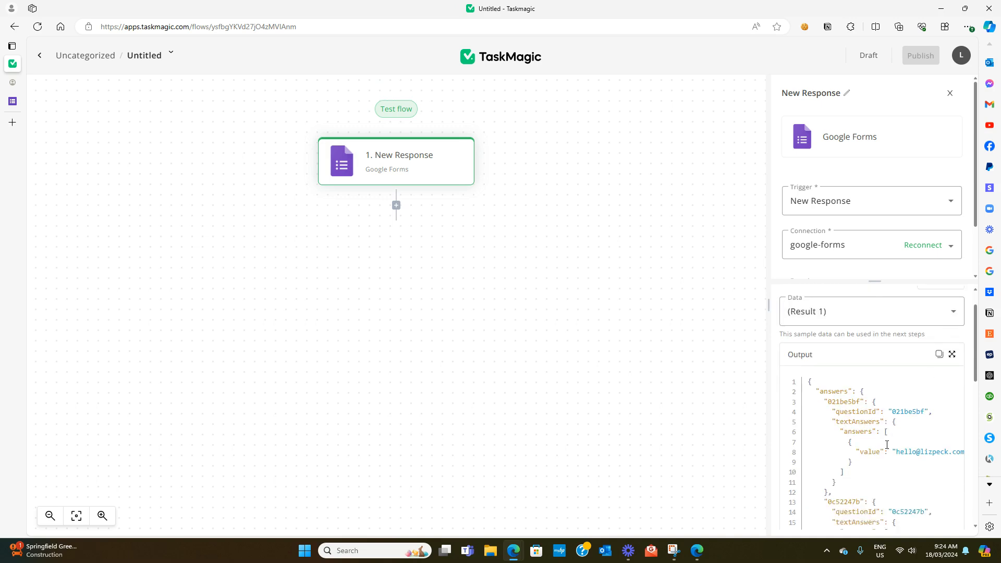
{"action": "scroll", "scroll_direction": "down", "scroll_amount": 3}
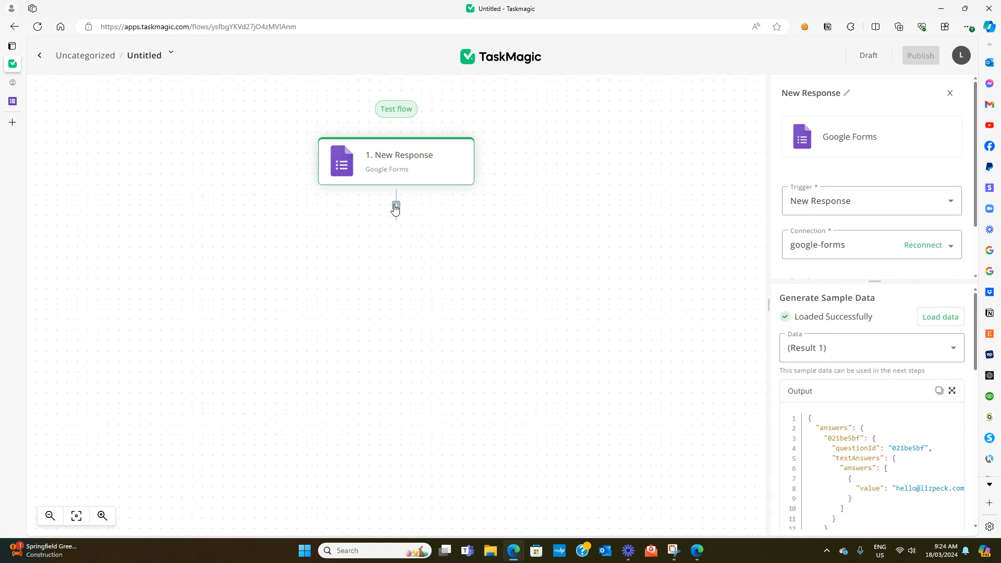
Add a Notion step after the trigger set to Create Database Item.
{"action": "left_click", "coordinate": [396, 206]}
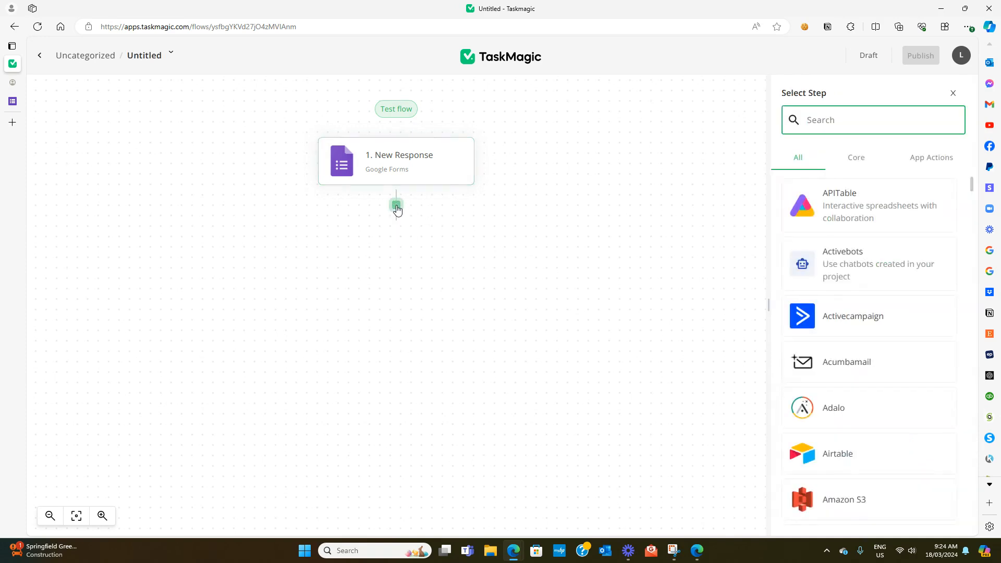
{"action": "type", "text": "no"}
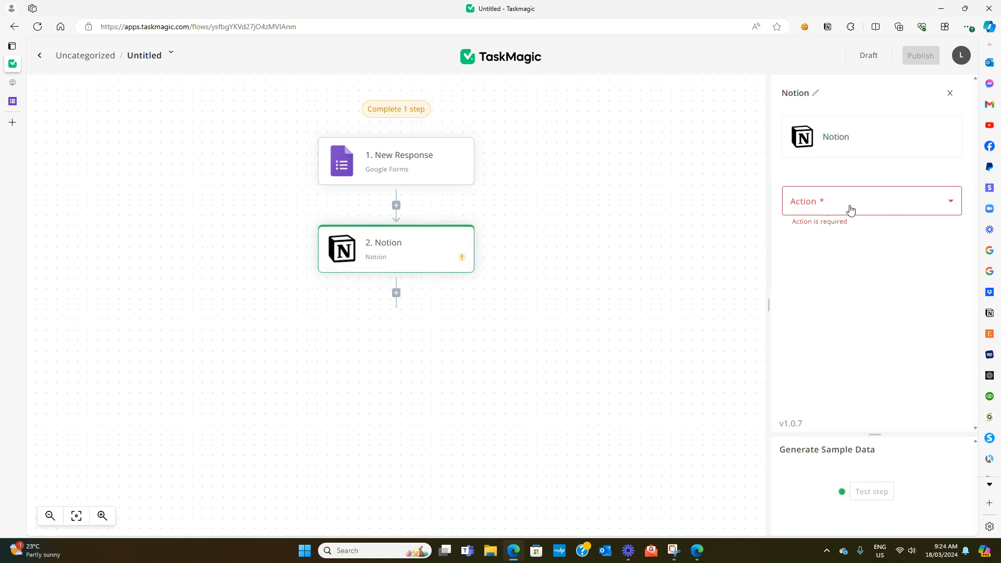
{"action": "left_click", "coordinate": [871, 201]}
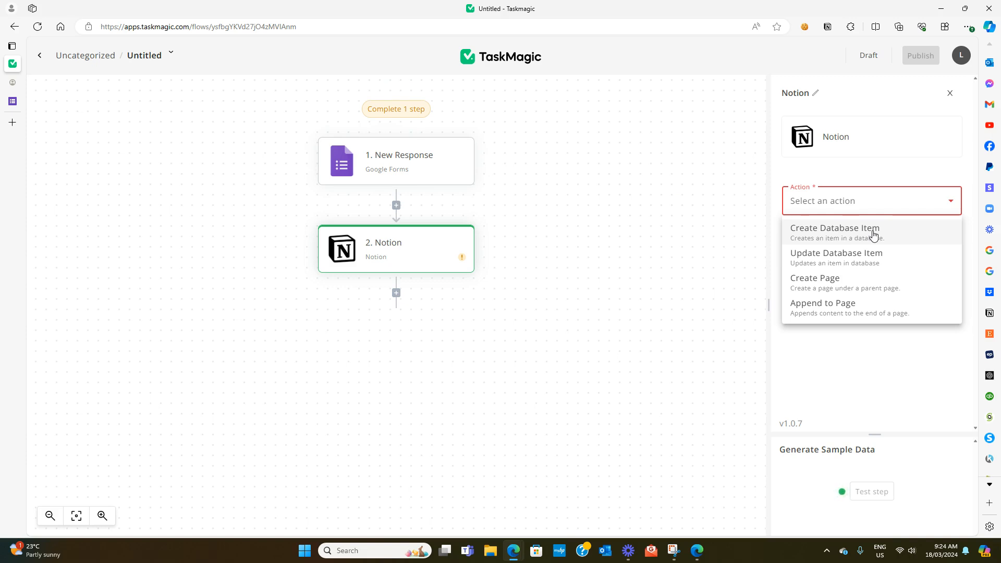
{"action": "left_click", "coordinate": [834, 228]}
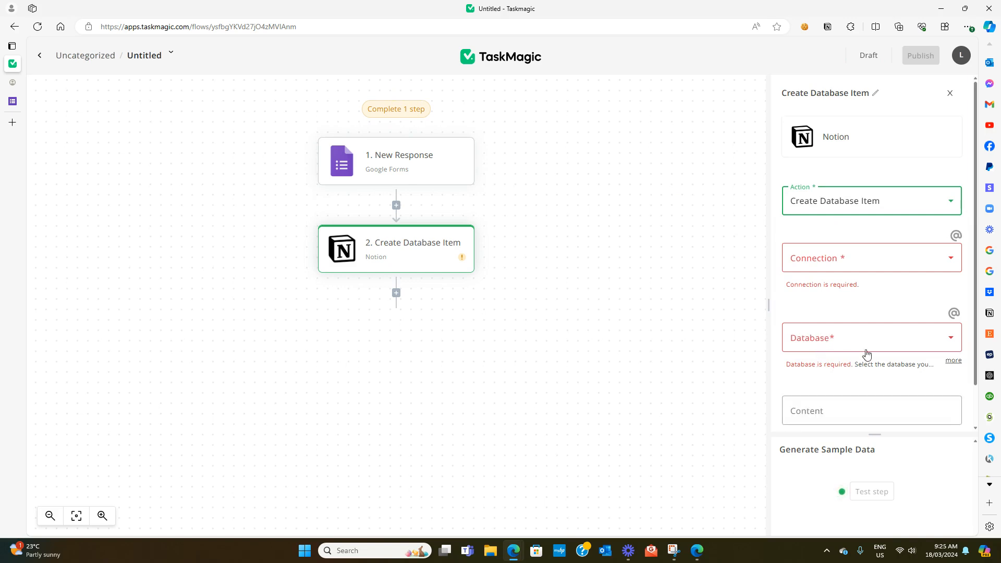
Use the notioncoachingdatabase Notion connection and target the CRM database.
{"action": "left_click", "coordinate": [871, 257]}
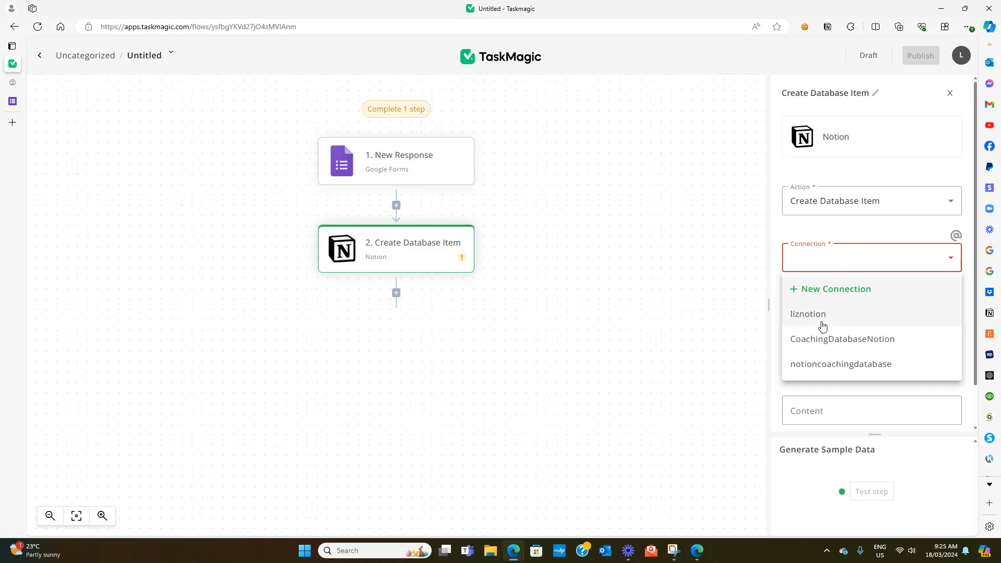
{"action": "left_click", "coordinate": [840, 364]}
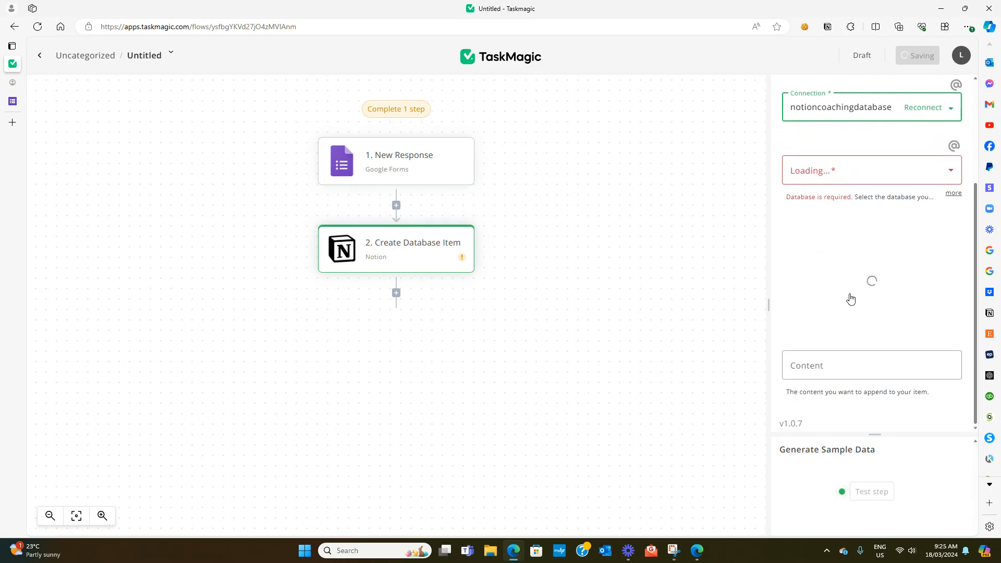
{"action": "left_click", "coordinate": [871, 292]}
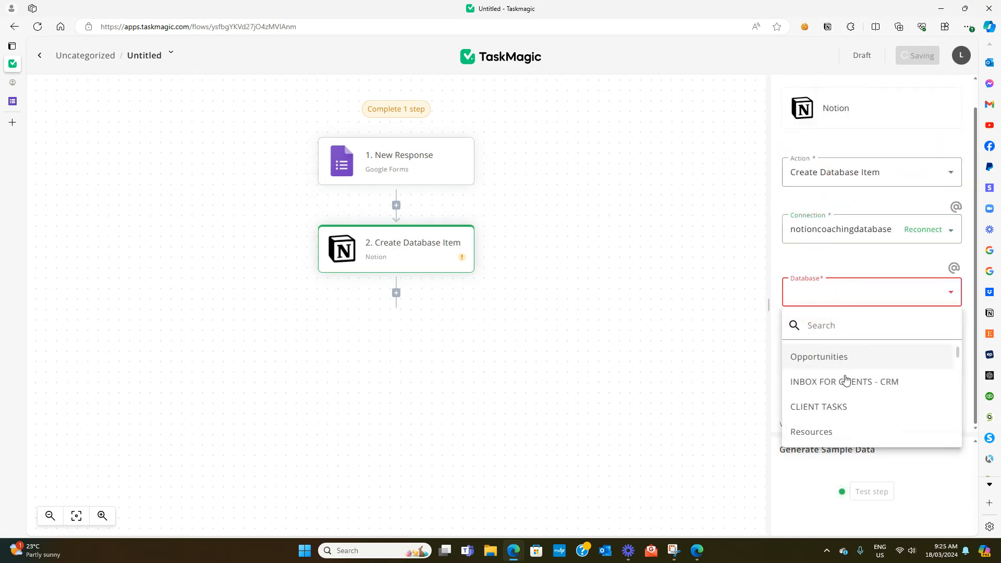
{"action": "scroll", "scroll_direction": "down", "scroll_amount": 3}
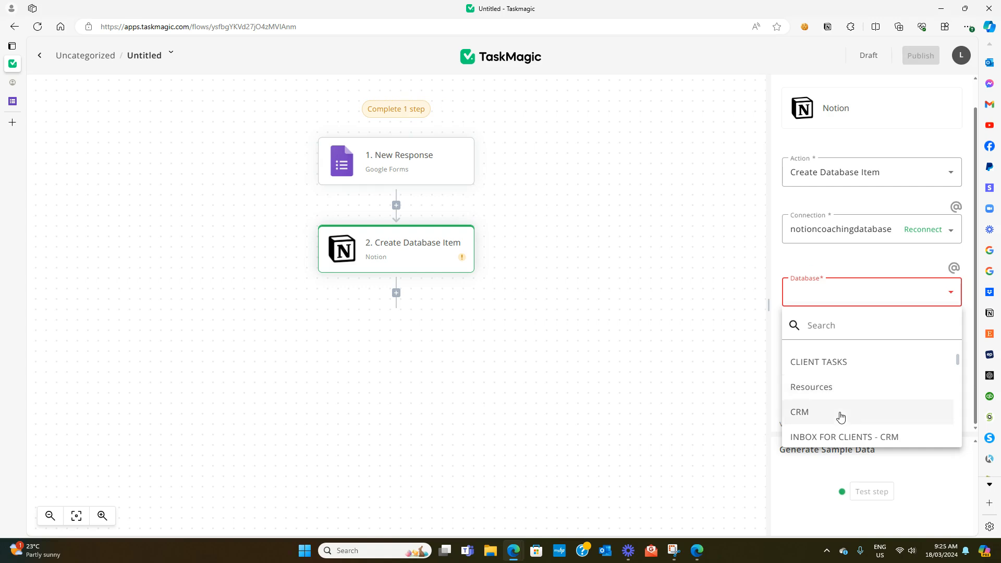
{"action": "left_click", "coordinate": [800, 413]}
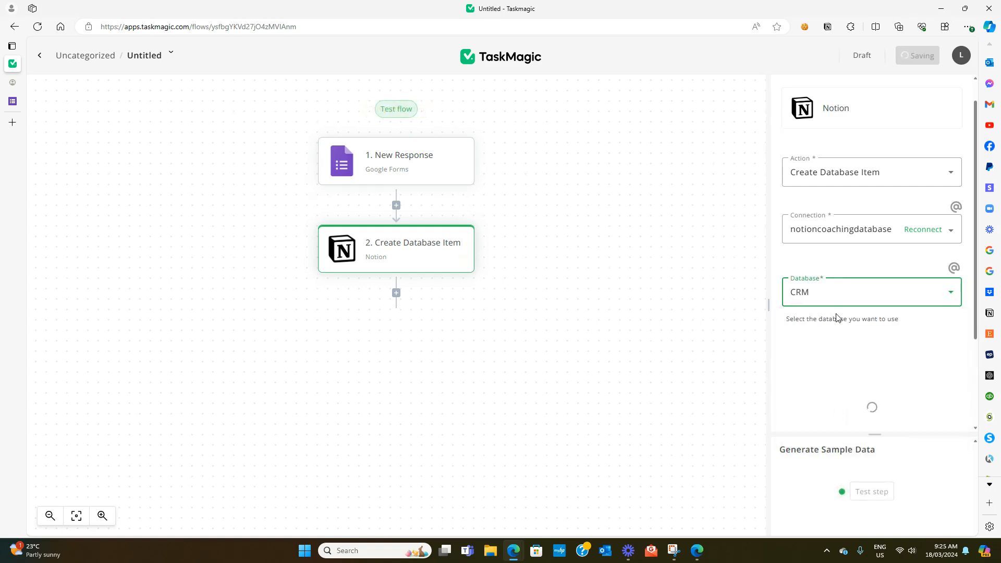
{"action": "mouse_move", "coordinate": [840, 338]}
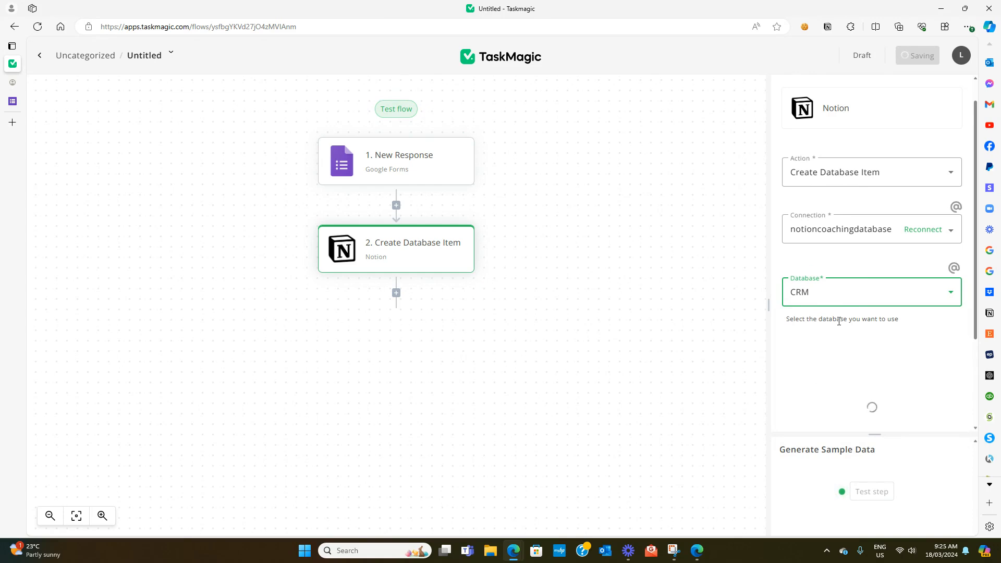
{"action": "mouse_move", "coordinate": [863, 364]}
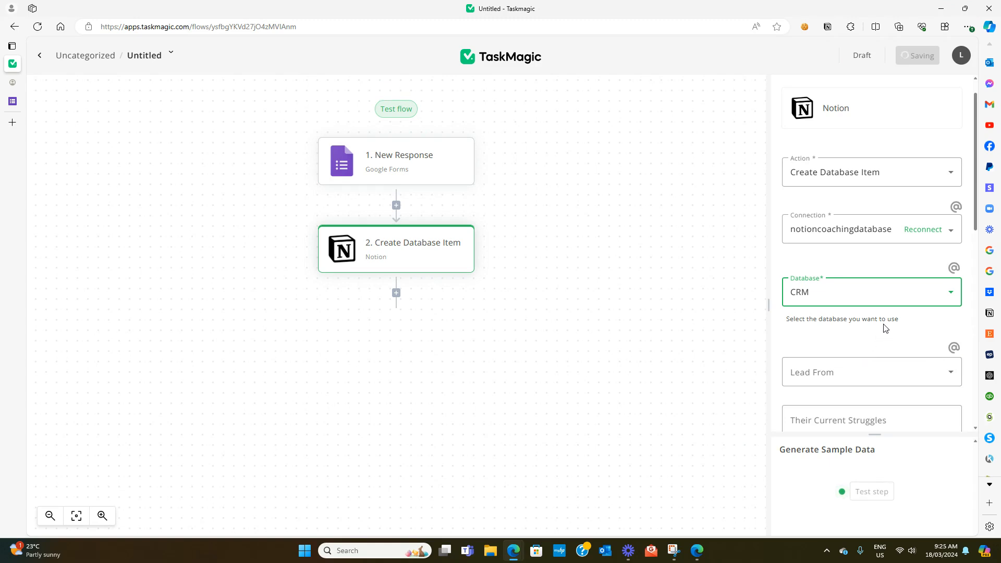
{"action": "scroll", "scroll_direction": "down", "scroll_amount": 3}
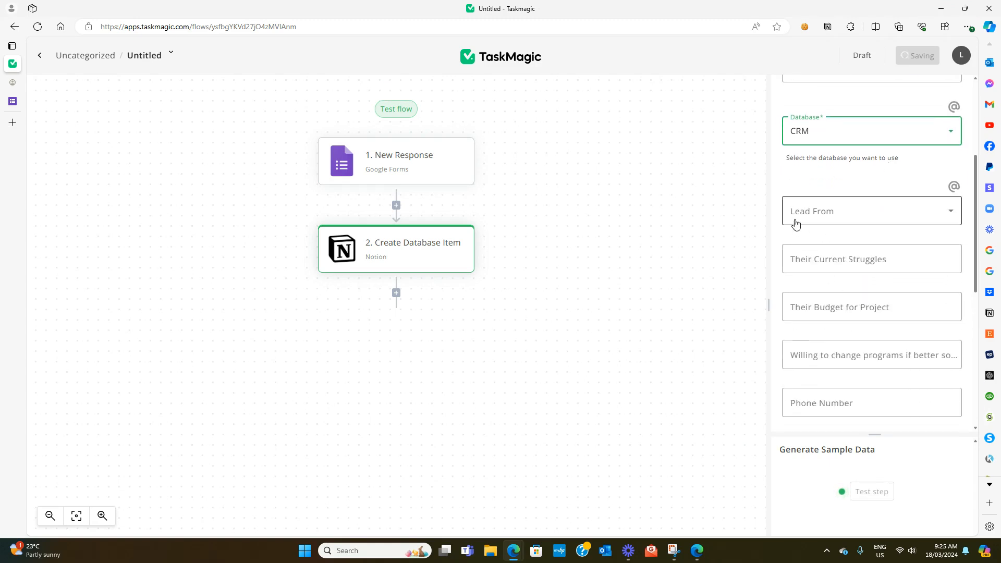
{"action": "mouse_move", "coordinate": [837, 219]}
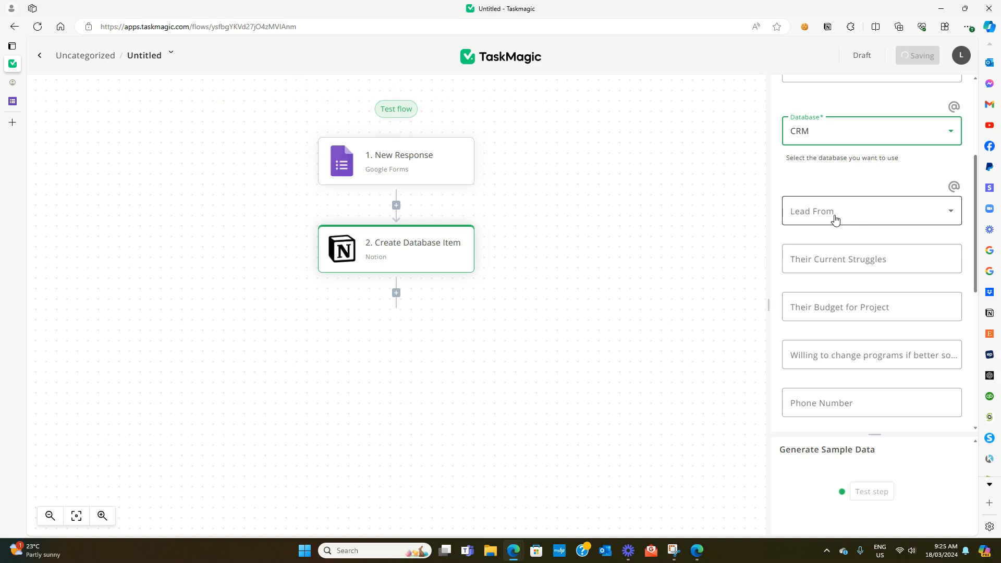
{"action": "mouse_move", "coordinate": [856, 216]}
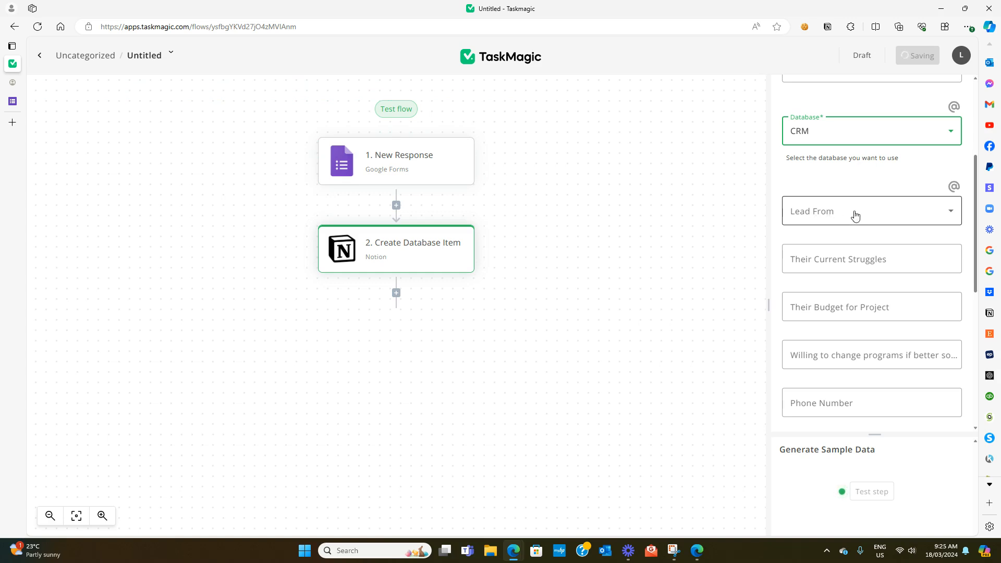
{"action": "mouse_move", "coordinate": [46, 110]}
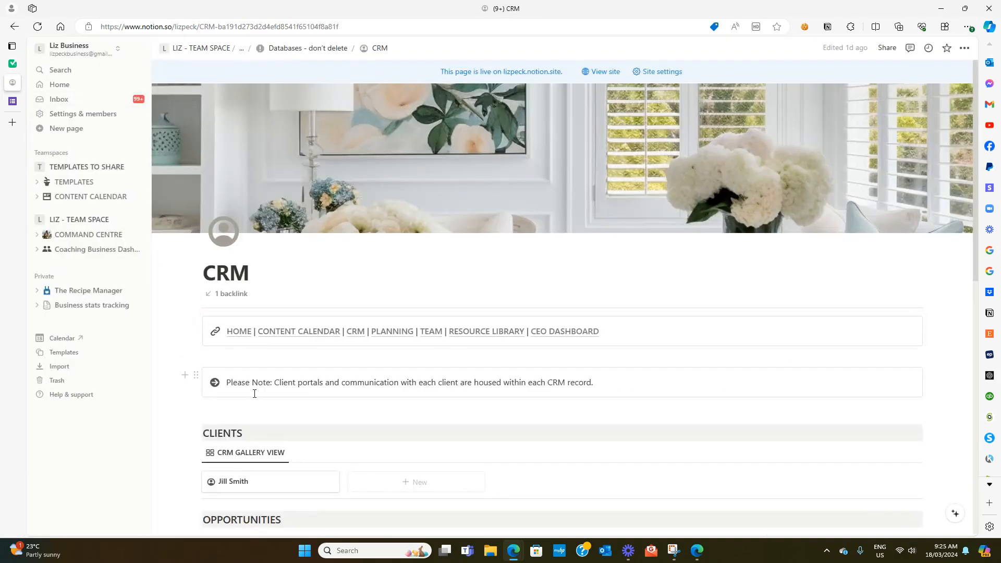
{"action": "left_click", "coordinate": [234, 481]}
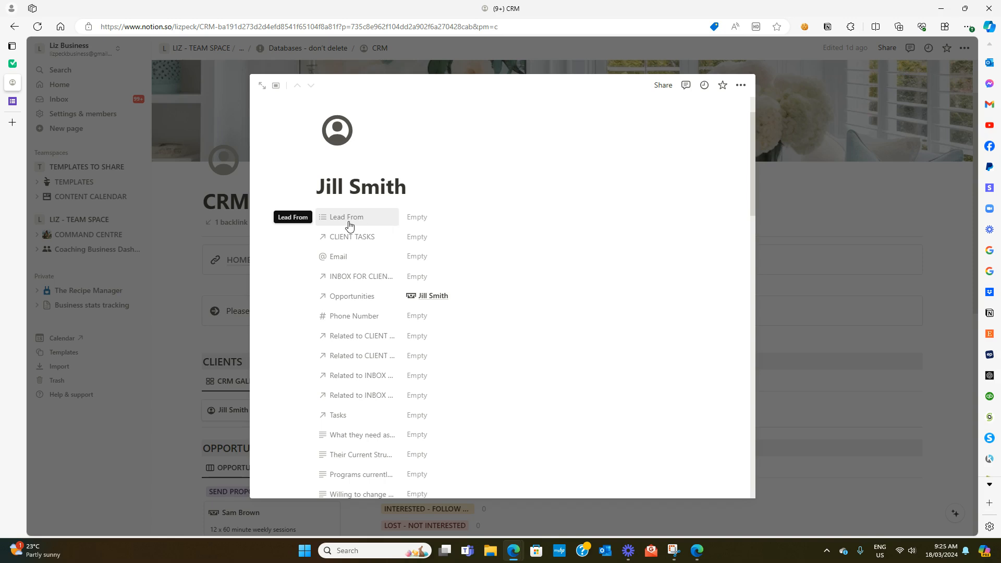
{"action": "mouse_move", "coordinate": [9, 85]}
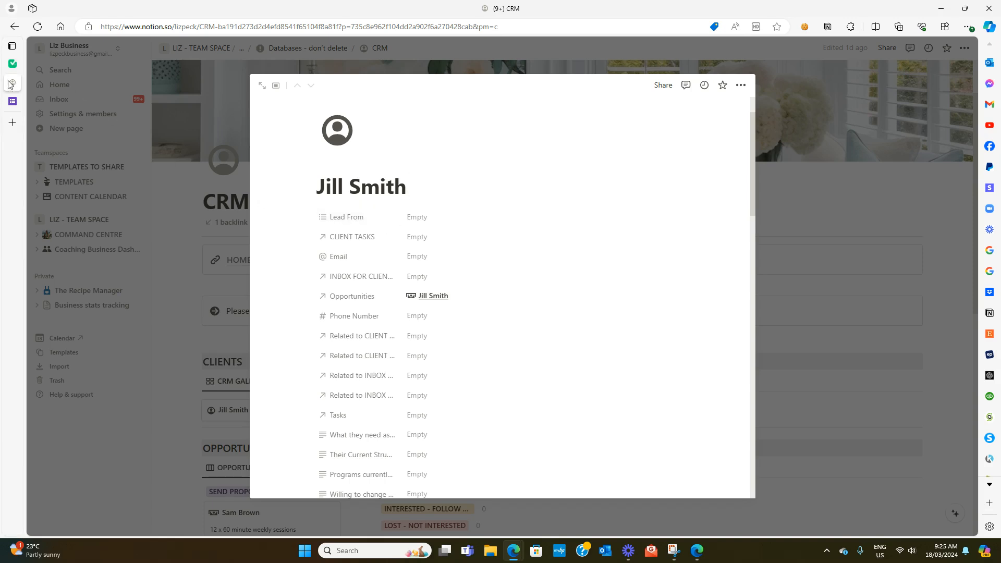
{"action": "left_click", "coordinate": [33, 63]}
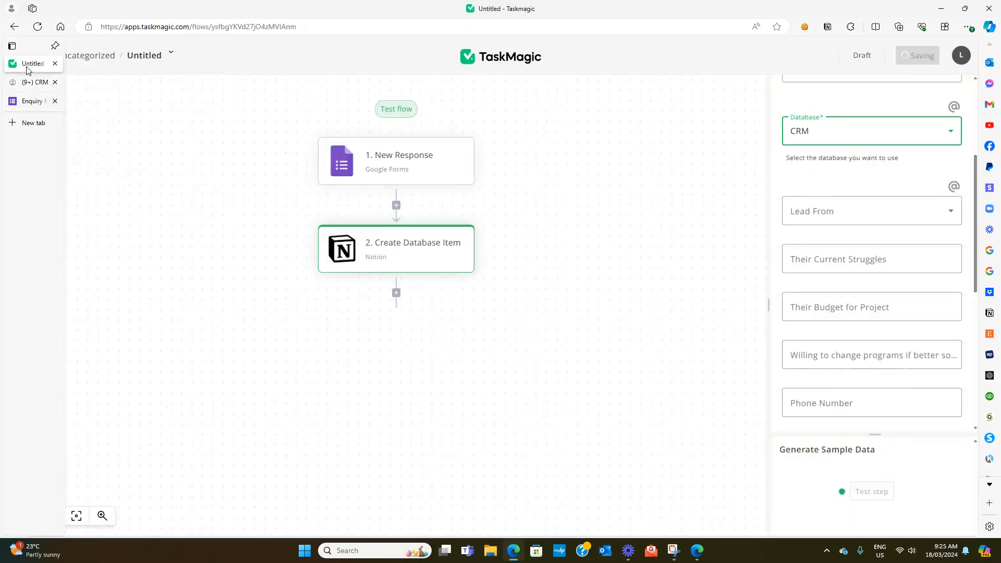
Set the Lead From property to Google Form.
{"action": "left_click", "coordinate": [869, 211]}
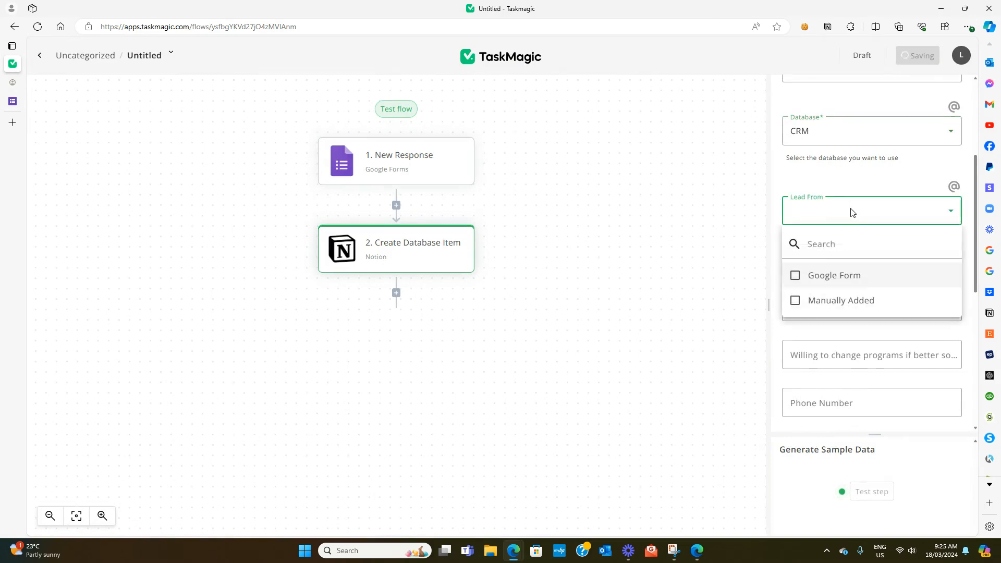
{"action": "left_click", "coordinate": [796, 276]}
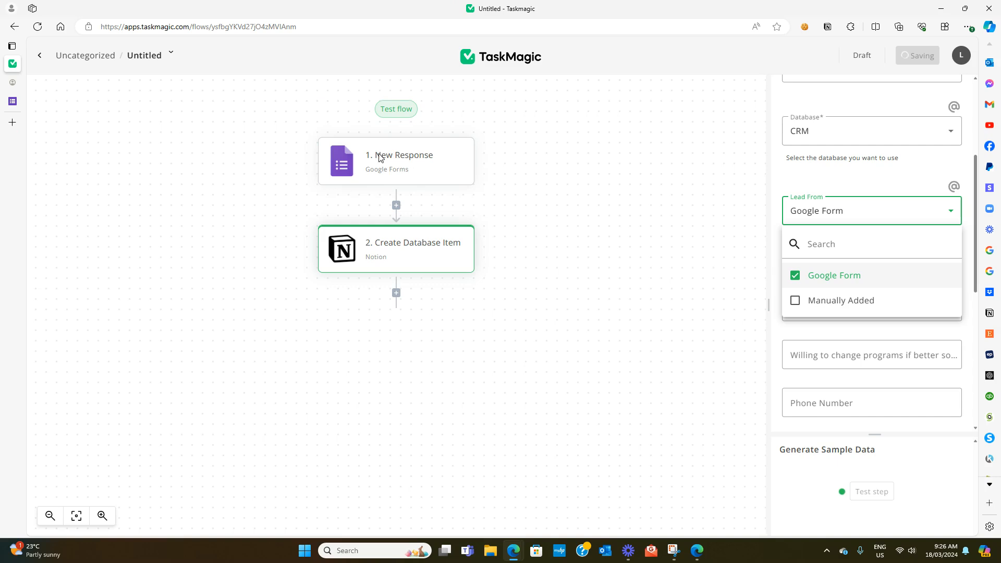
{"action": "mouse_move", "coordinate": [800, 287]}
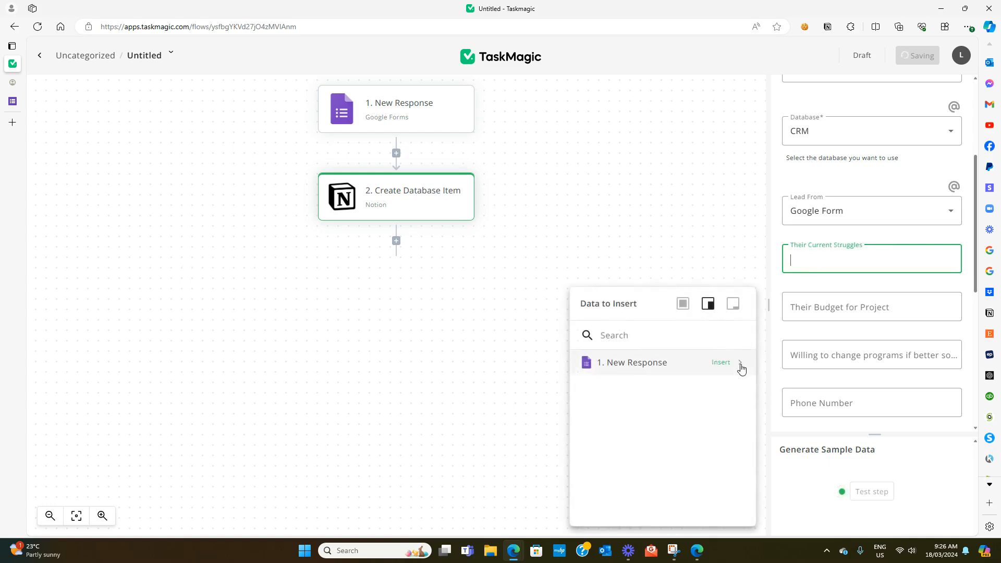
Select Google Form under Lead From and focus the Their Current Struggles field.
{"action": "left_click", "coordinate": [743, 365]}
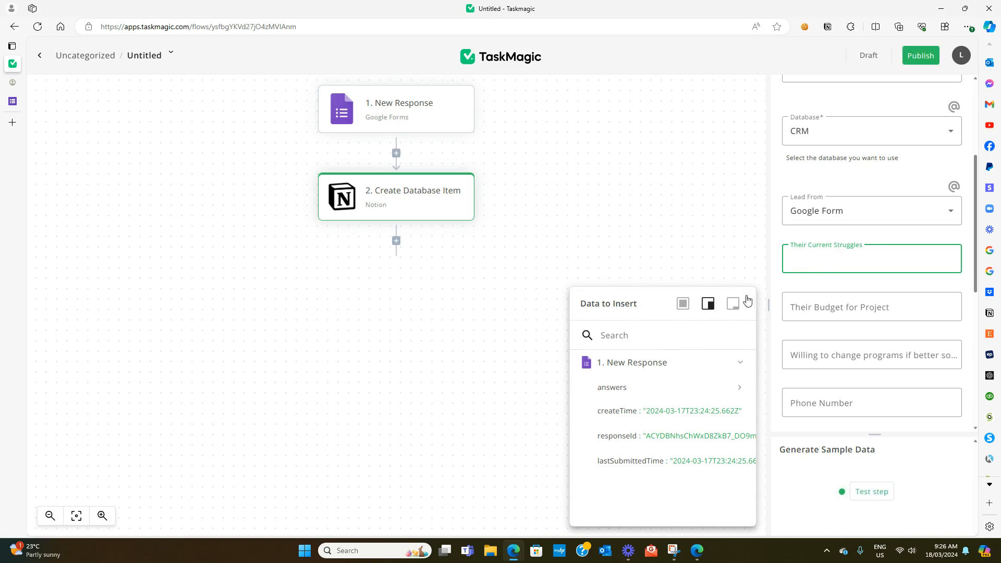
{"action": "left_click", "coordinate": [871, 210]}
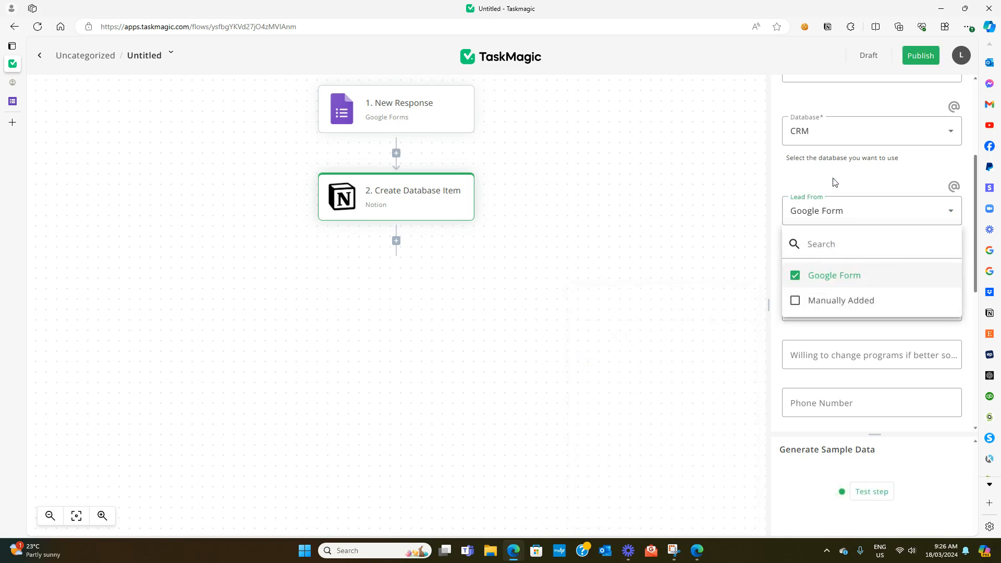
{"action": "left_click", "coordinate": [871, 259]}
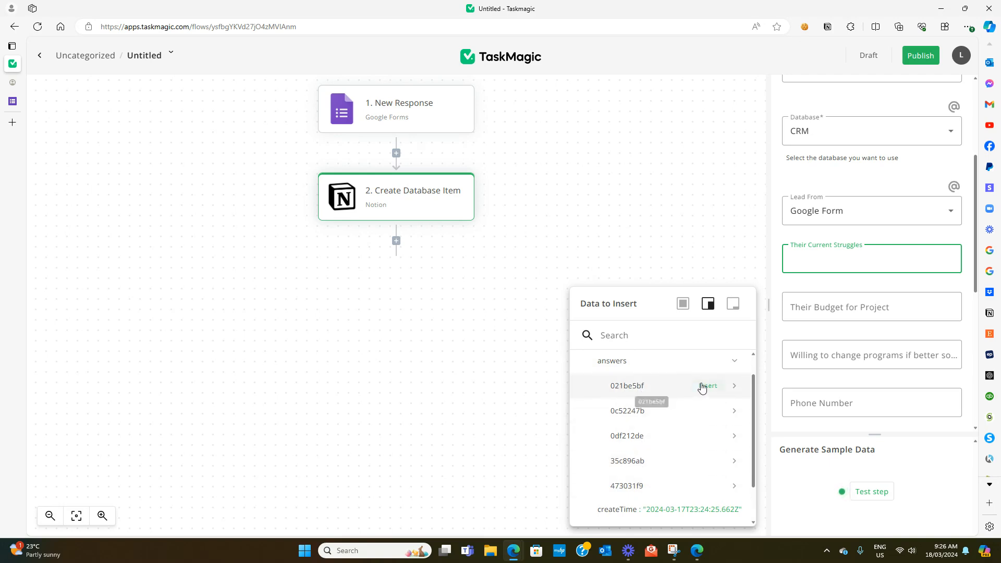
{"action": "mouse_move", "coordinate": [737, 390]}
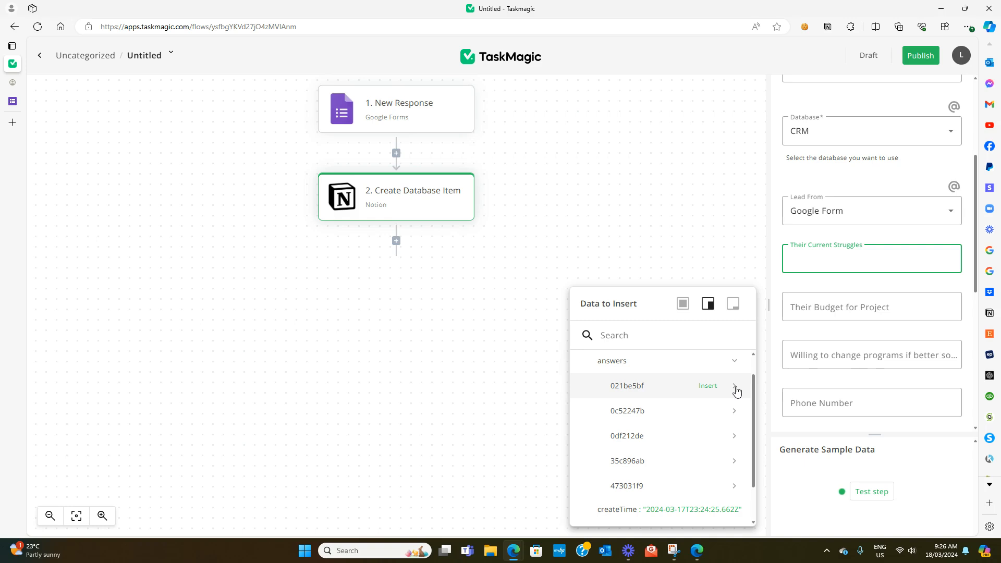
Expand the form response's answers and text answers to locate the 'Everything' value.
{"action": "left_click", "coordinate": [735, 391]}
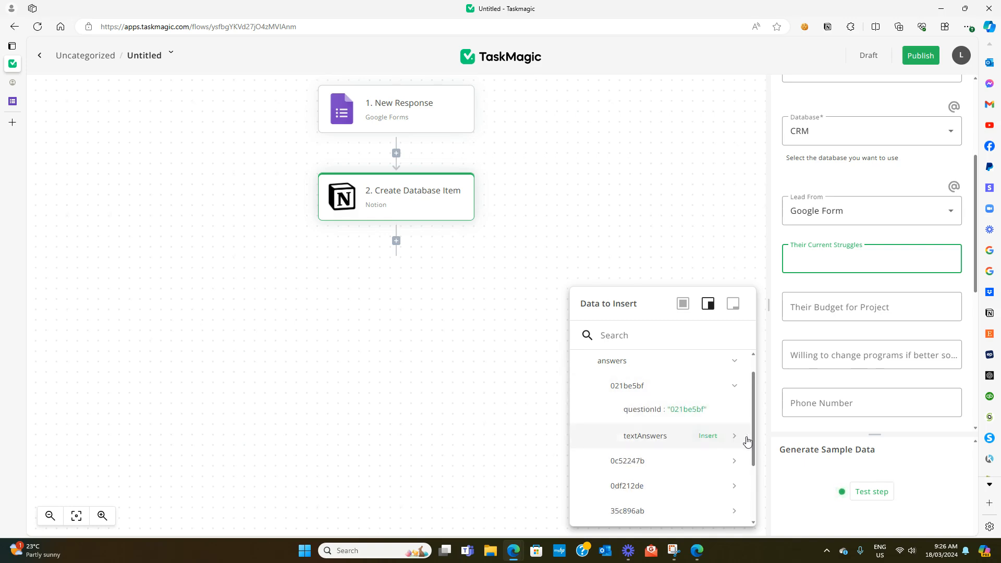
{"action": "left_click", "coordinate": [735, 440]}
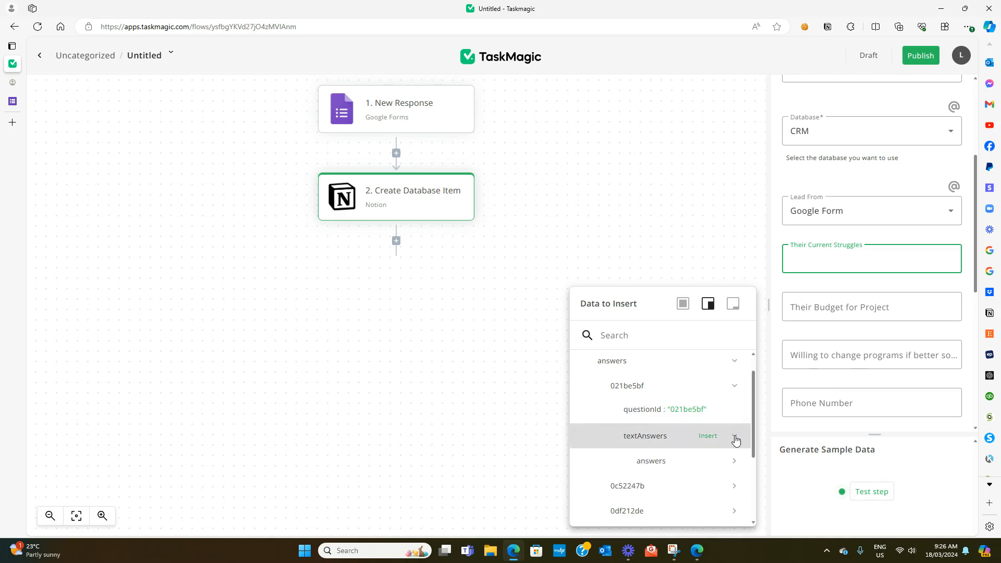
{"action": "left_click", "coordinate": [735, 441]}
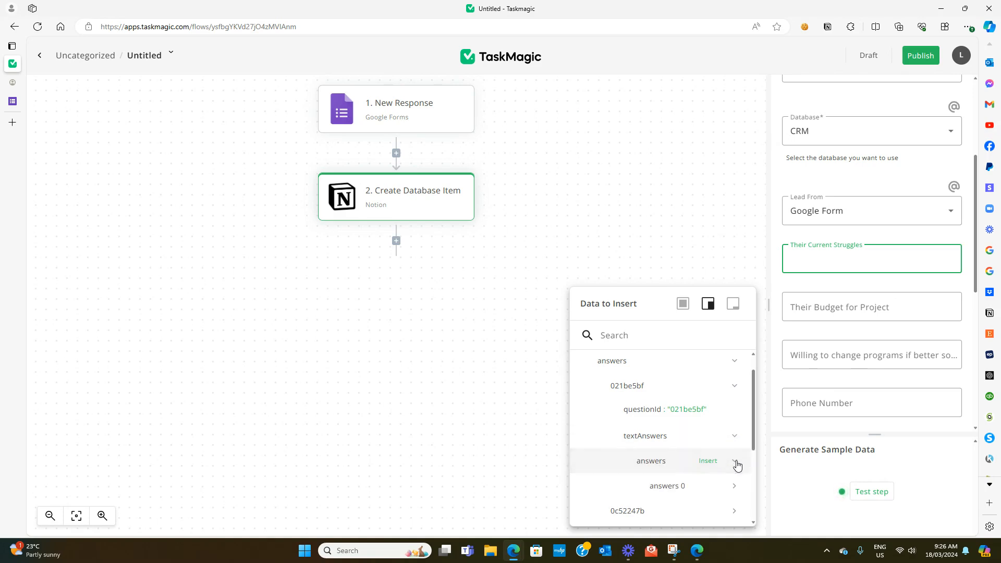
{"action": "scroll", "scroll_direction": "down", "scroll_amount": 3}
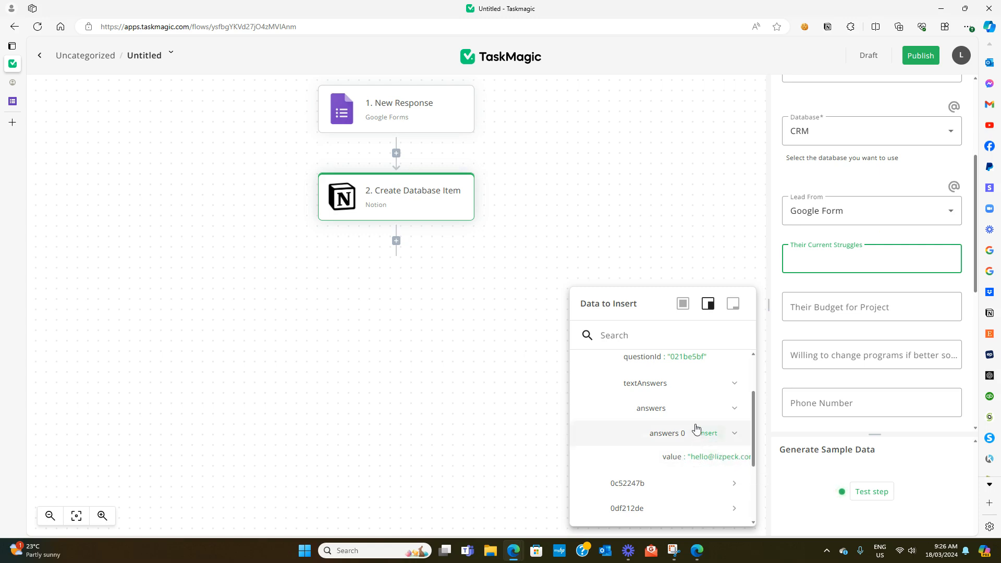
{"action": "mouse_move", "coordinate": [739, 370]}
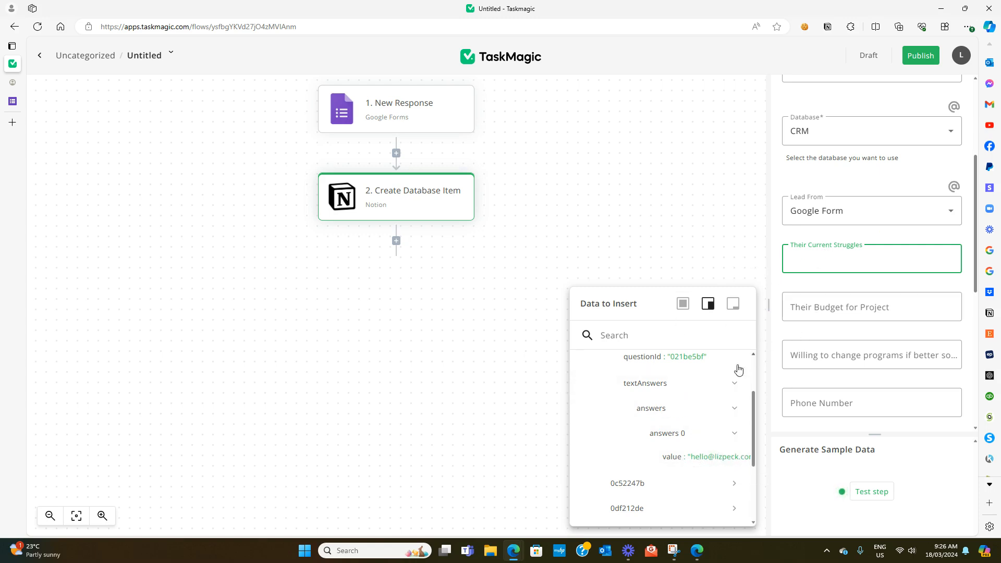
{"action": "scroll", "scroll_direction": "down", "scroll_amount": 3}
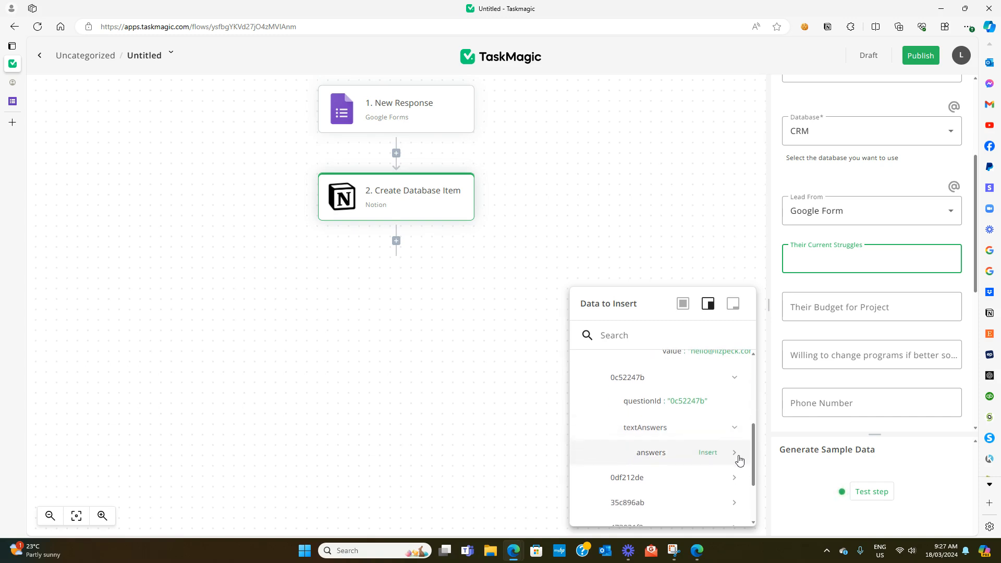
{"action": "left_click", "coordinate": [734, 452]}
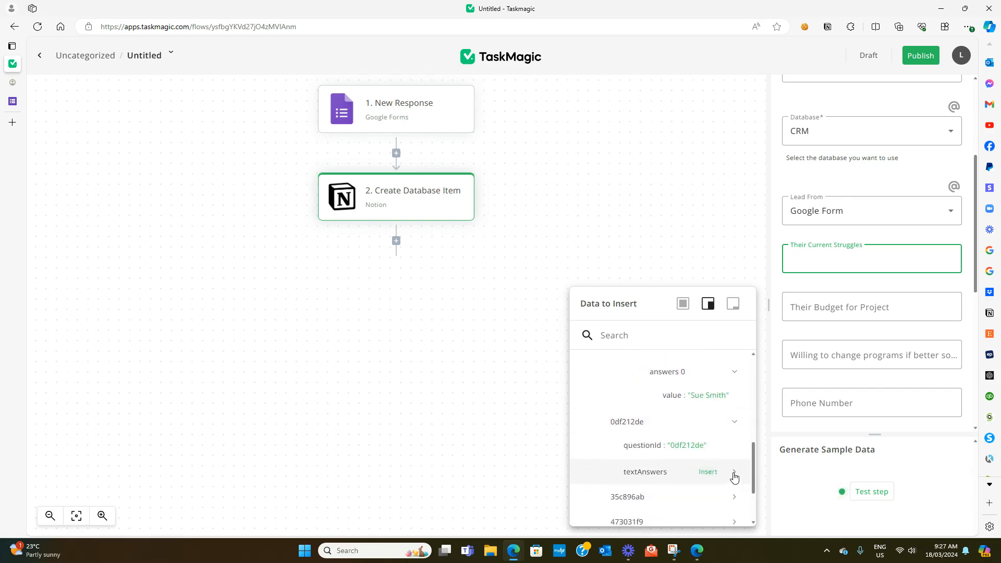
{"action": "left_click", "coordinate": [734, 472]}
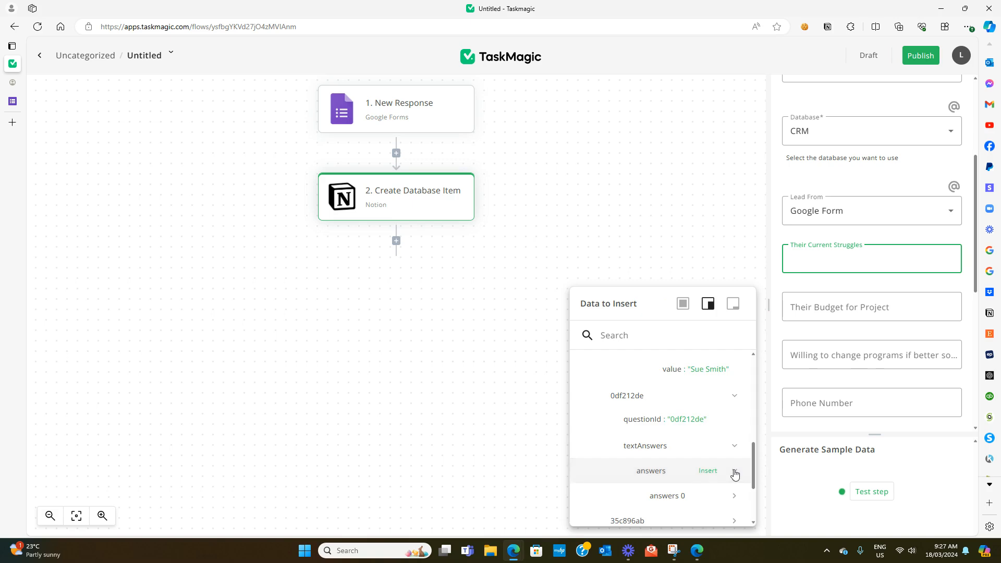
{"action": "scroll", "scroll_direction": "down", "scroll_amount": 3}
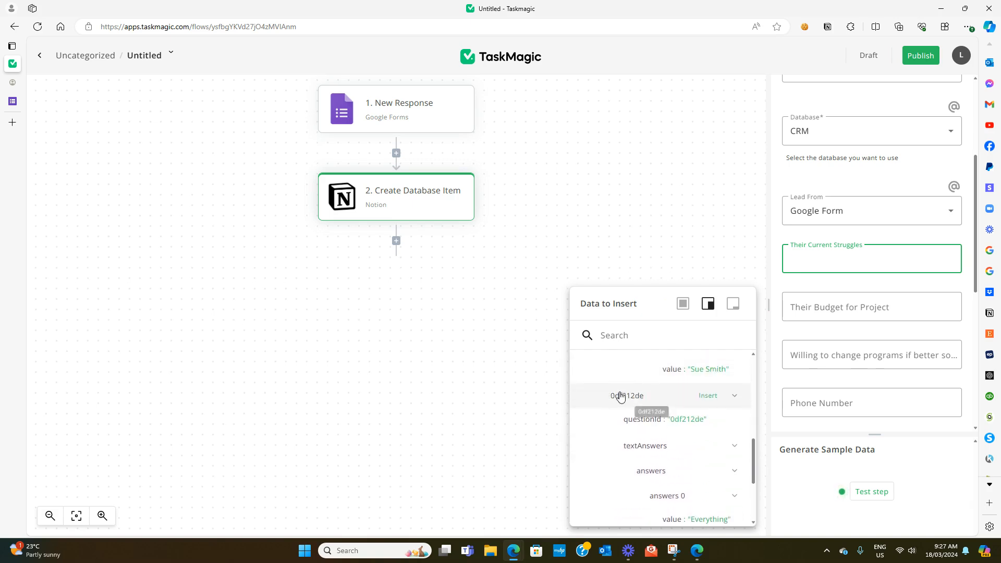
{"action": "scroll", "scroll_direction": "down", "scroll_amount": 3}
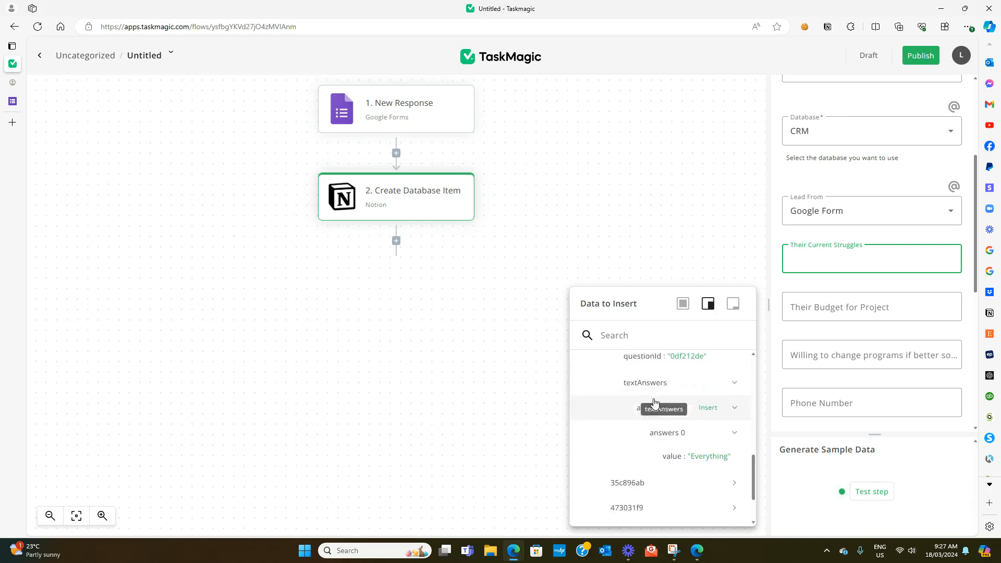
{"action": "scroll", "scroll_direction": "down", "scroll_amount": 3}
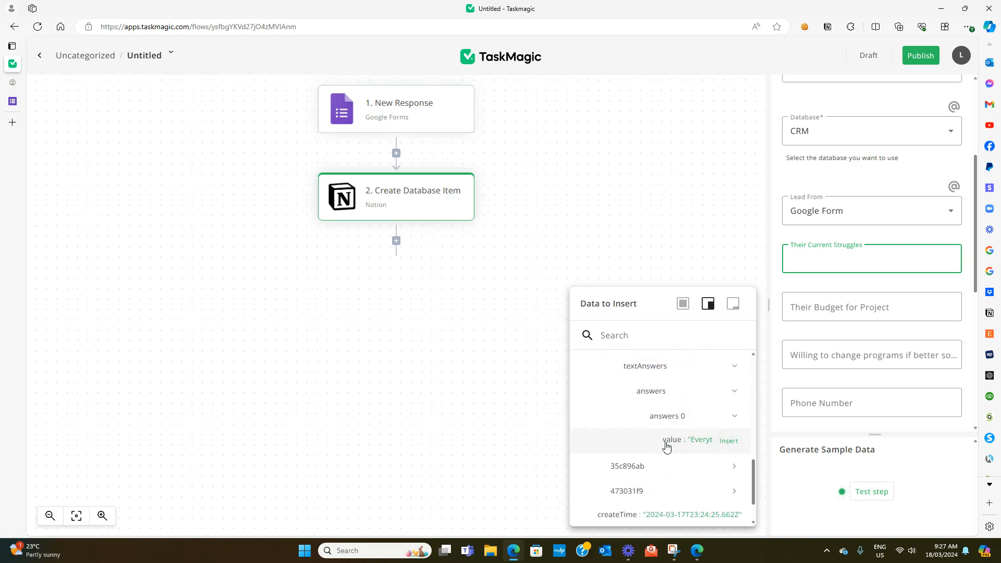
Map the 0df212de 'Everything' answer into Their Current Struggles.
{"action": "left_click", "coordinate": [728, 442]}
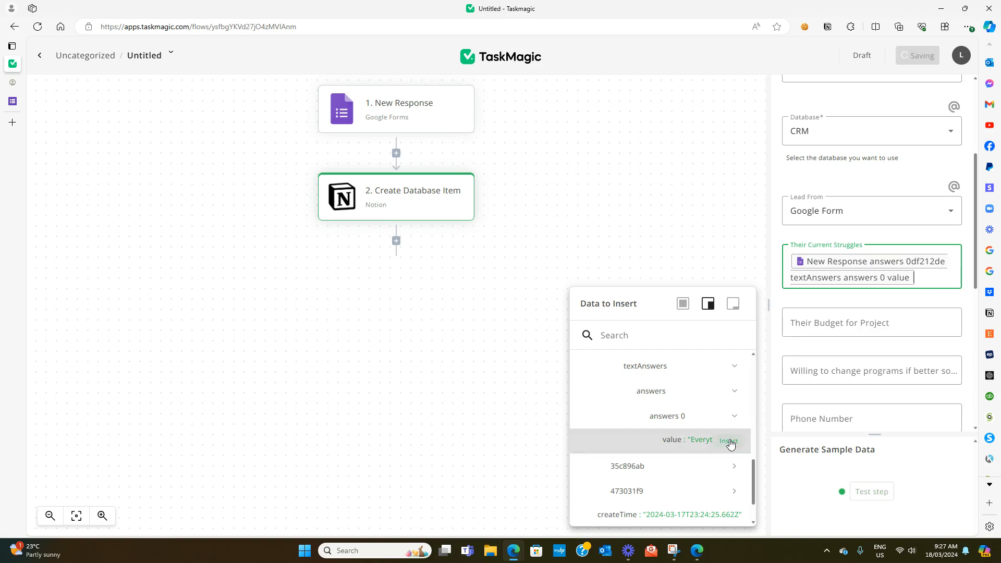
{"action": "left_click", "coordinate": [729, 442]}
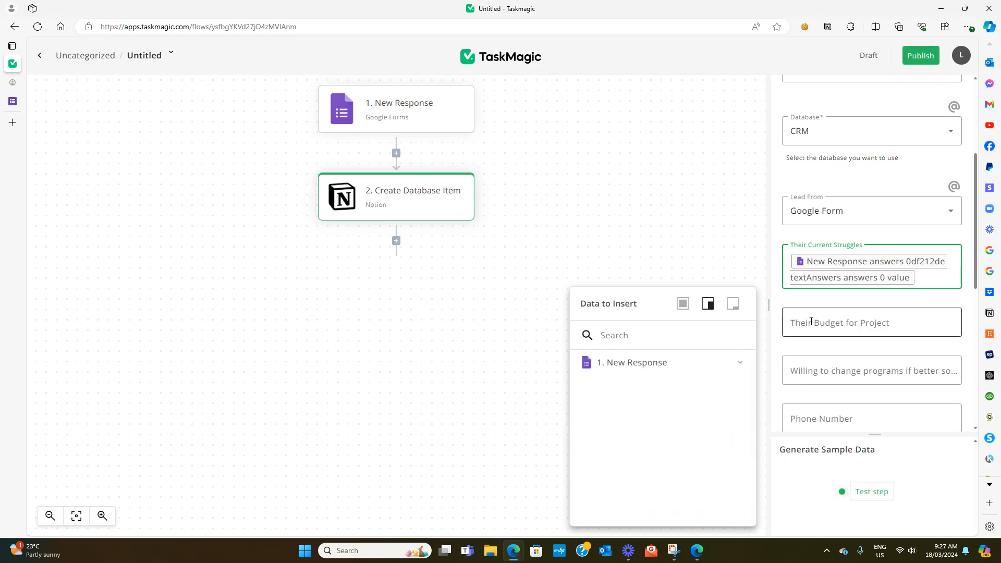
{"action": "left_click", "coordinate": [870, 322]}
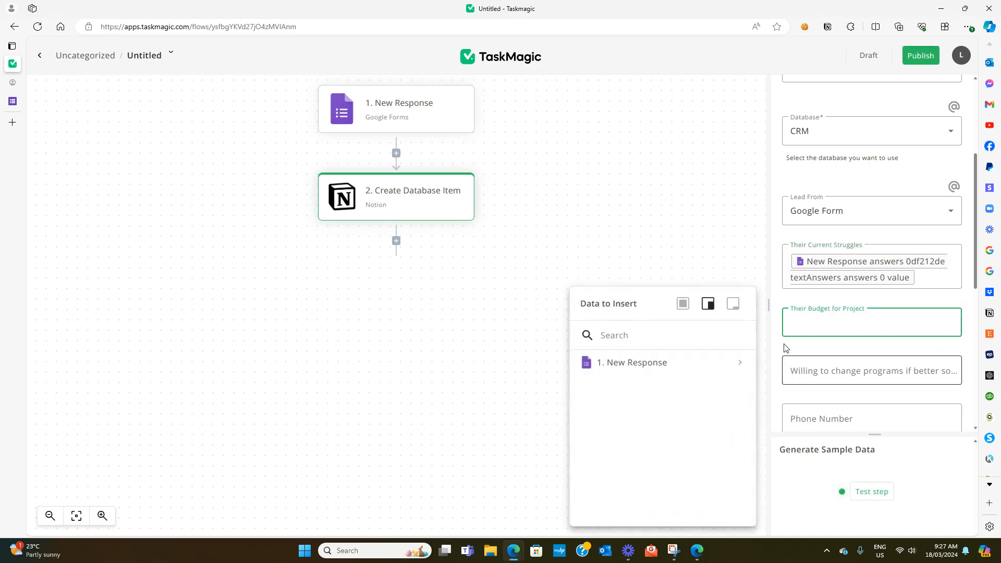
Insert the 0c52247b 'Sue Smith' answer into the Name field.
{"action": "left_click", "coordinate": [632, 362]}
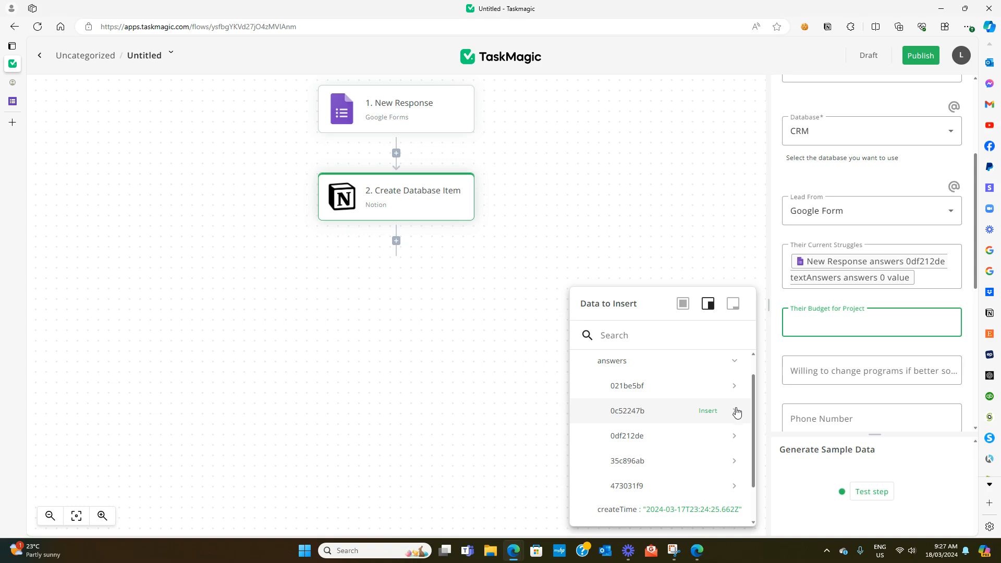
{"action": "left_click", "coordinate": [627, 410]}
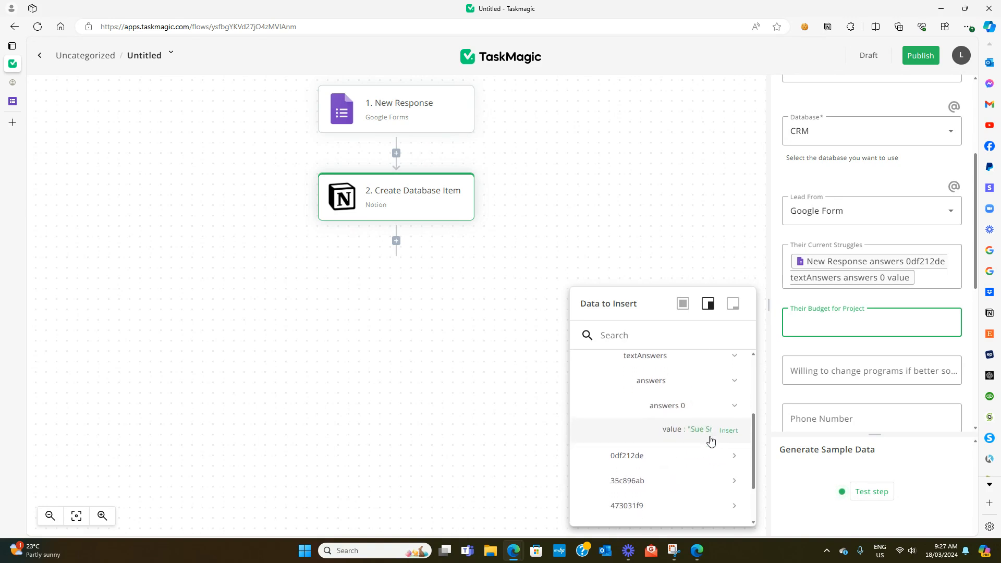
{"action": "scroll", "scroll_direction": "down", "scroll_amount": 3}
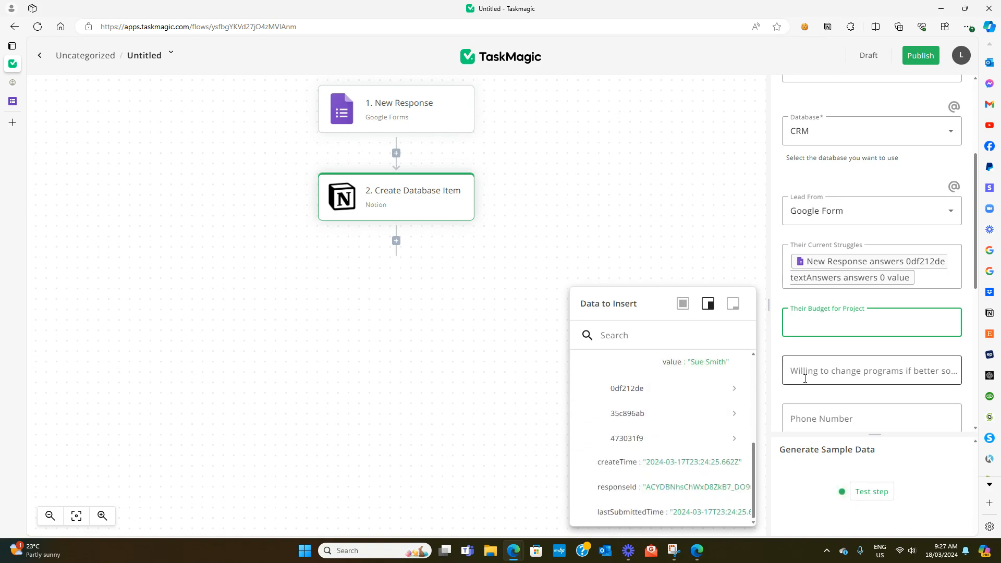
{"action": "scroll", "scroll_direction": "down", "scroll_amount": 3}
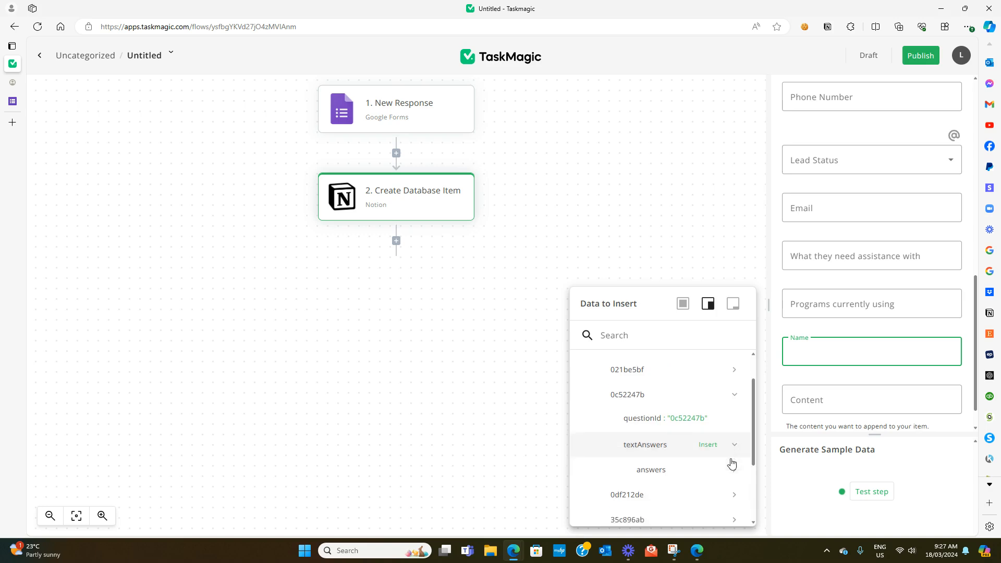
{"action": "left_click", "coordinate": [735, 469]}
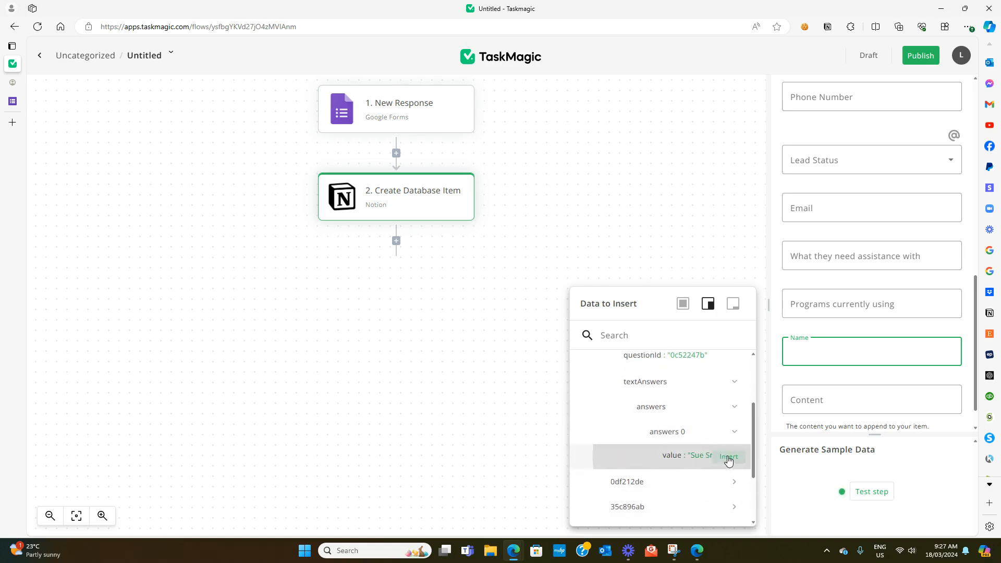
{"action": "left_click", "coordinate": [729, 456]}
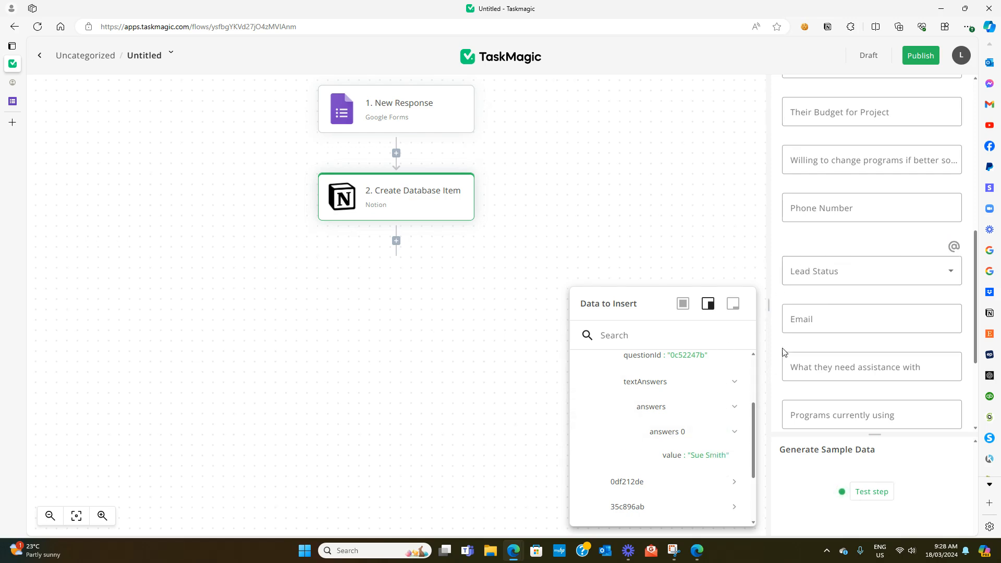
{"action": "mouse_move", "coordinate": [835, 282]}
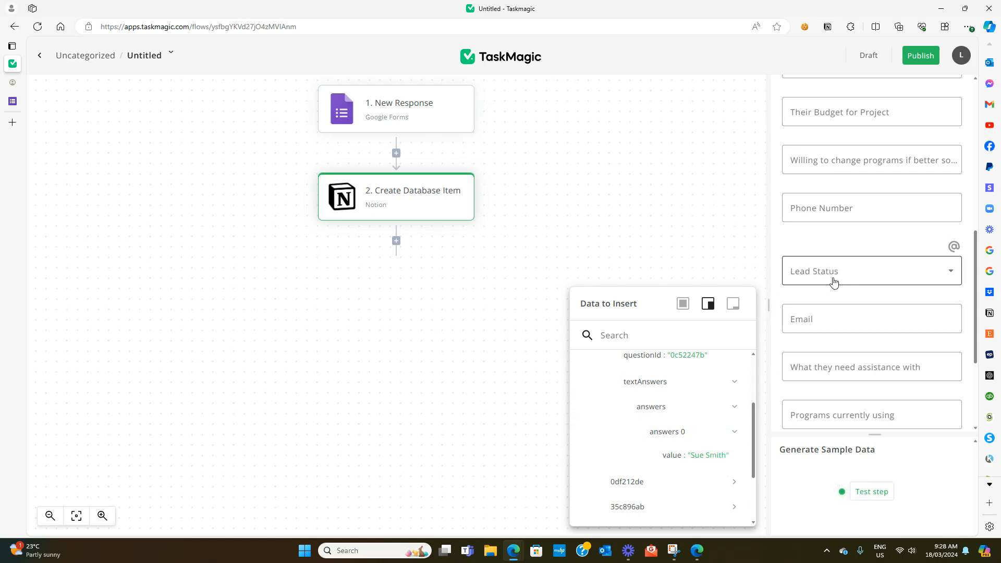
Set the lead status to 'New - not actioned'.
{"action": "left_click", "coordinate": [870, 271]}
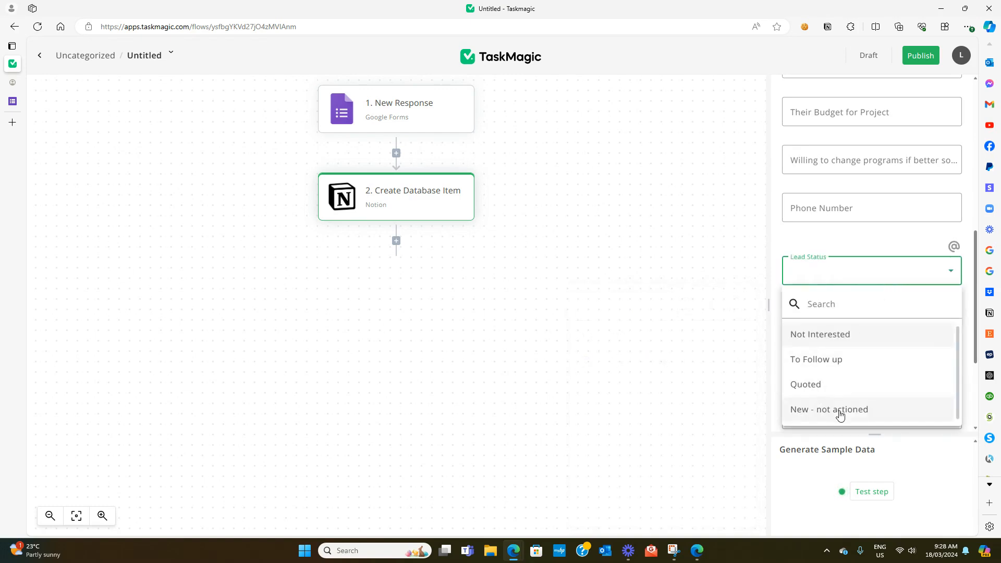
{"action": "left_click", "coordinate": [829, 409]}
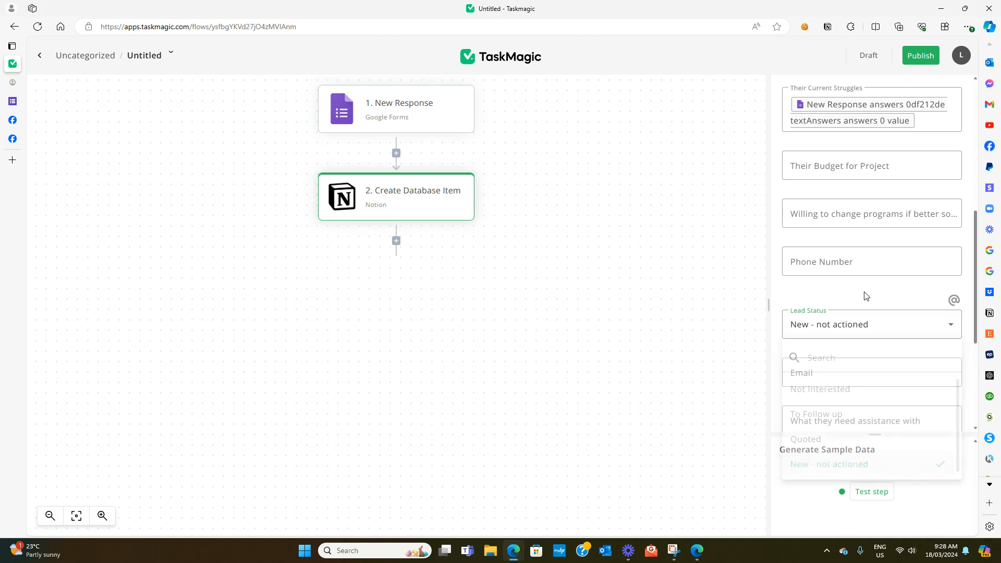
{"action": "left_click", "coordinate": [872, 324]}
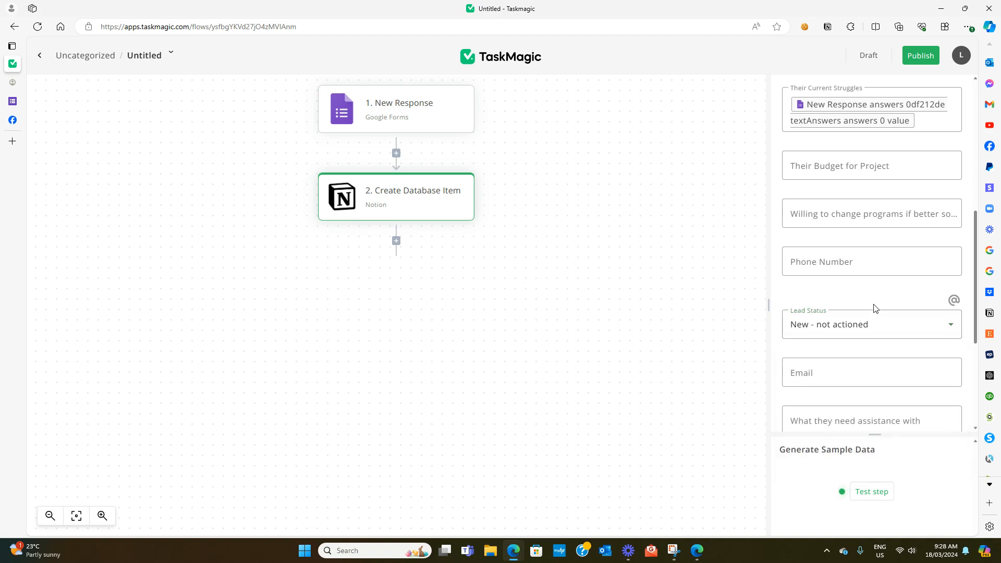
Map the 35c896ab $2000 answer into Their Budget for Project.
{"action": "left_click", "coordinate": [871, 165]}
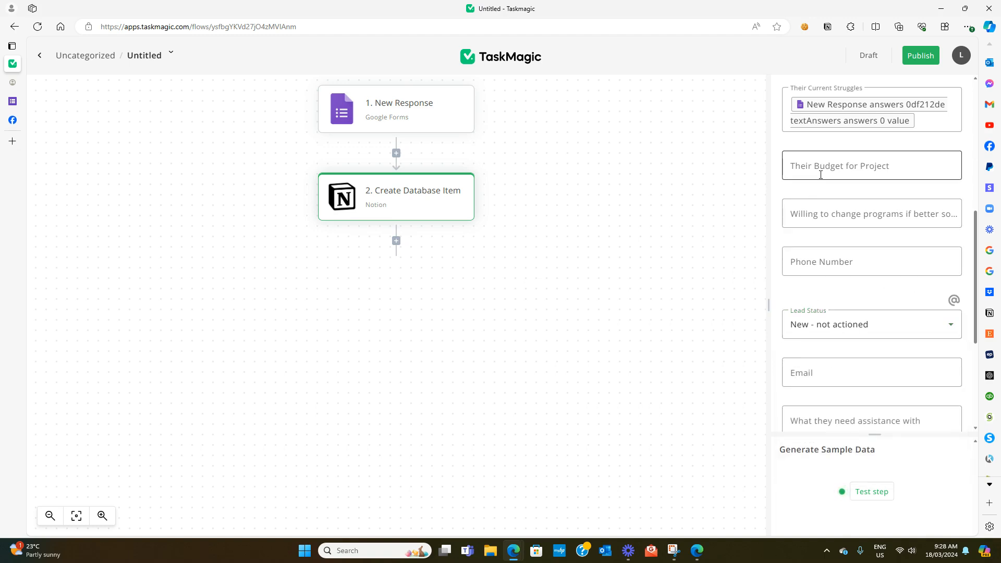
{"action": "left_click", "coordinate": [871, 165]}
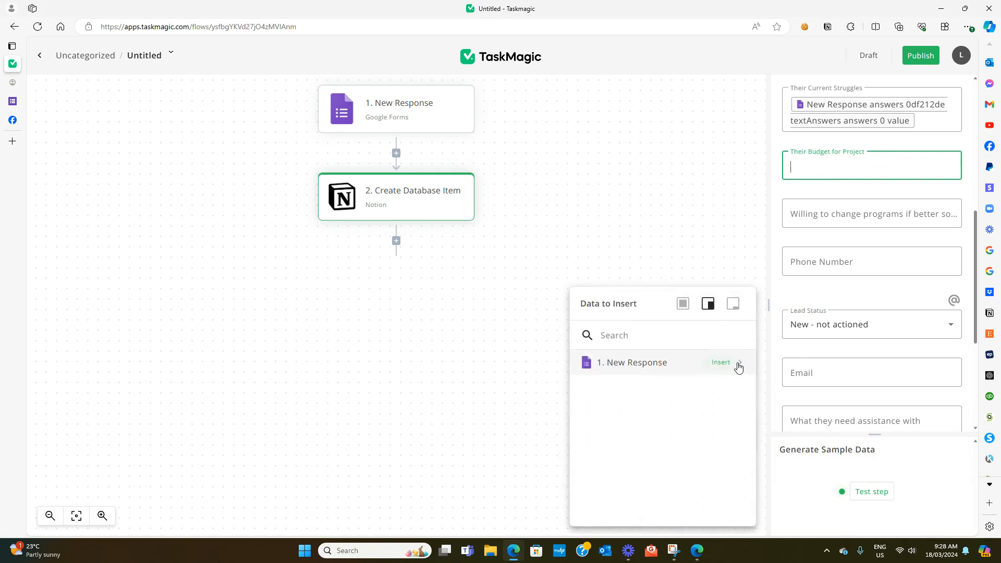
{"action": "left_click", "coordinate": [720, 362]}
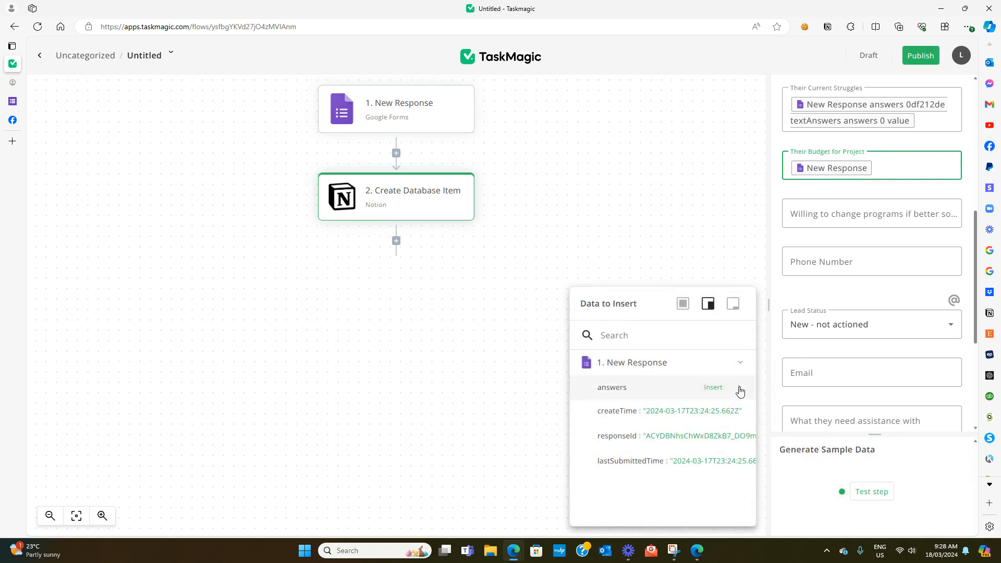
{"action": "left_click", "coordinate": [611, 387]}
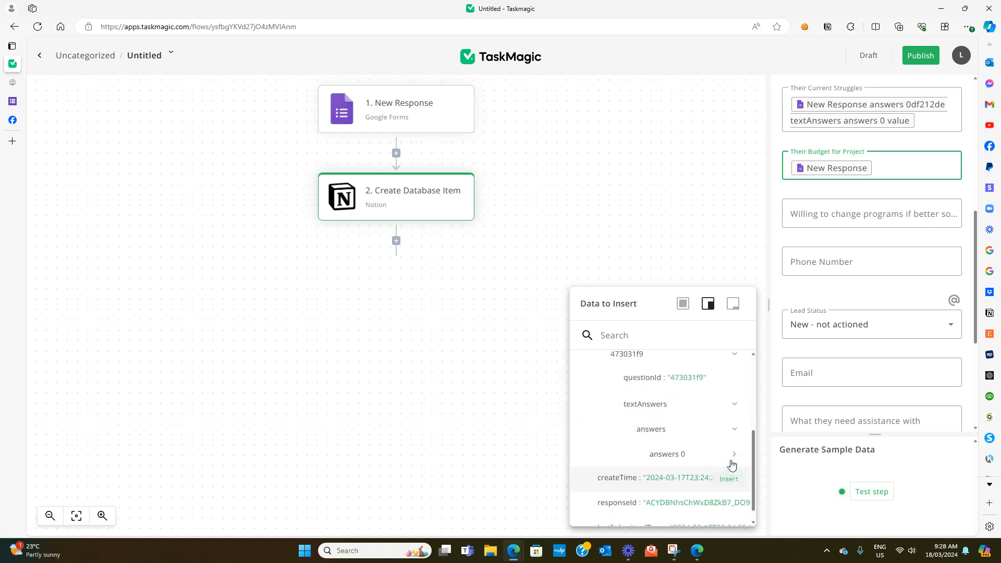
{"action": "left_click", "coordinate": [734, 429]}
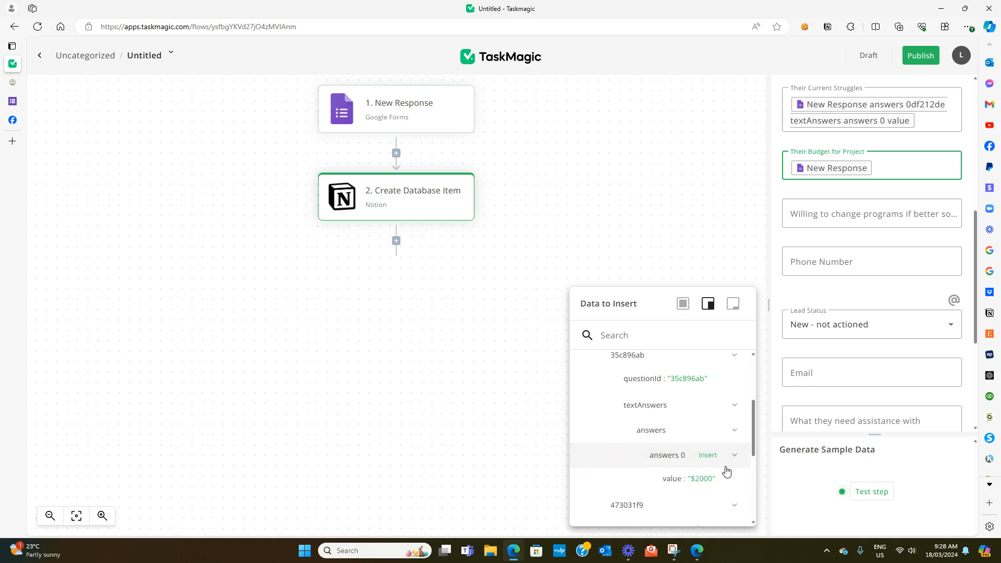
{"action": "left_click", "coordinate": [708, 455]}
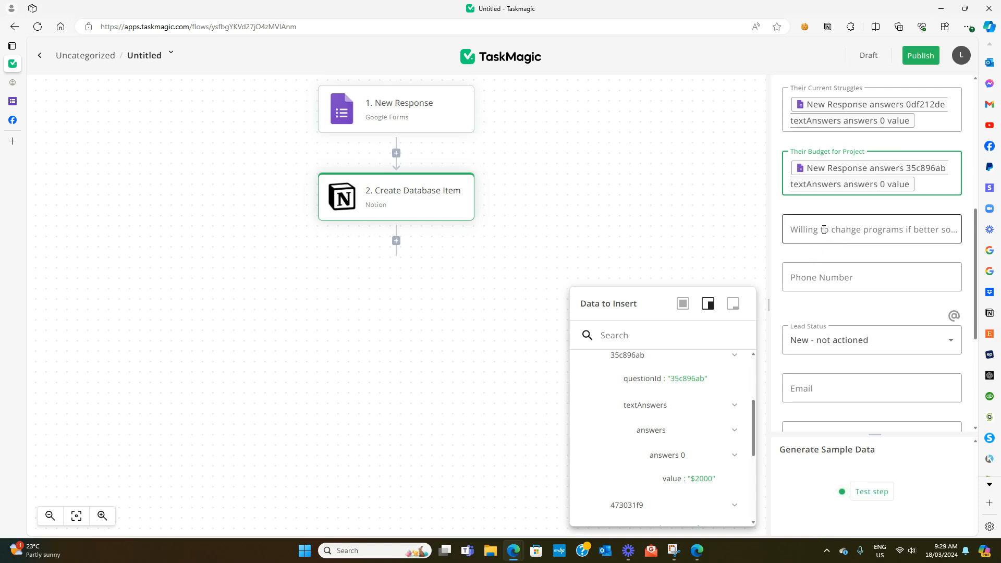
{"action": "scroll", "scroll_direction": "down", "scroll_amount": 3}
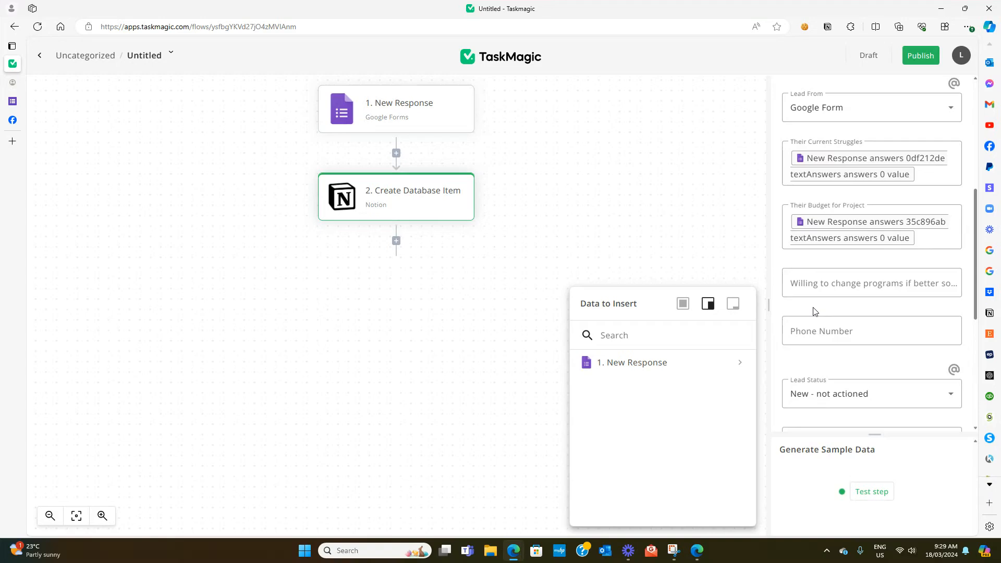
Test the Create Database Item step and review the created CRM page output.
{"action": "scroll", "scroll_direction": "down", "scroll_amount": 3}
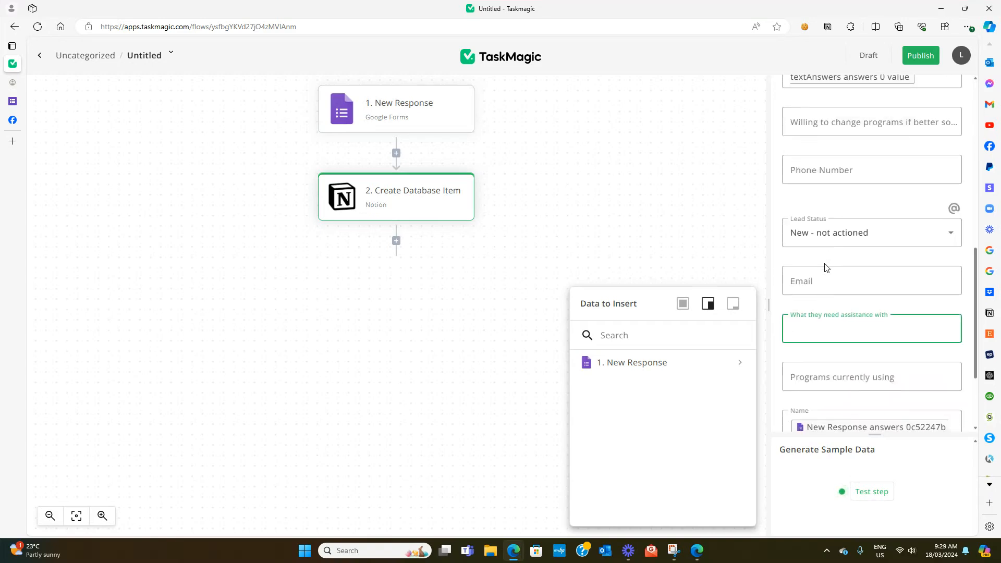
{"action": "scroll", "scroll_direction": "down", "scroll_amount": 3}
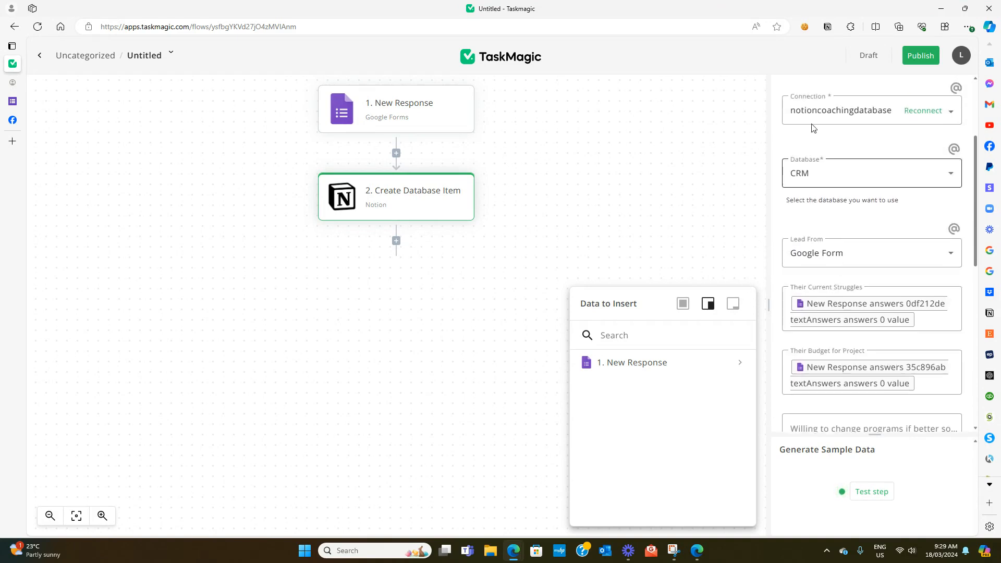
{"action": "scroll", "scroll_direction": "down", "scroll_amount": 3}
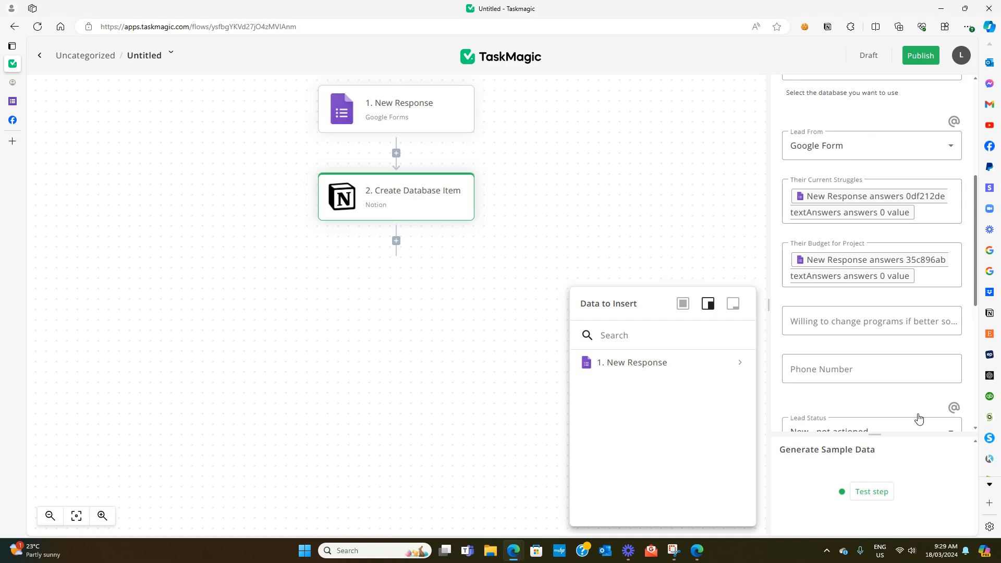
{"action": "mouse_move", "coordinate": [848, 498]}
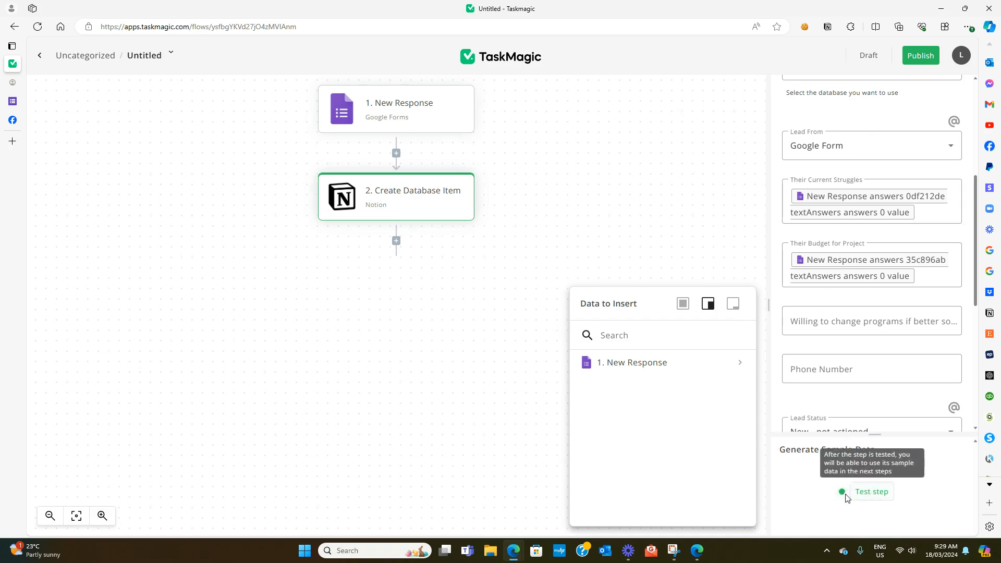
{"action": "left_click", "coordinate": [871, 491]}
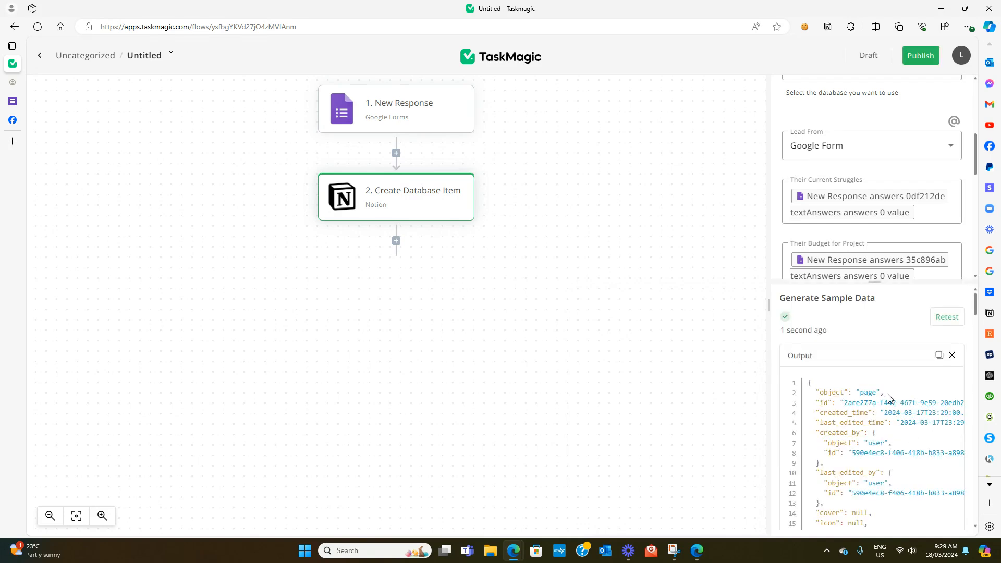
{"action": "scroll", "scroll_direction": "down", "scroll_amount": 3}
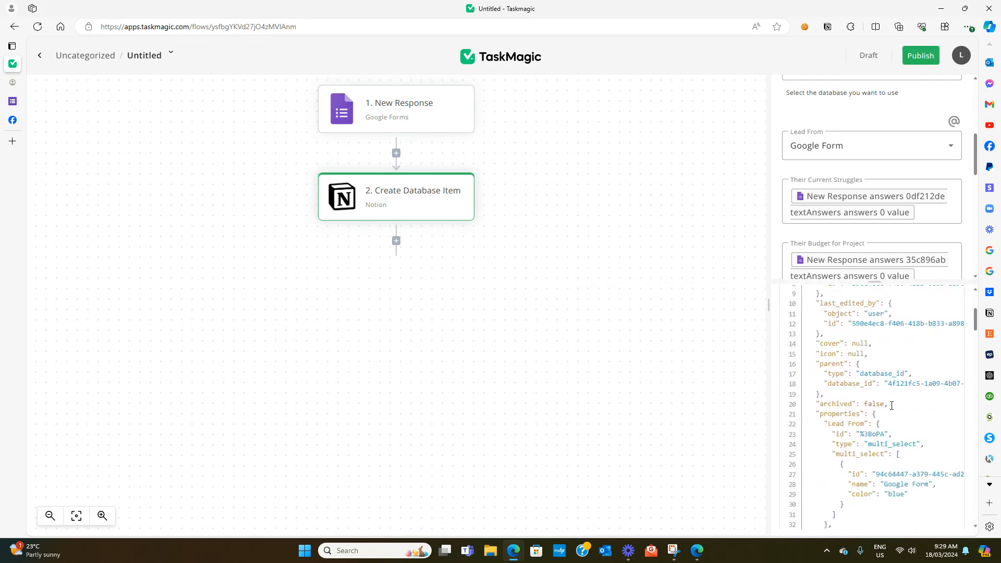
{"action": "scroll", "scroll_direction": "down", "scroll_amount": 3}
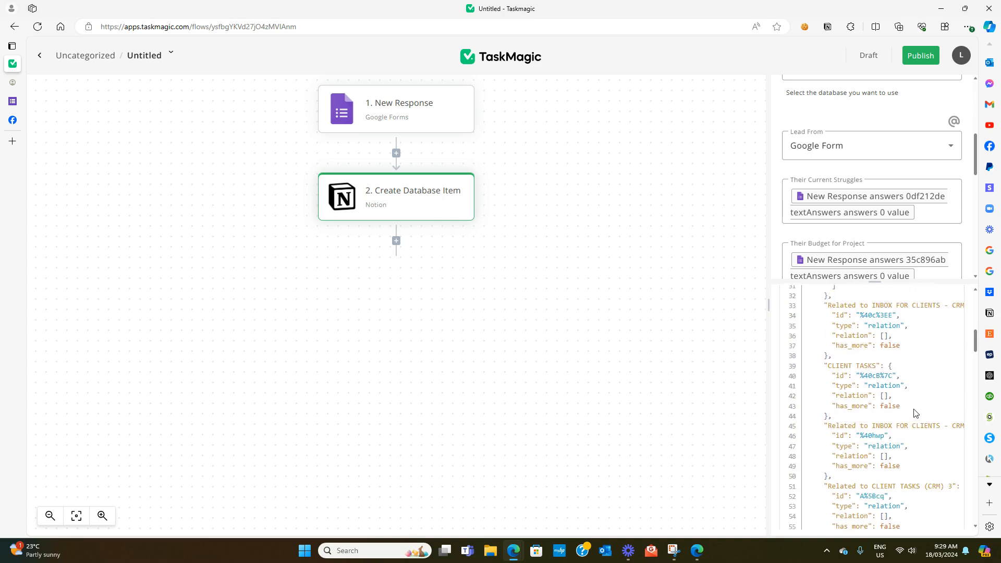
{"action": "scroll", "scroll_direction": "down", "scroll_amount": 3}
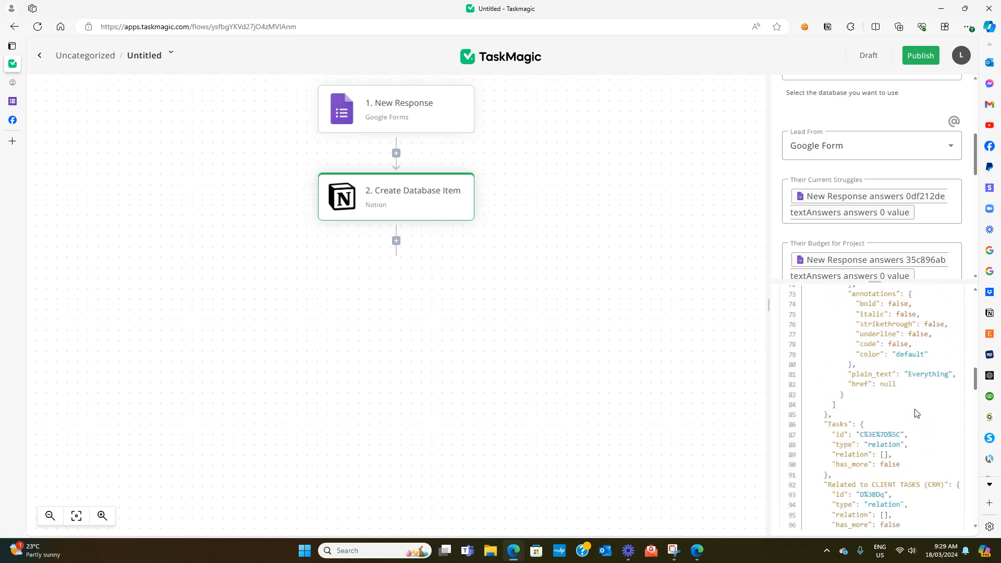
{"action": "scroll", "scroll_direction": "down", "scroll_amount": 3}
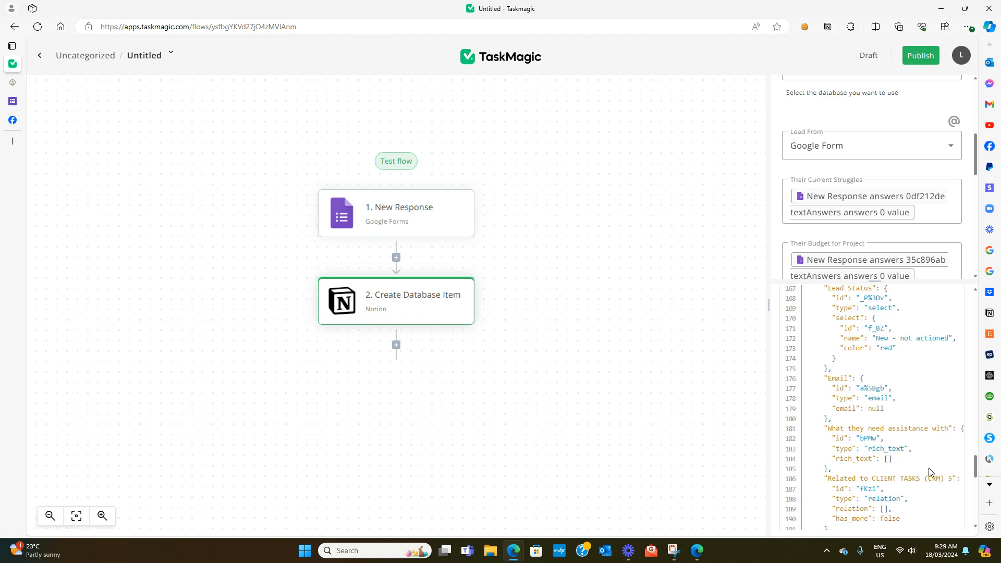
{"action": "scroll", "scroll_direction": "down", "scroll_amount": 3}
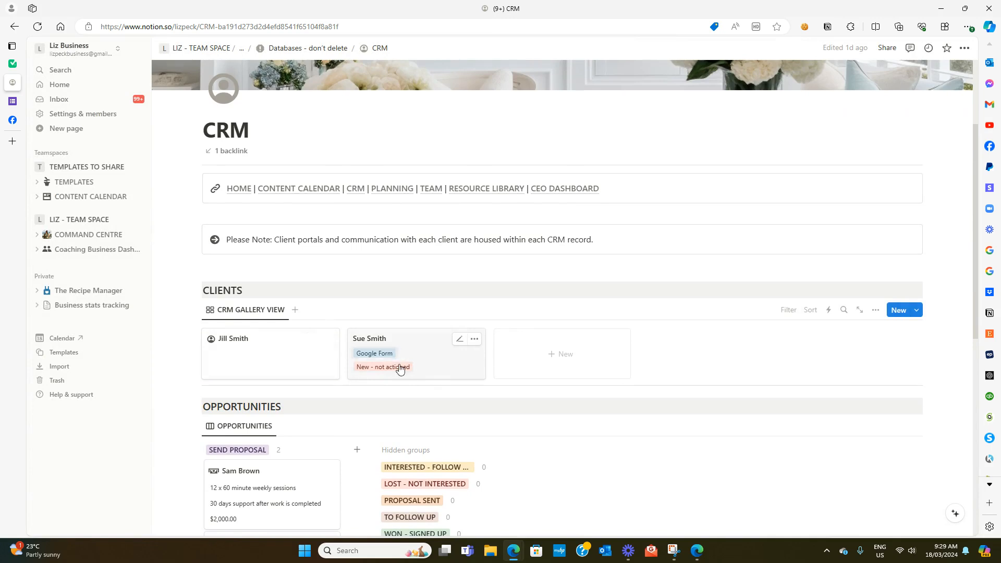
{"action": "mouse_move", "coordinate": [430, 363]}
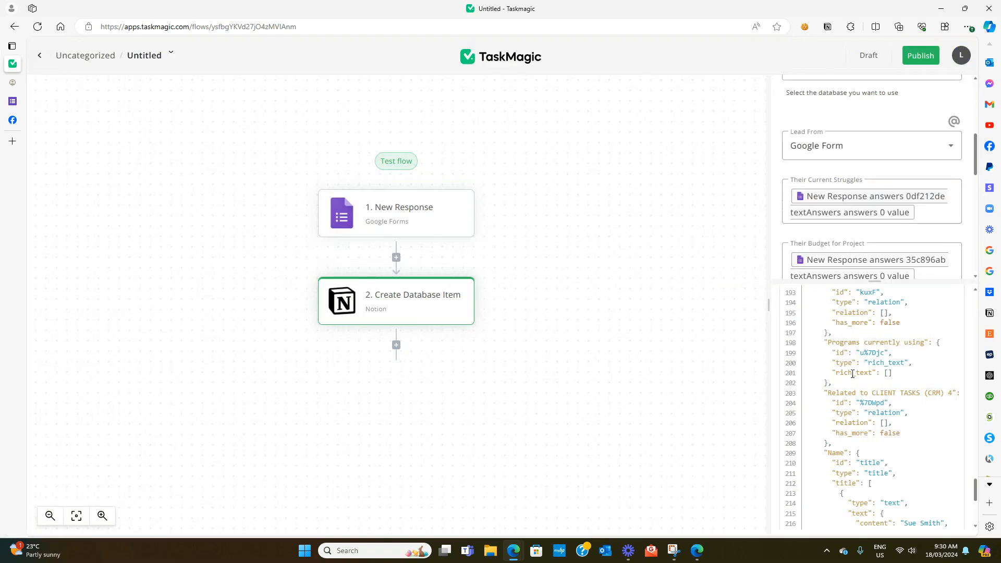
{"action": "scroll", "scroll_direction": "down", "scroll_amount": 3}
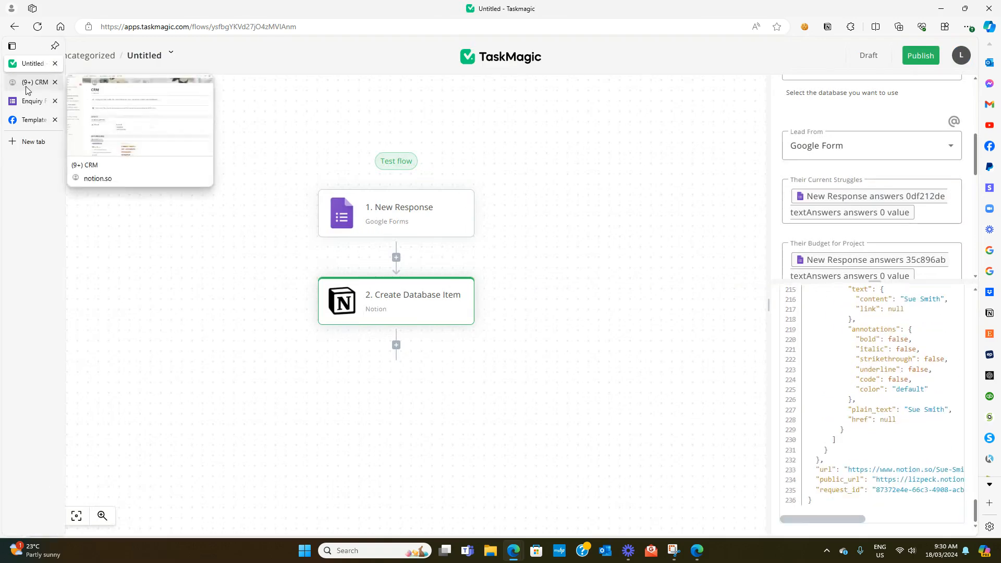
{"action": "left_click", "coordinate": [35, 82]}
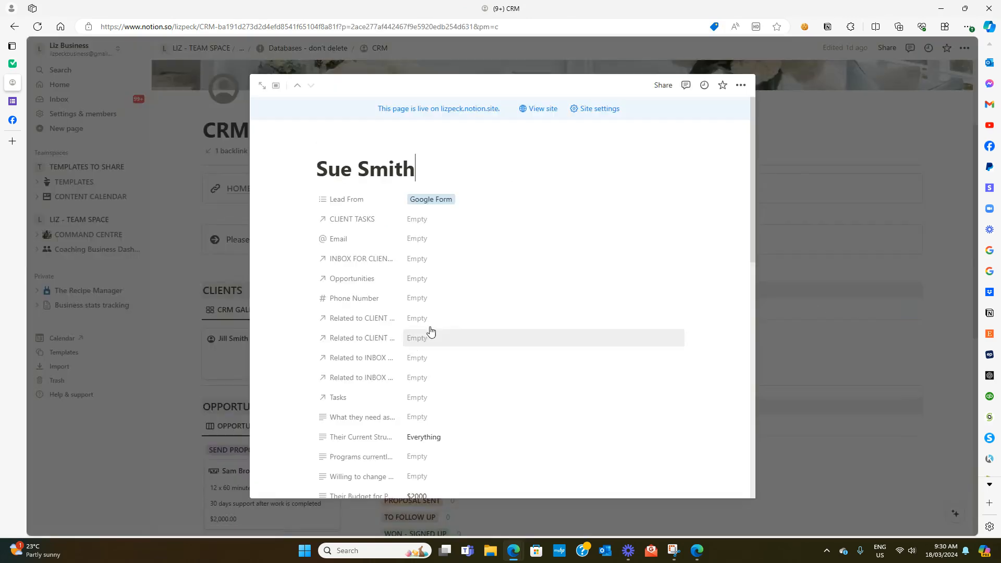
{"action": "scroll", "scroll_direction": "down", "scroll_amount": 3}
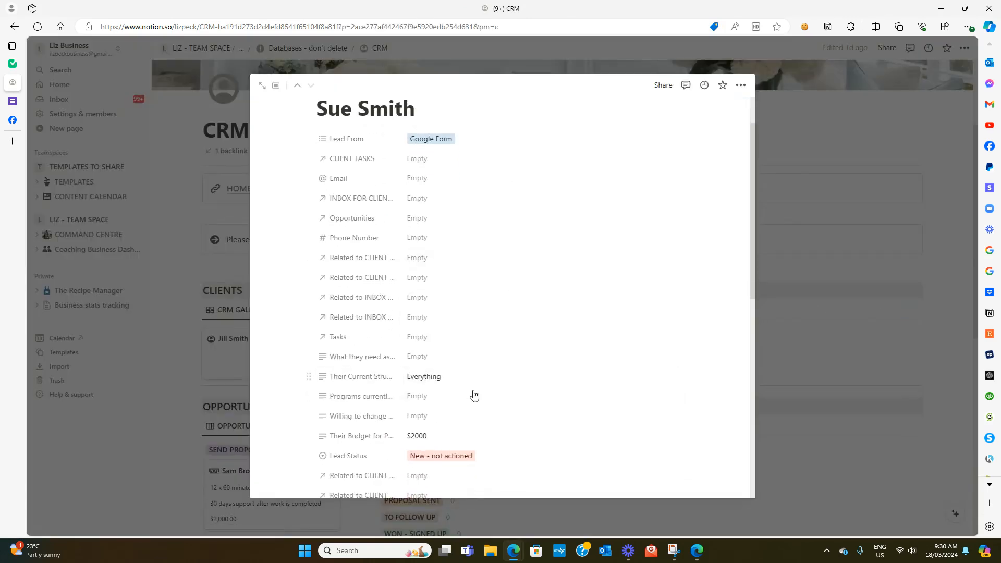
{"action": "scroll", "scroll_direction": "down", "scroll_amount": 3}
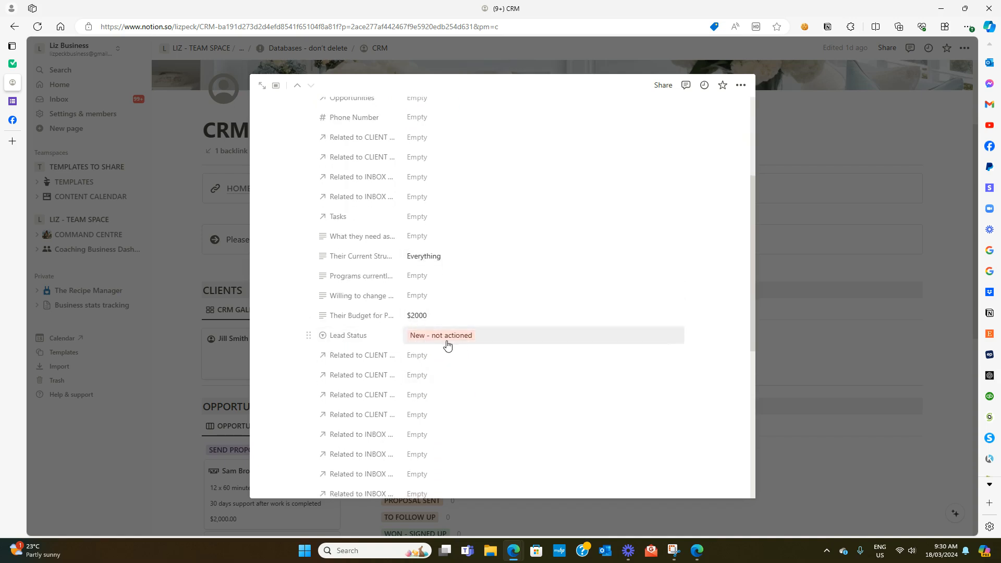
{"action": "scroll", "scroll_direction": "down", "scroll_amount": 3}
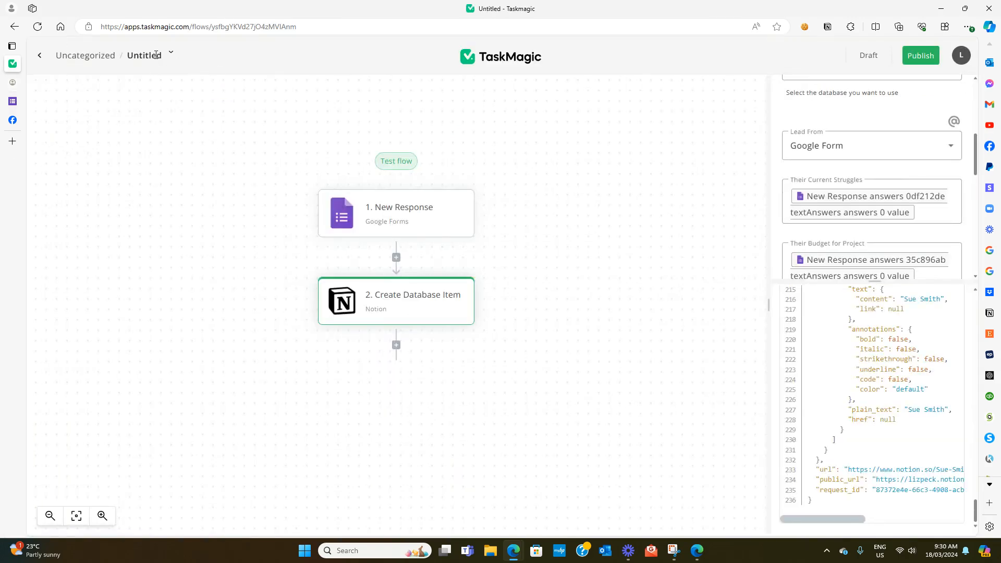
{"action": "mouse_move", "coordinate": [170, 54]}
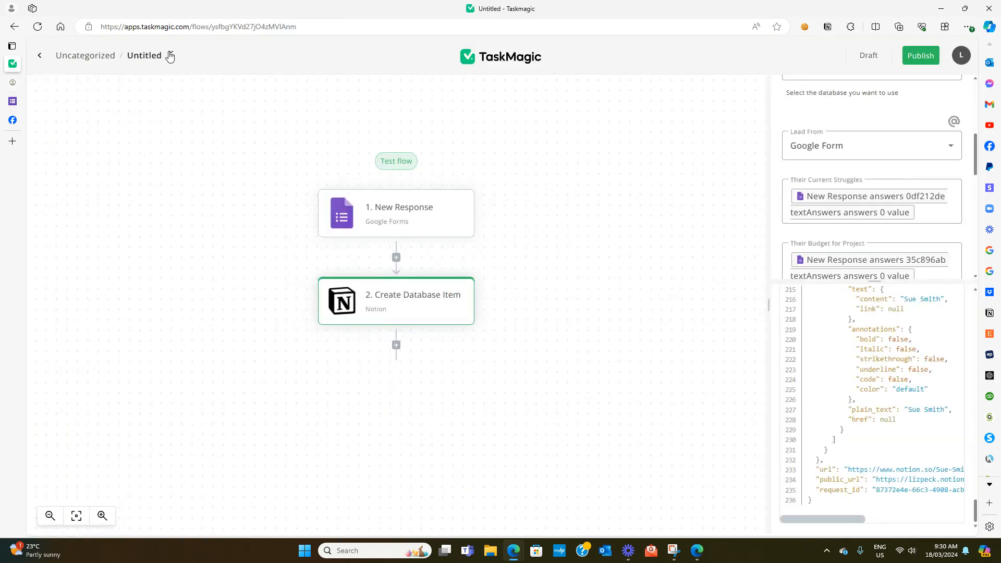
{"action": "left_click", "coordinate": [170, 57]}
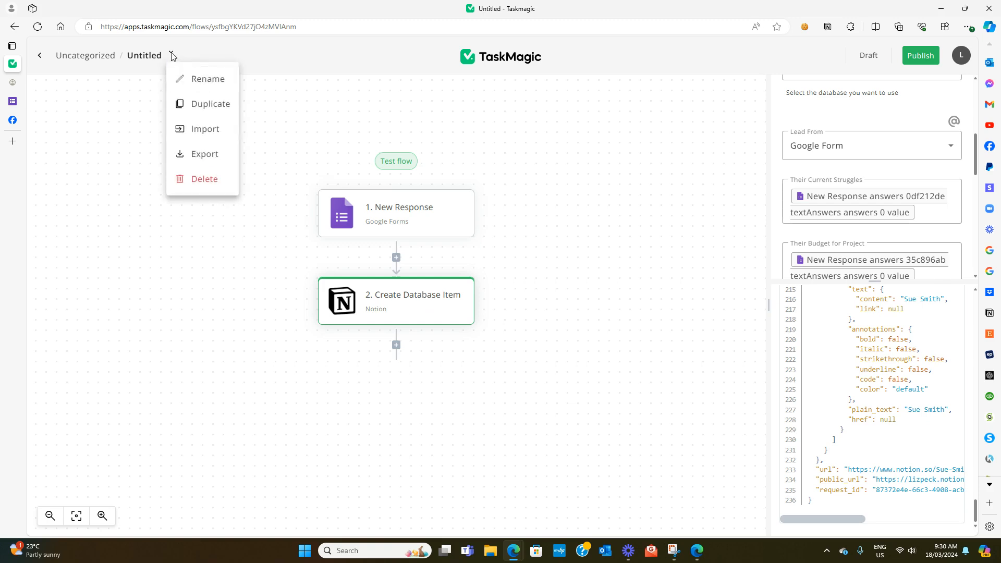
{"action": "mouse_move", "coordinate": [207, 79]}
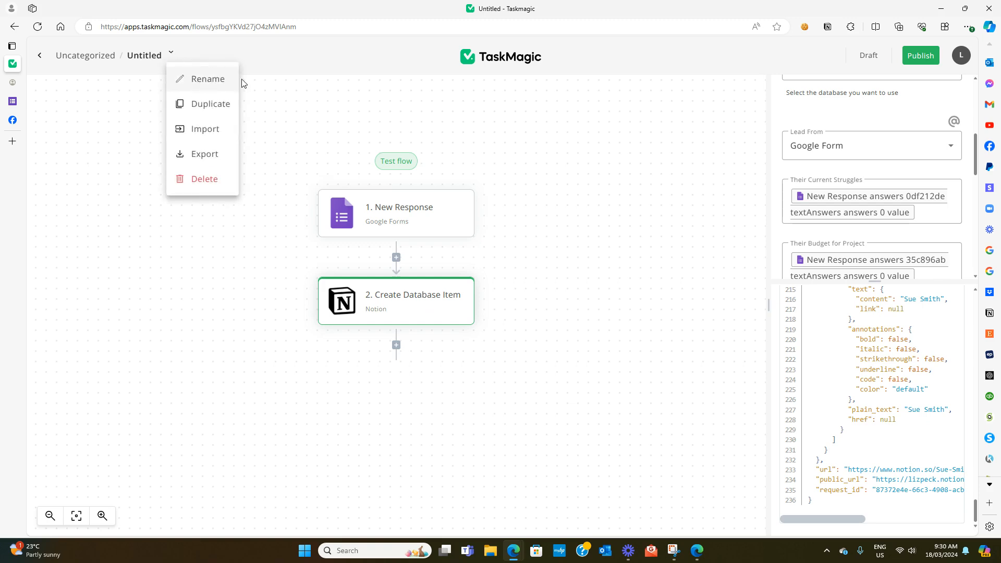
{"action": "mouse_move", "coordinate": [920, 56]}
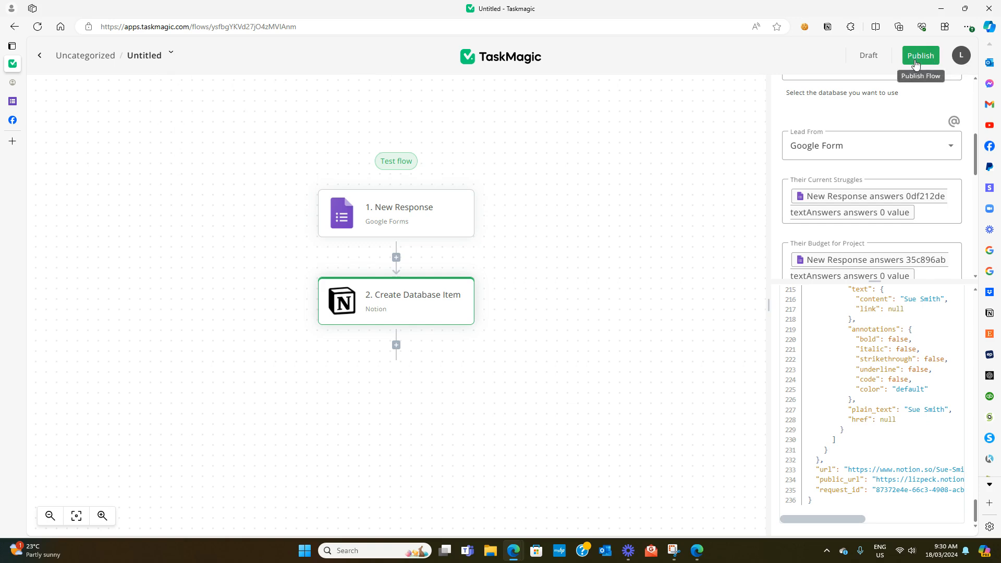
{"action": "mouse_move", "coordinate": [913, 63]}
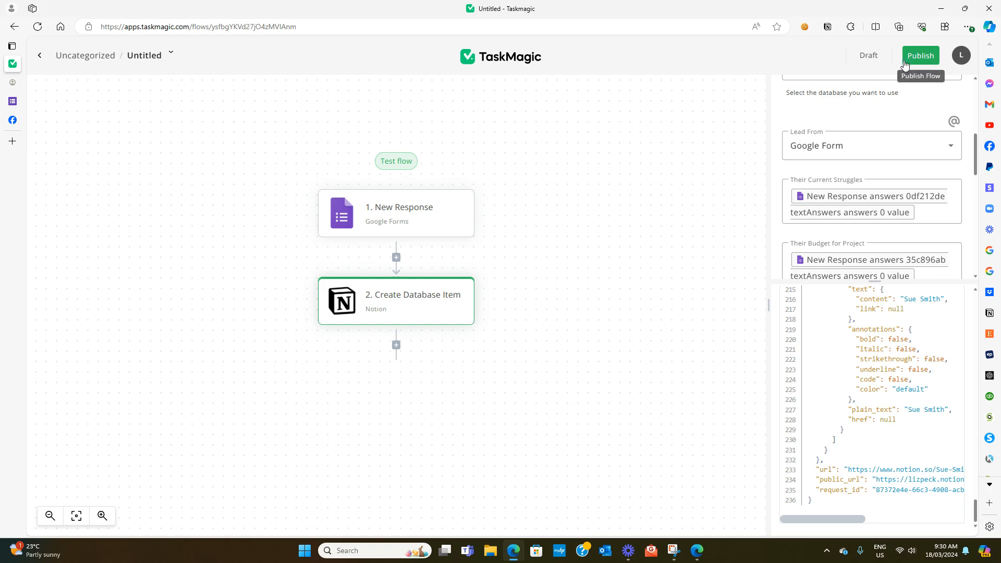